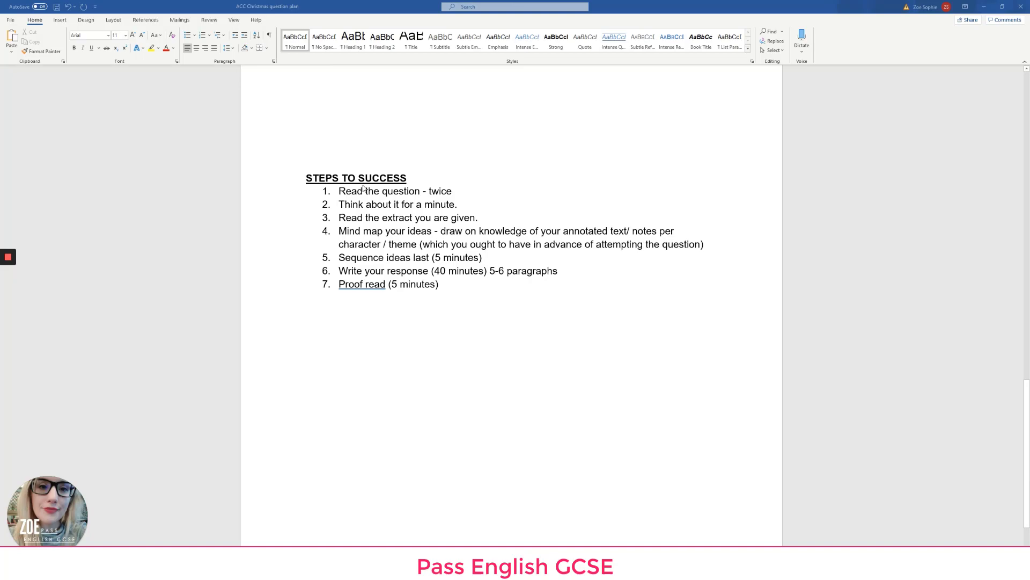
mouse_move(369, 165)
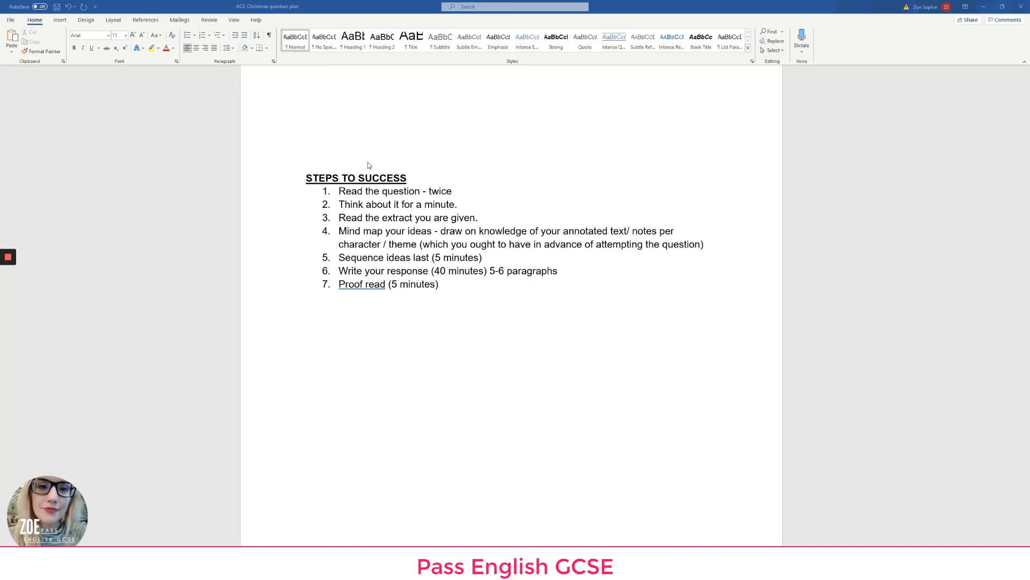
Scroll from the mind map list step up to the Christmas question, then down to the introduction plan
left_click_drag(339, 258, 487, 270)
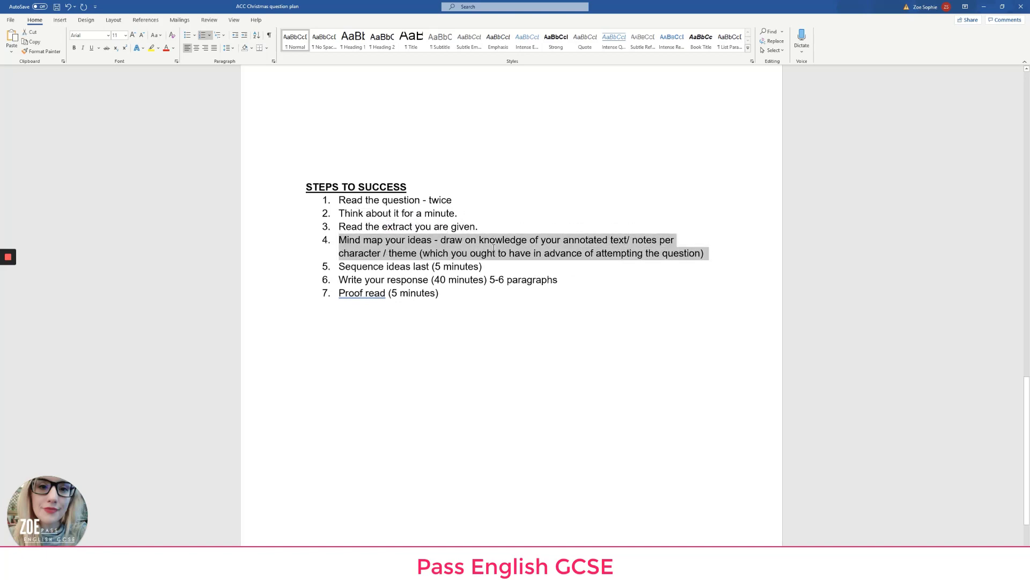
scroll("up", 3)
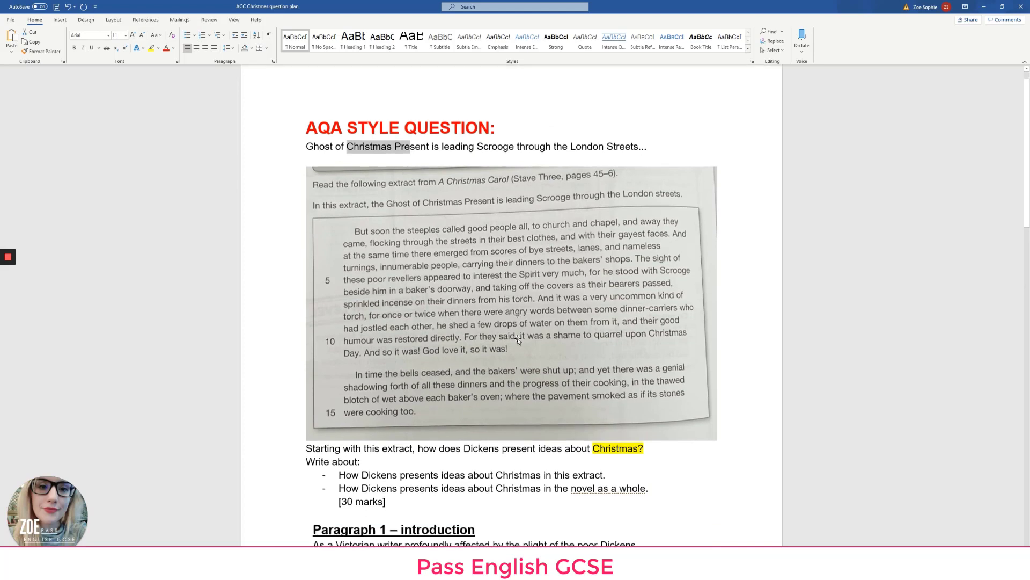
scroll("down", 3)
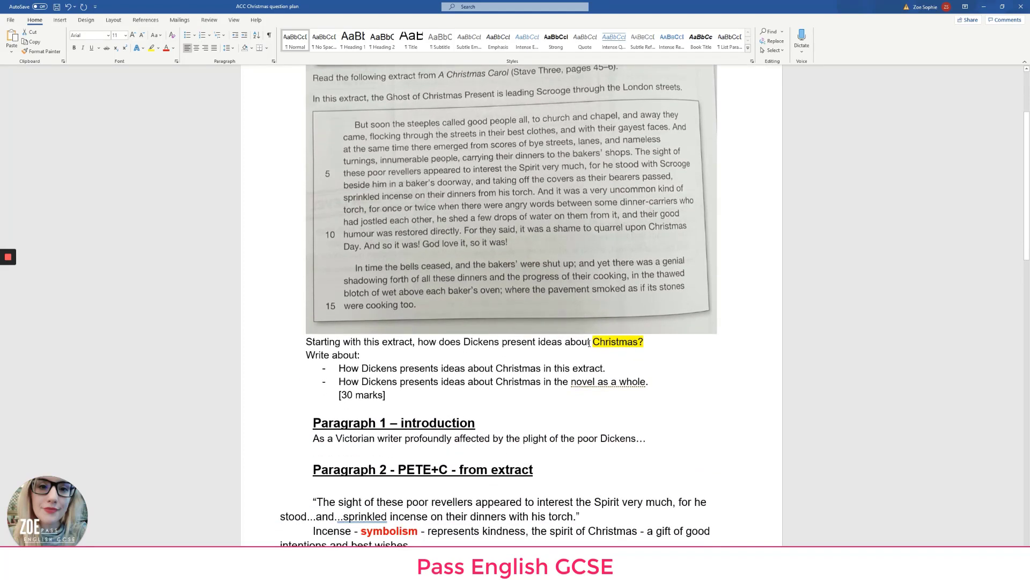
scroll("down", 3)
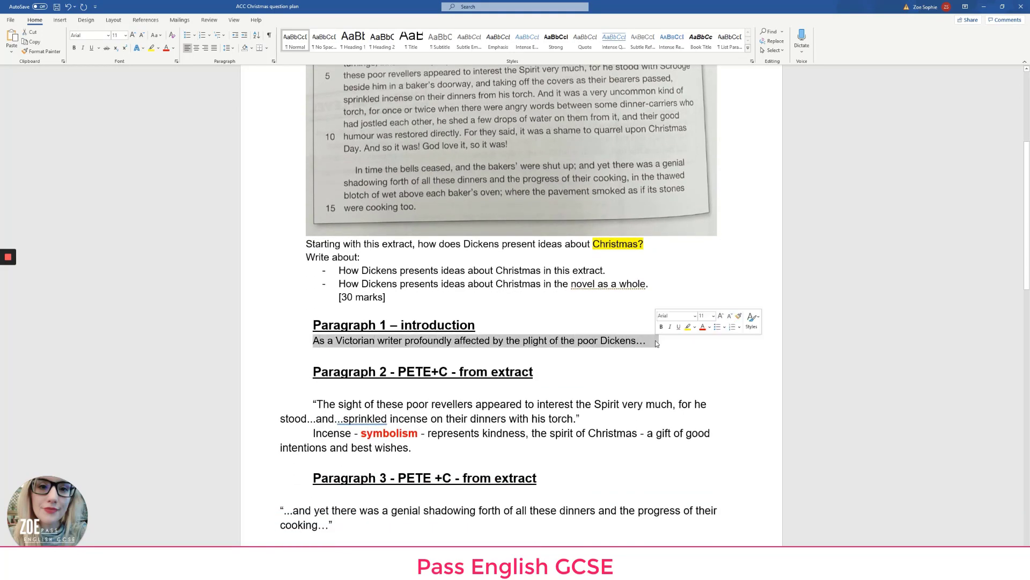
mouse_move(650, 341)
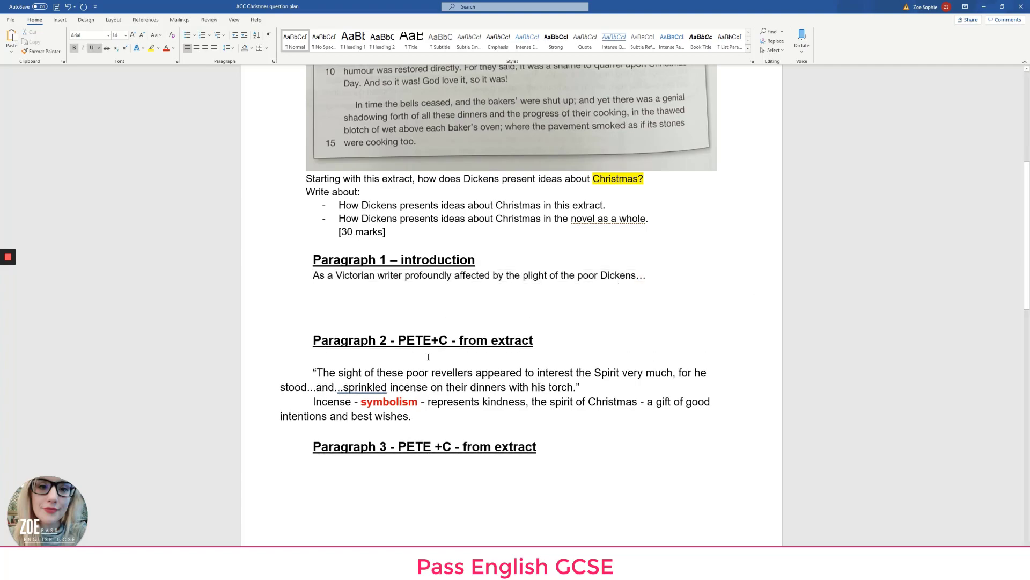
scroll("down", 3)
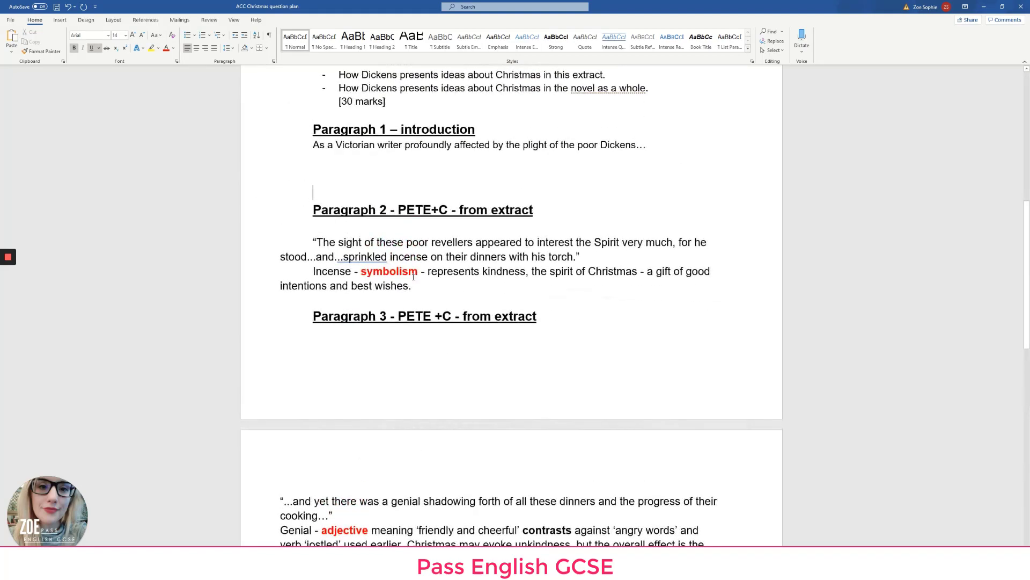
scroll("down", 3)
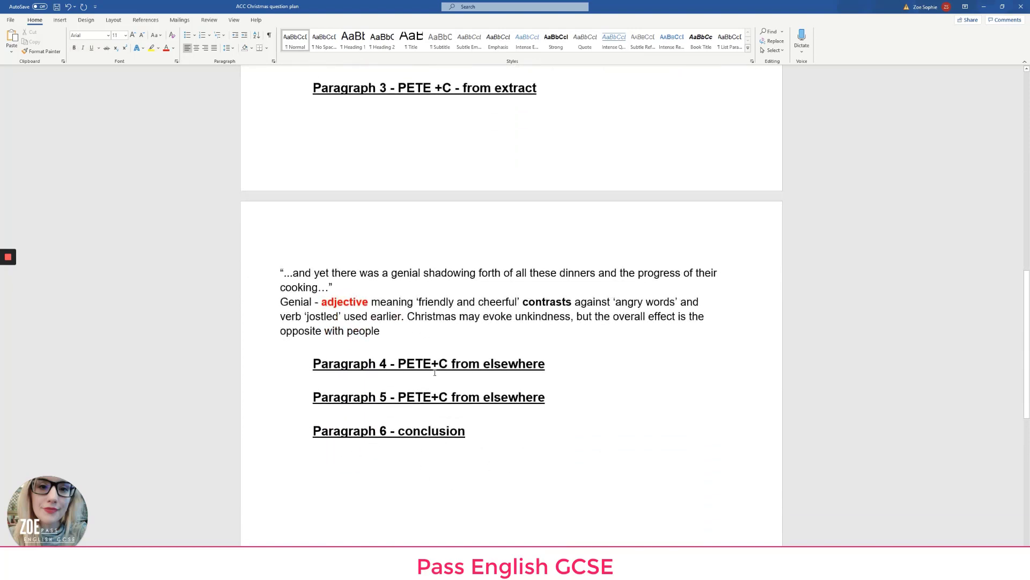
scroll("up", 3)
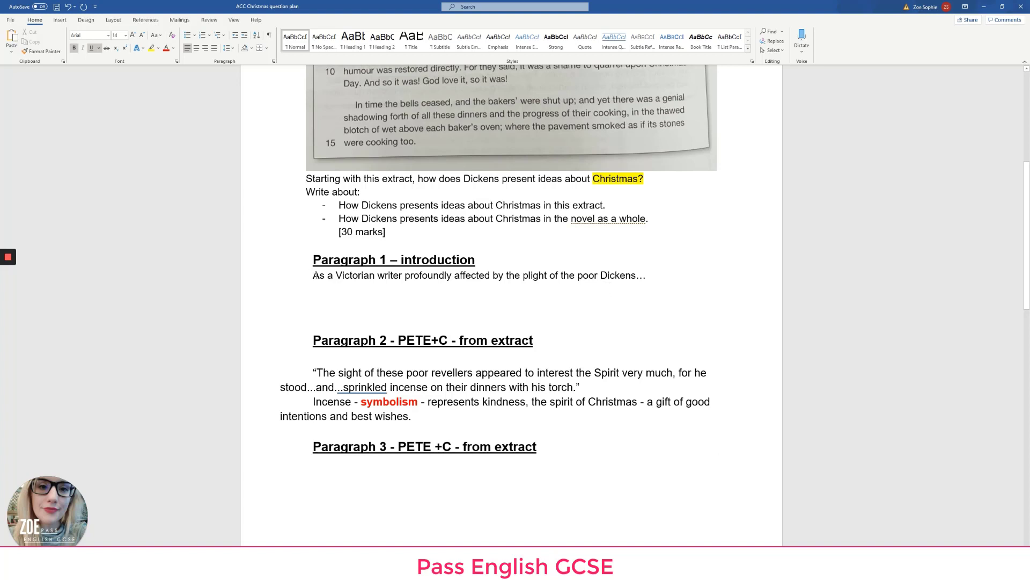
Type REWORD QUESTION WITH YOUR ANSWER before the intro sentence, with TECHNIQUES and CONTEXT below
type("REWORD")
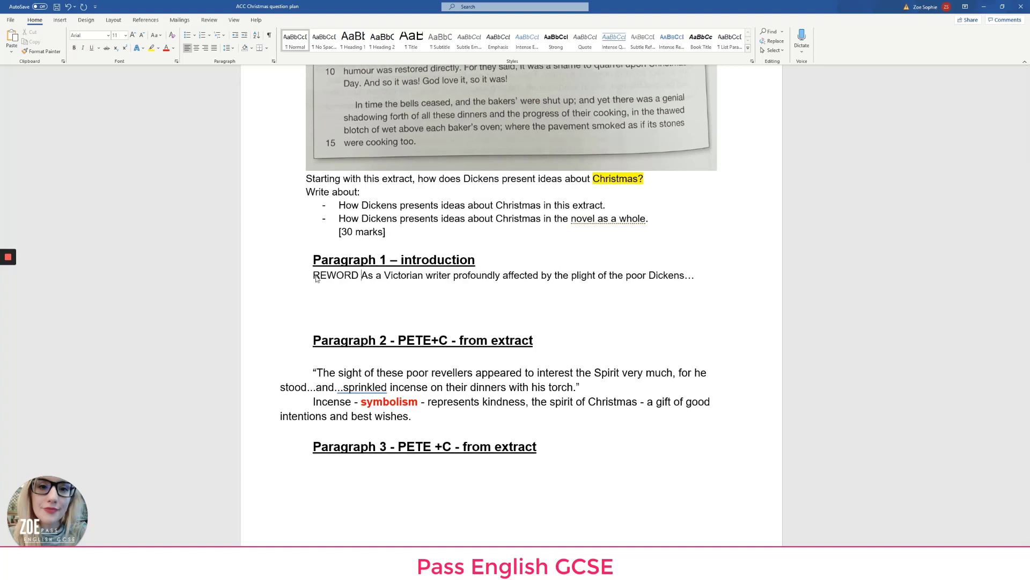
type("QUESTION WIUTH")
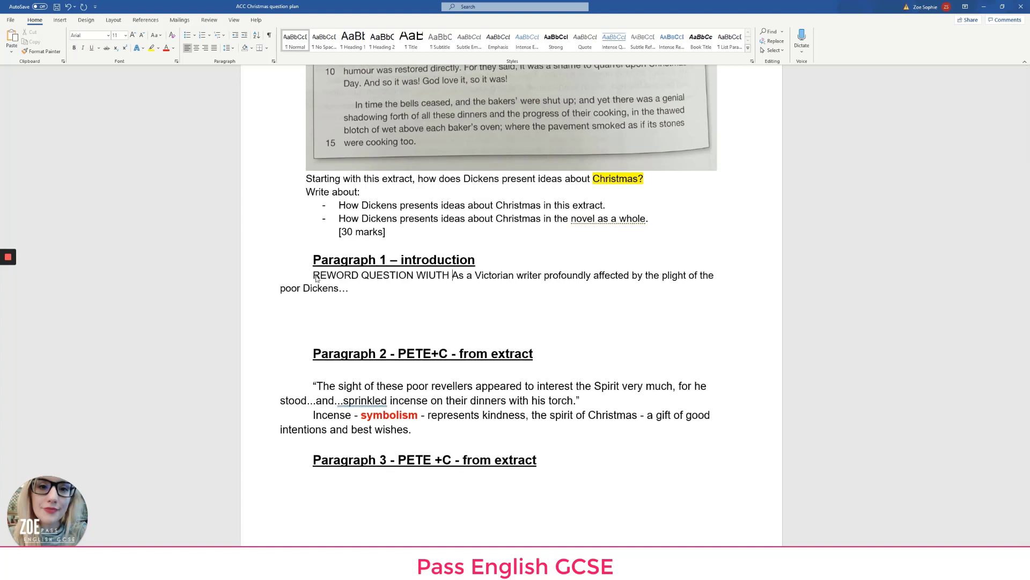
type("WITH YOUR ANSWER")
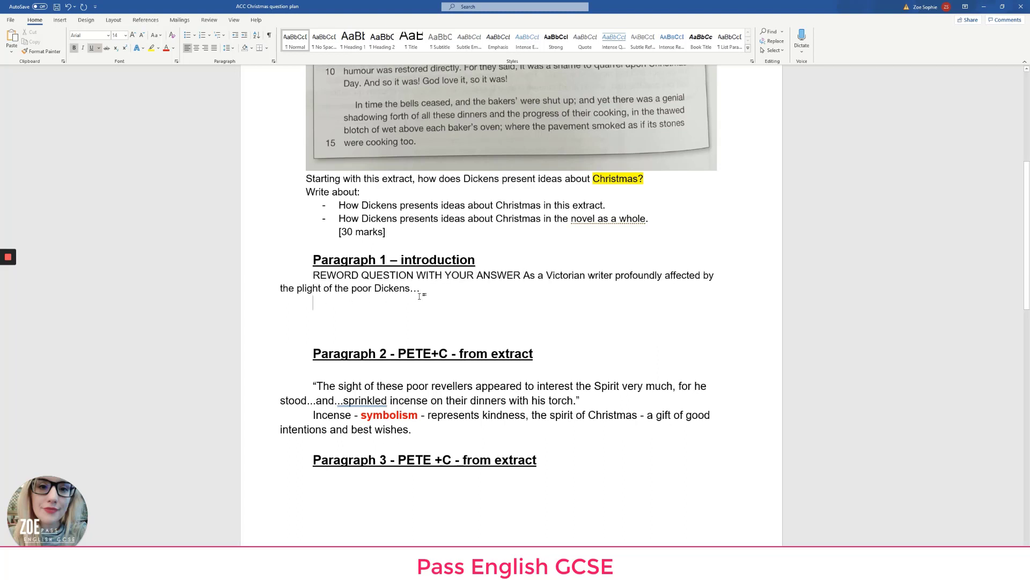
type("TECHN")
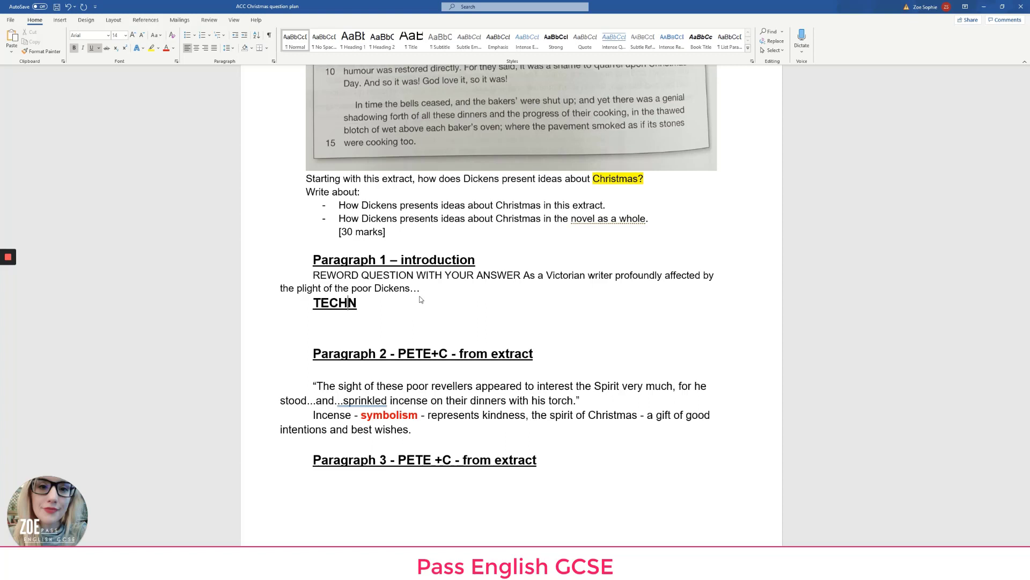
type("IQUES")
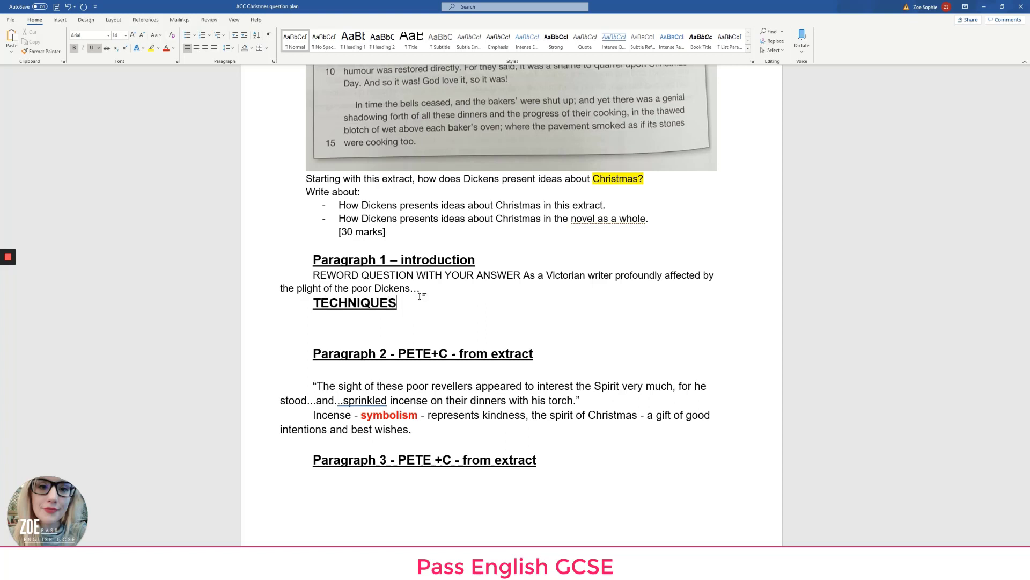
type("CONTEXT")
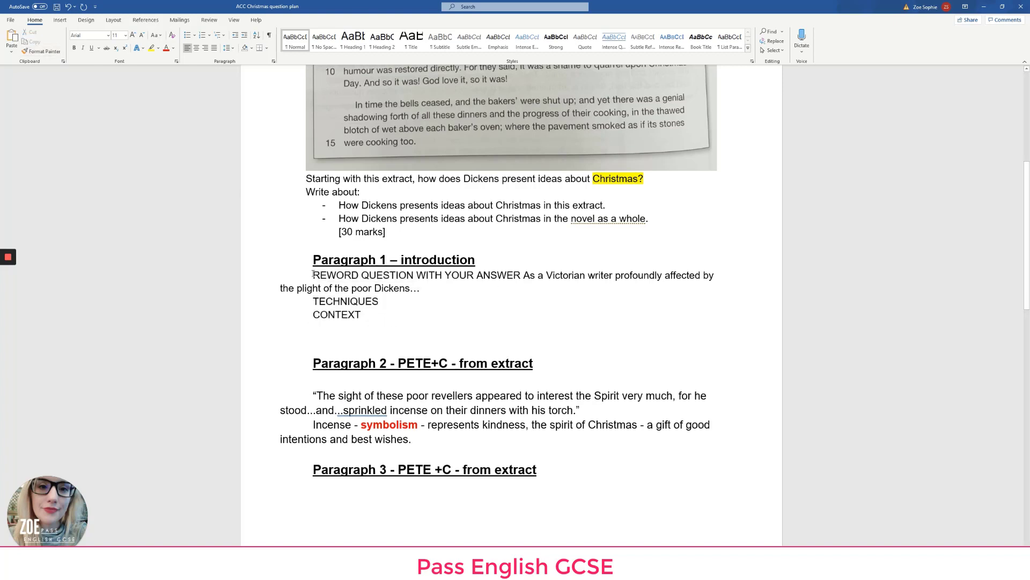
Number the three introduction reminders and scroll down to the Paragraph 6 conclusion heading
left_click_drag(312, 275, 360, 315)
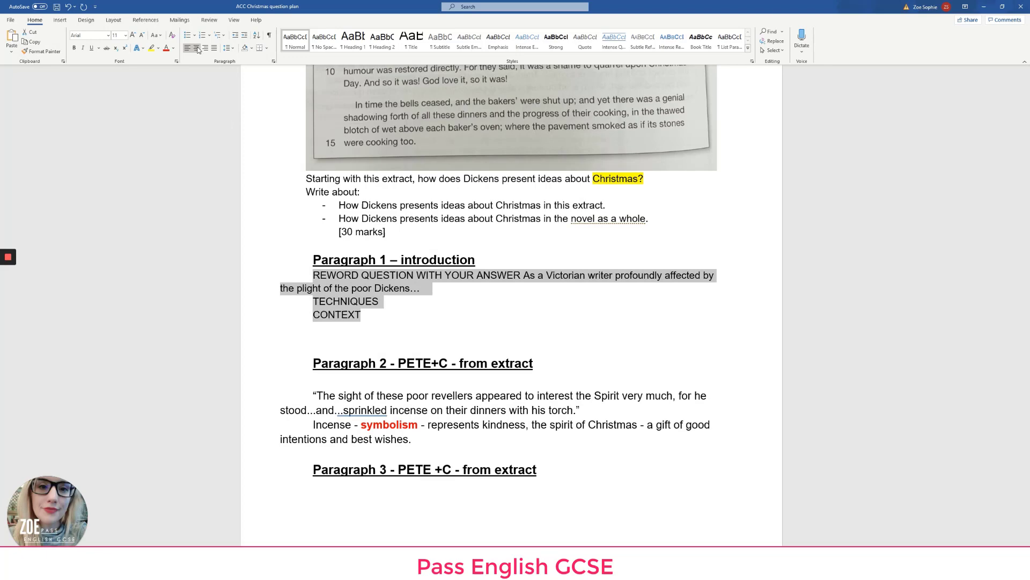
left_click(202, 35)
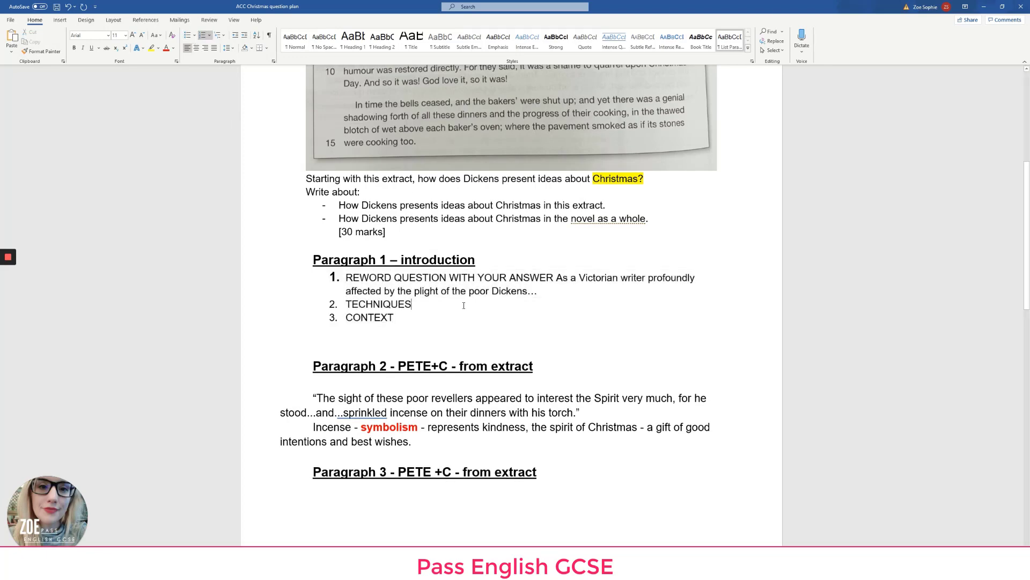
scroll("down", 3)
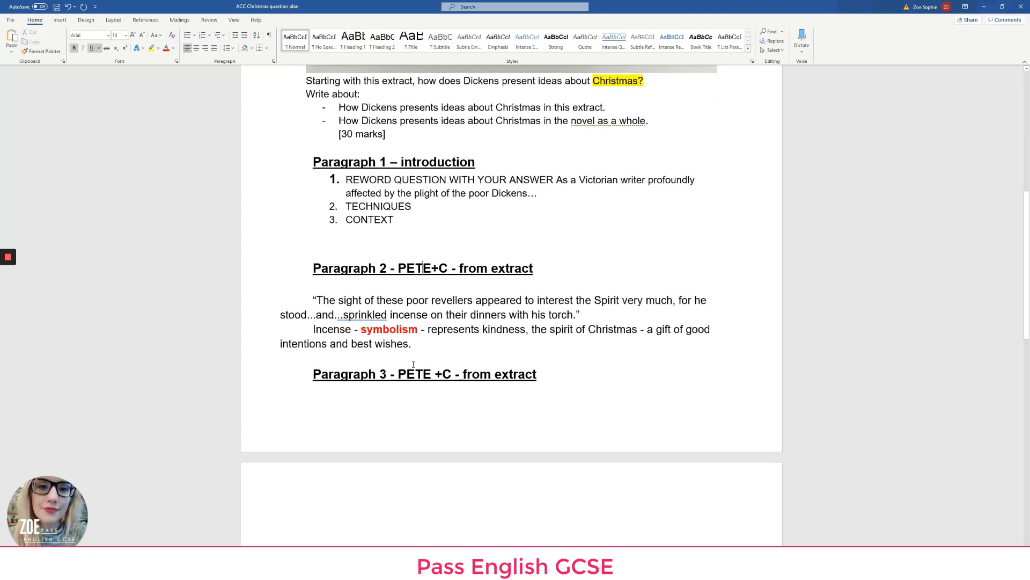
scroll("down", 3)
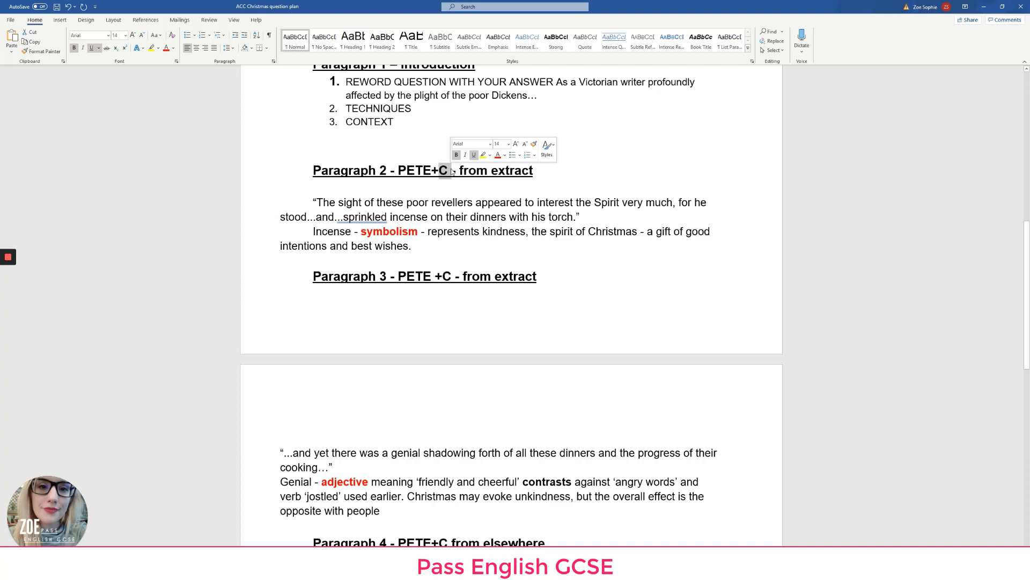
scroll("down", 3)
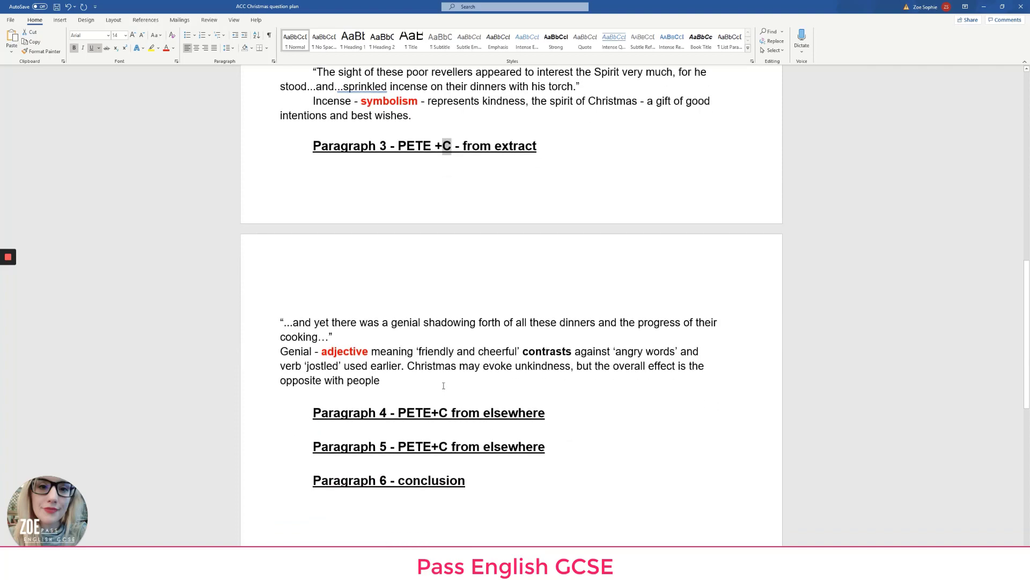
mouse_move(453, 447)
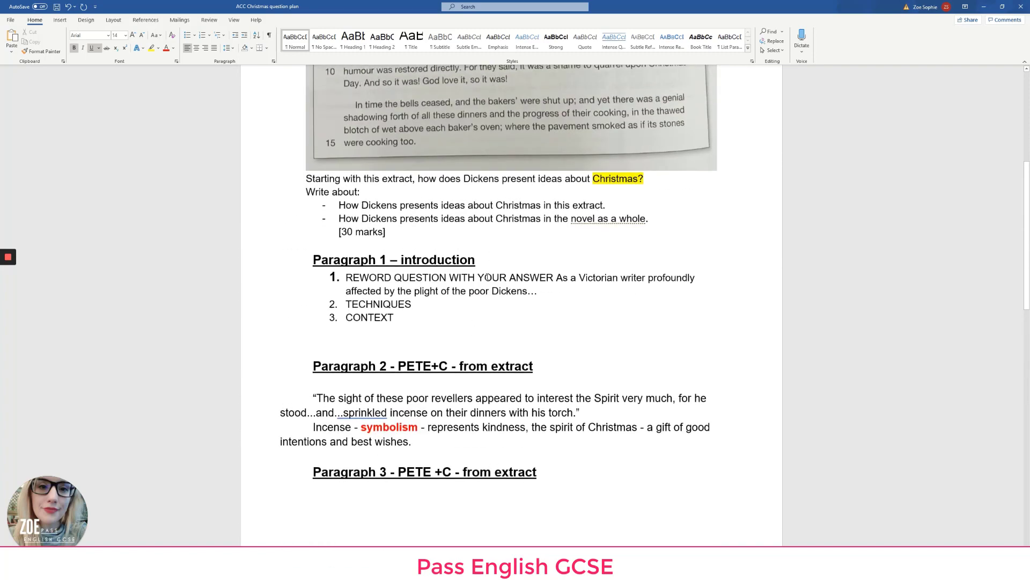
scroll("up", 3)
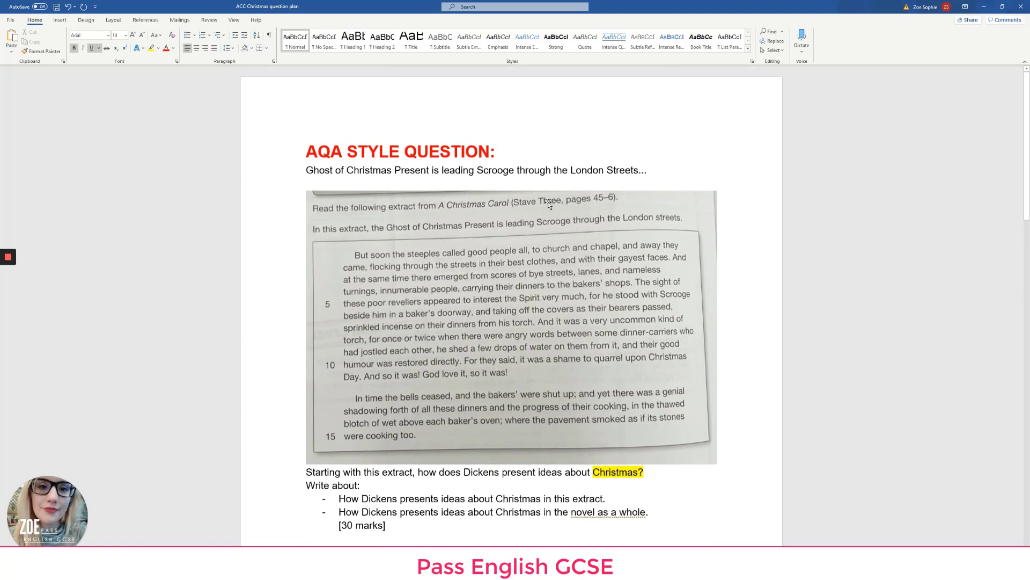
scroll("down", 3)
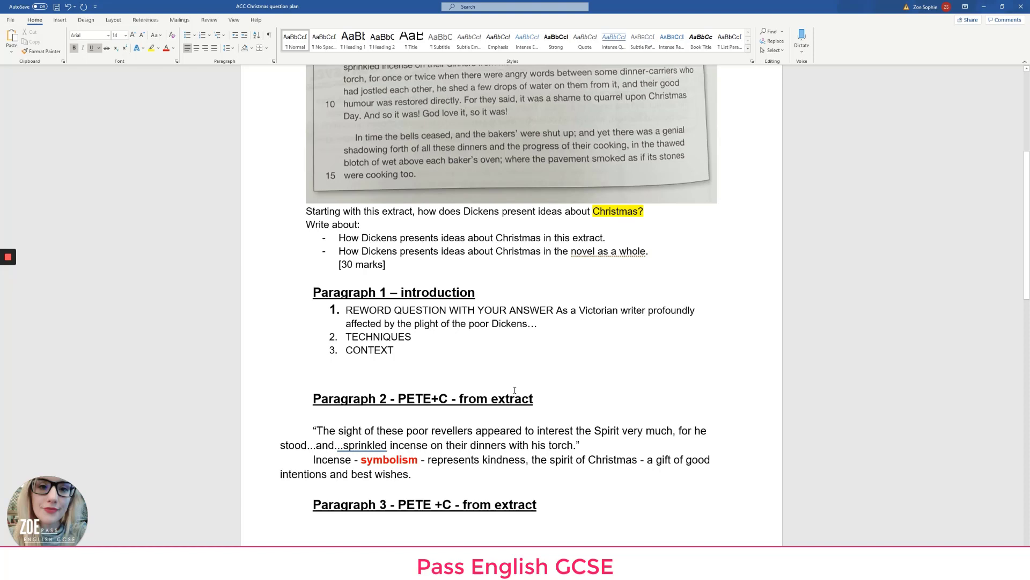
scroll("up", 3)
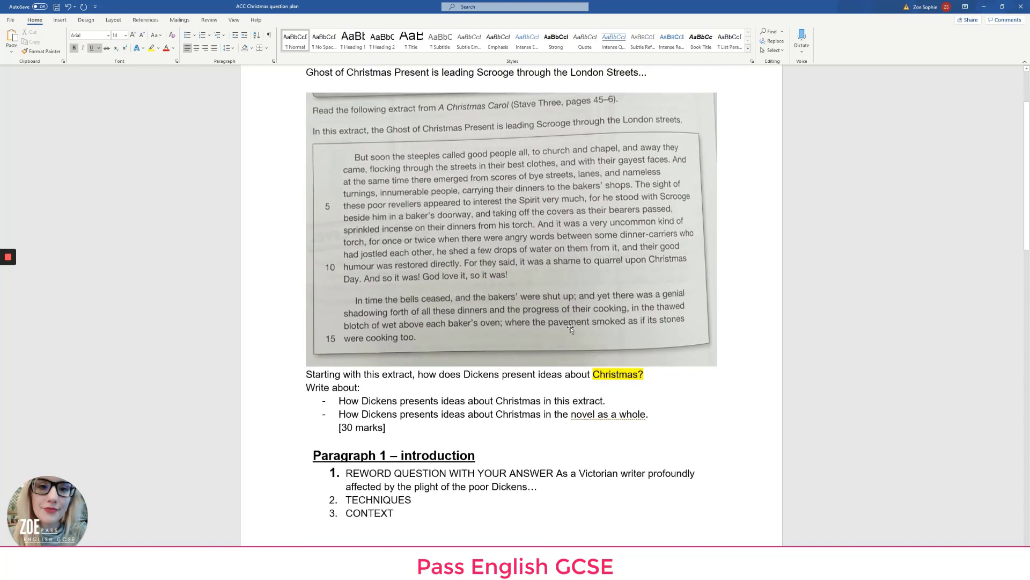
scroll("down", 3)
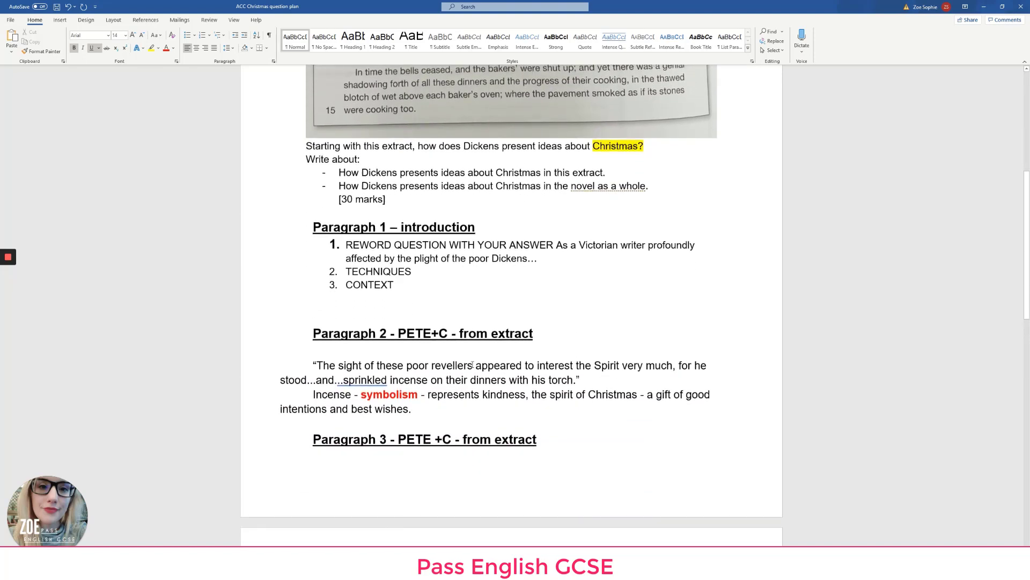
left_click_drag(313, 366, 581, 380)
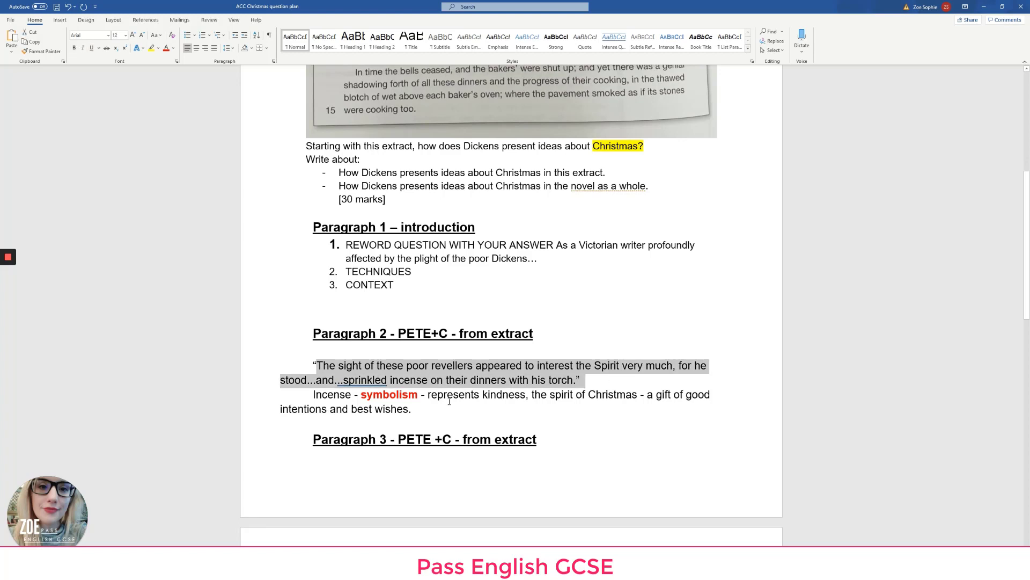
double_click(389, 394)
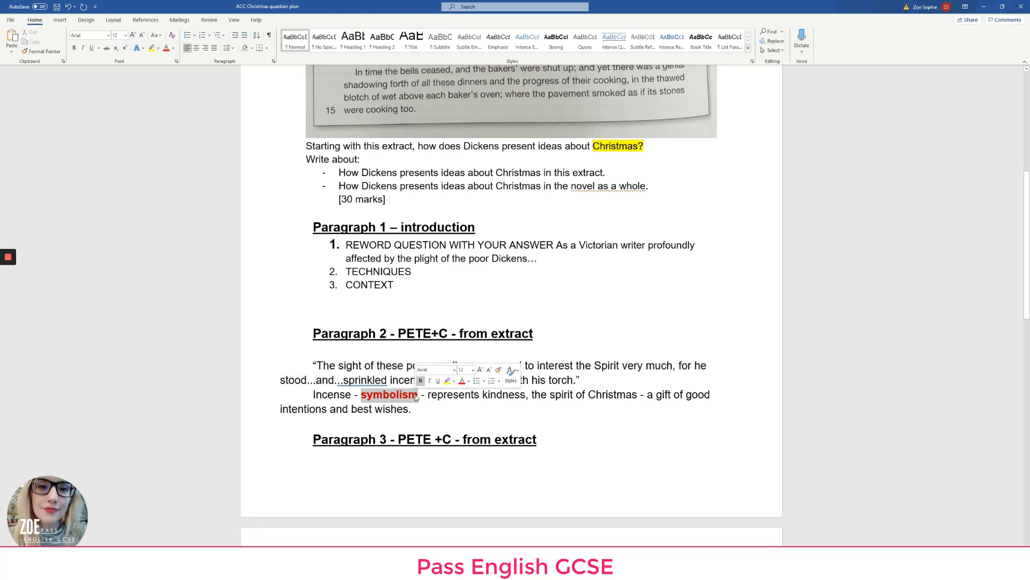
left_click(167, 48)
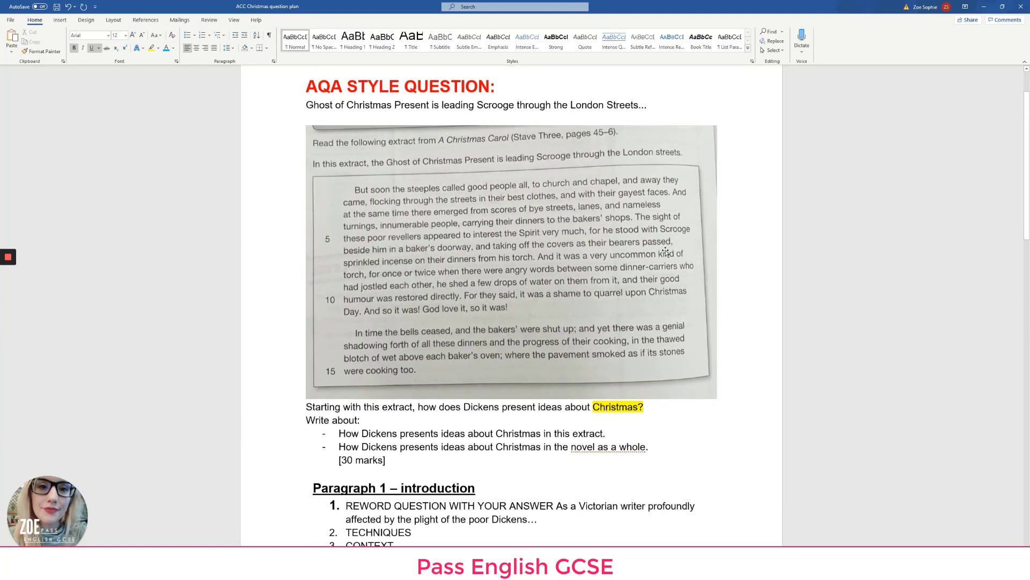
Restyle 'adjective' in the genial analysis as terminology, then scroll to the Steps to Success list
scroll("down", 3)
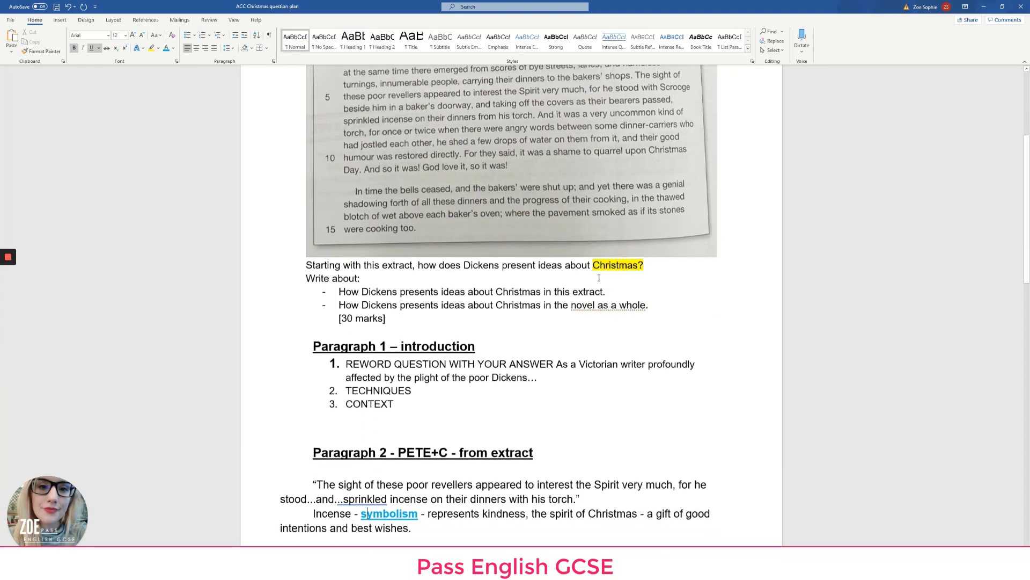
scroll("down", 3)
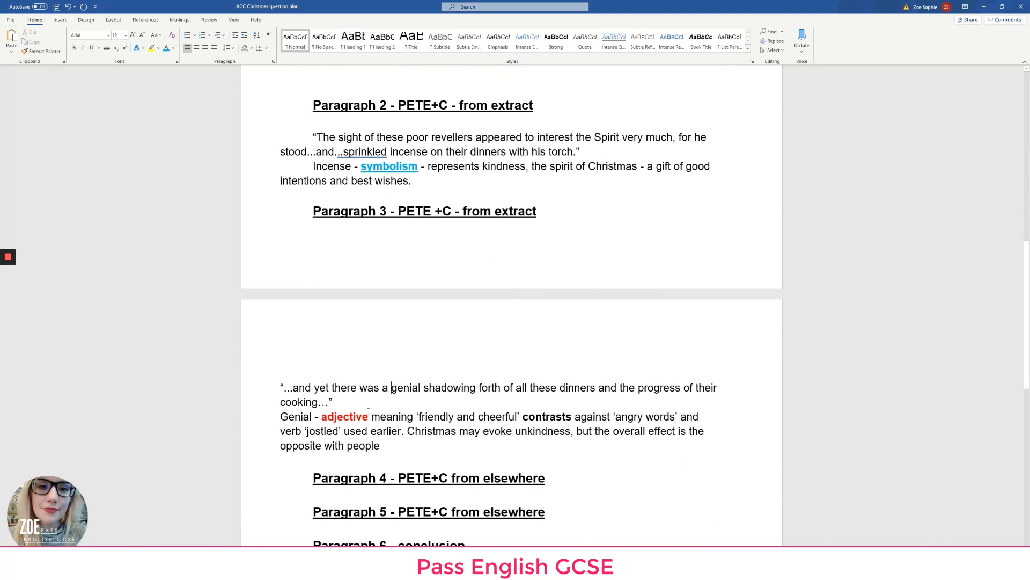
double_click(344, 416)
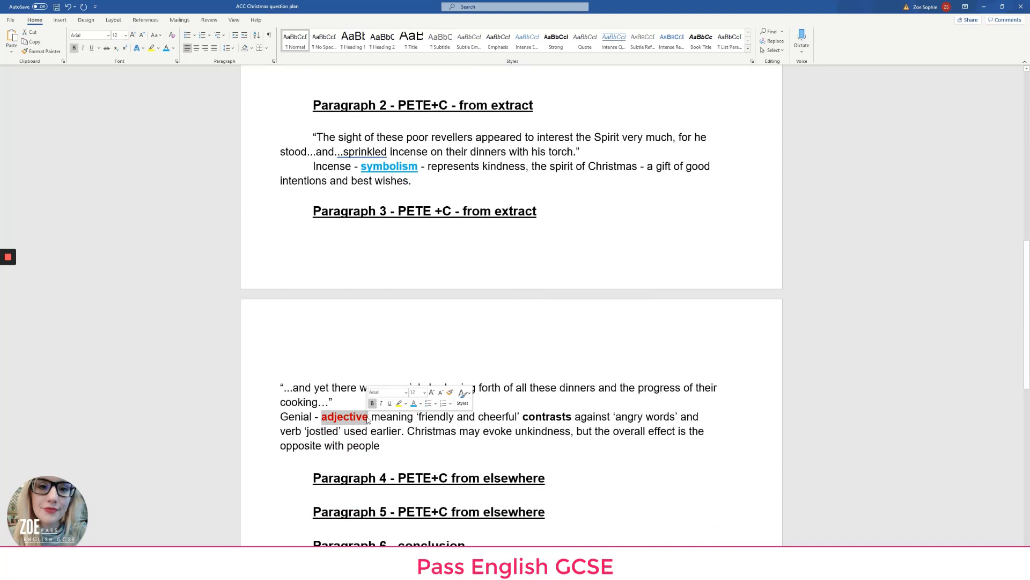
left_click(91, 49)
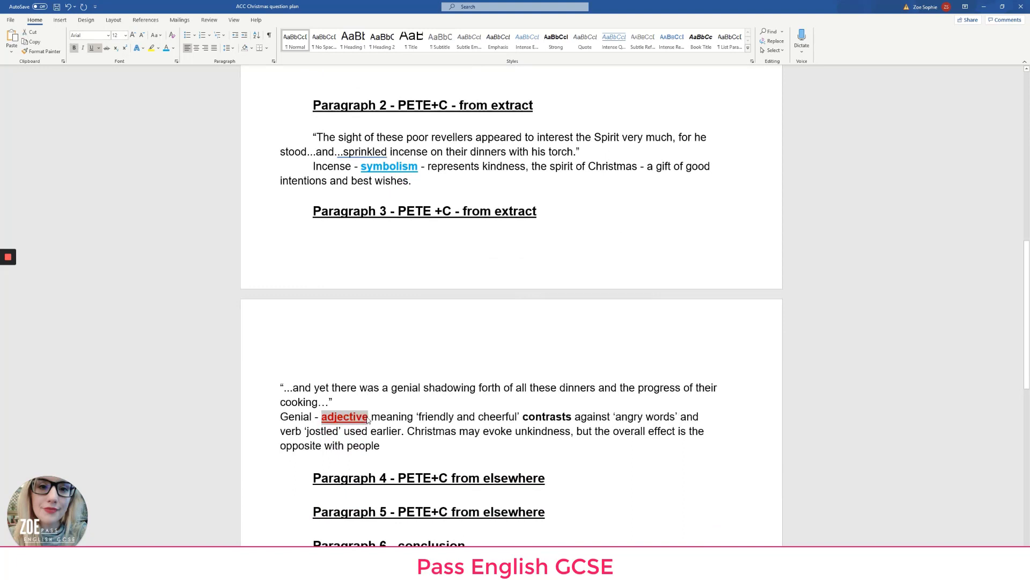
scroll("down", 3)
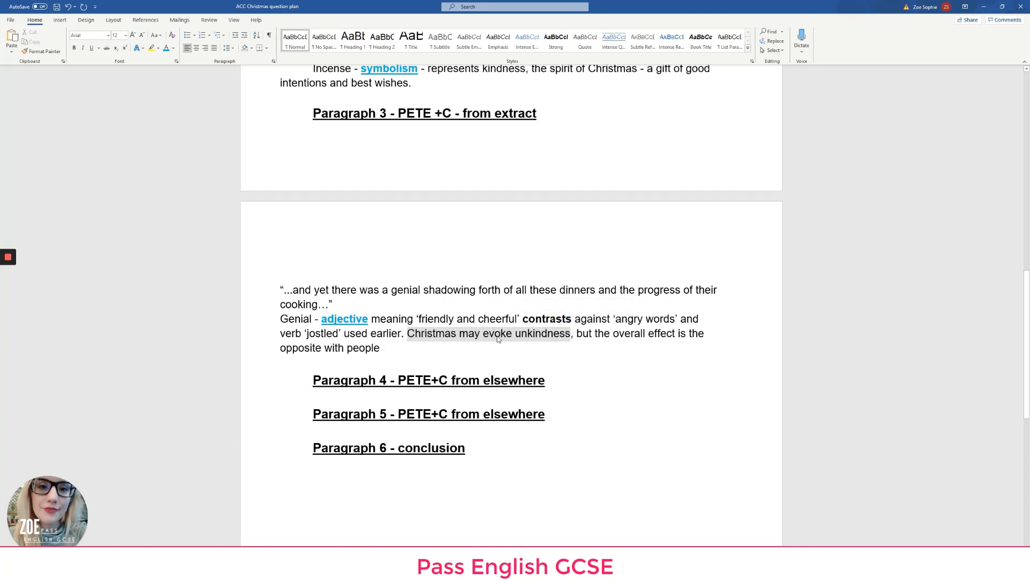
scroll("down", 3)
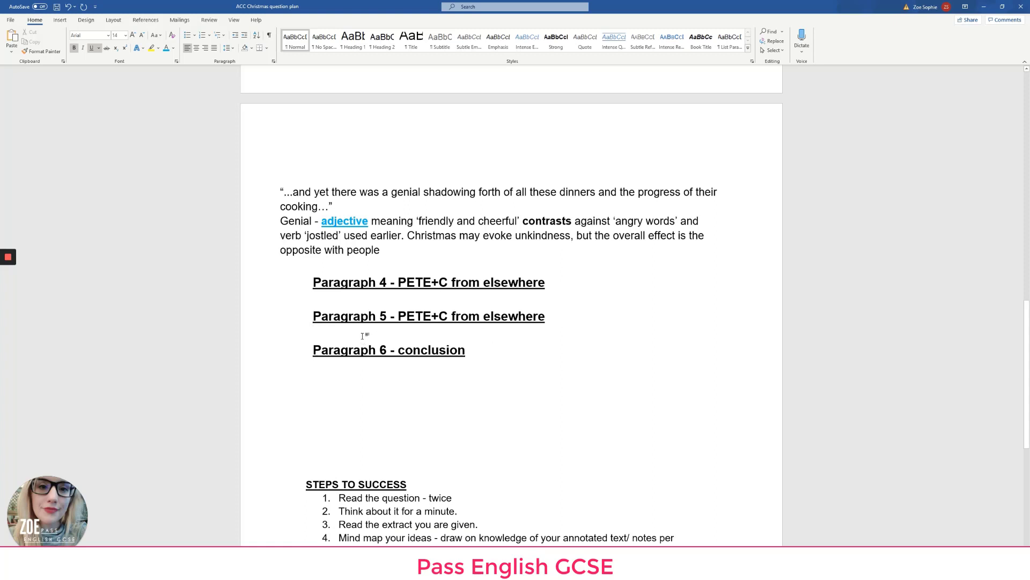
Add the note Crachit 'oh what a lovely pudding' under Paragraph 5
type("Crachit")
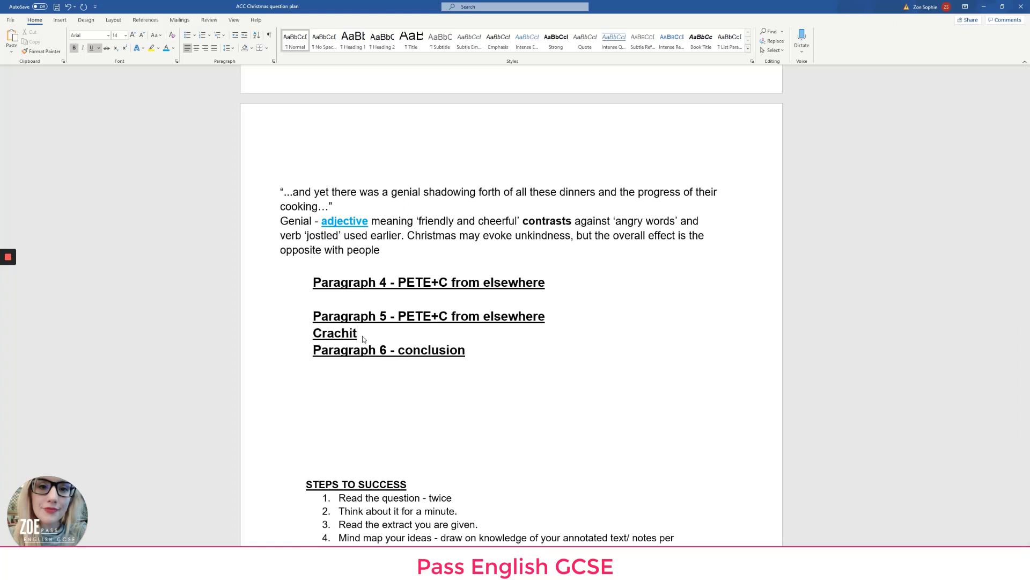
type("'oh what a love")
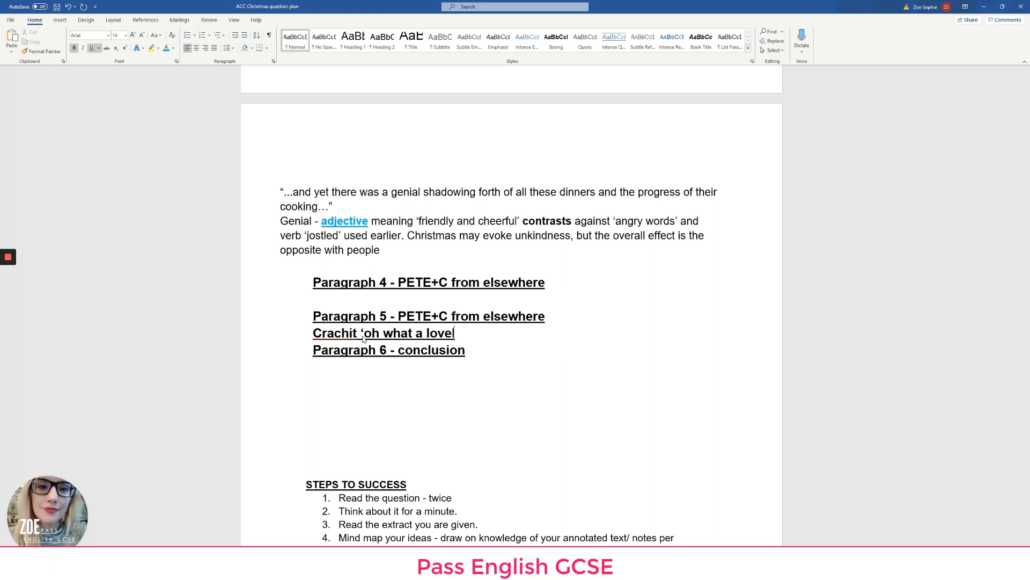
type("ly pudding'")
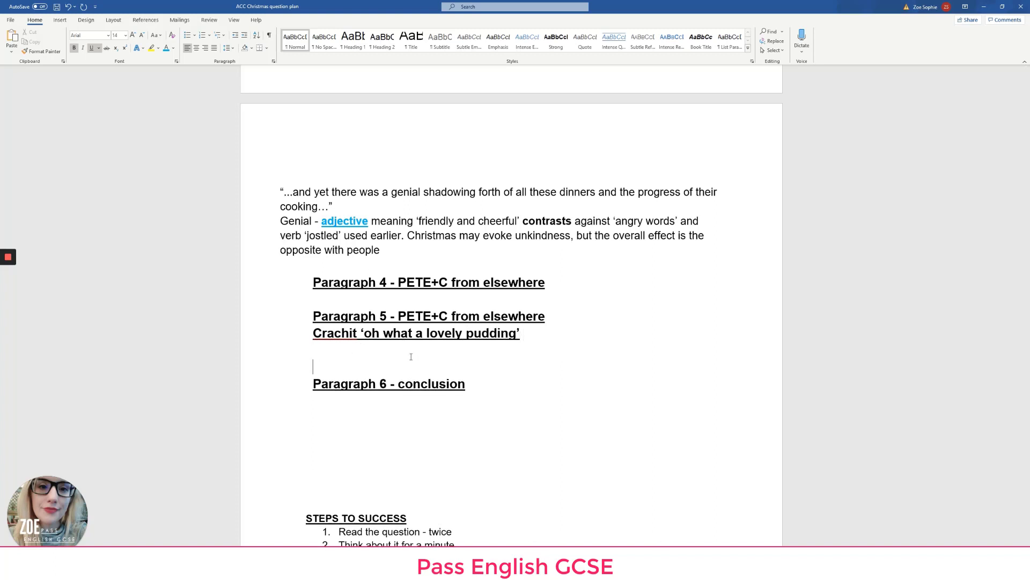
Add the line Stave 5 – Bob and Scrooge 'smoking bishop' below it
type("Stave 5 -")
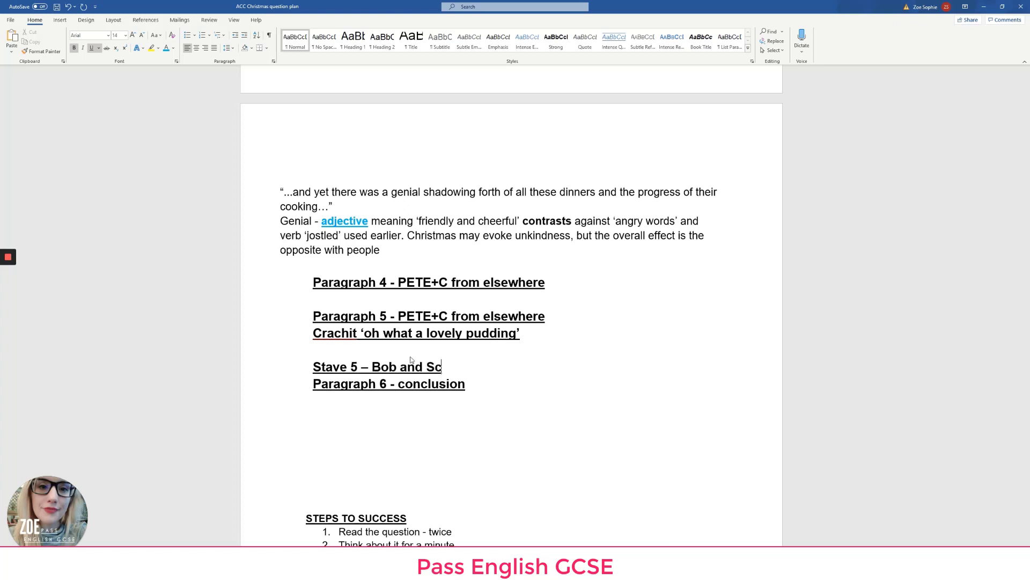
type("rog")
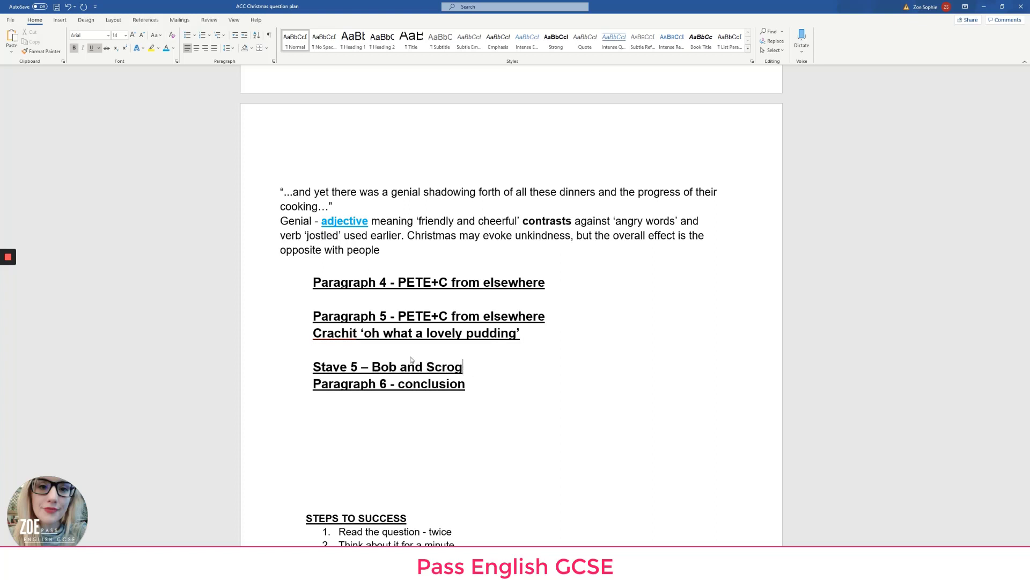
type("ge '")
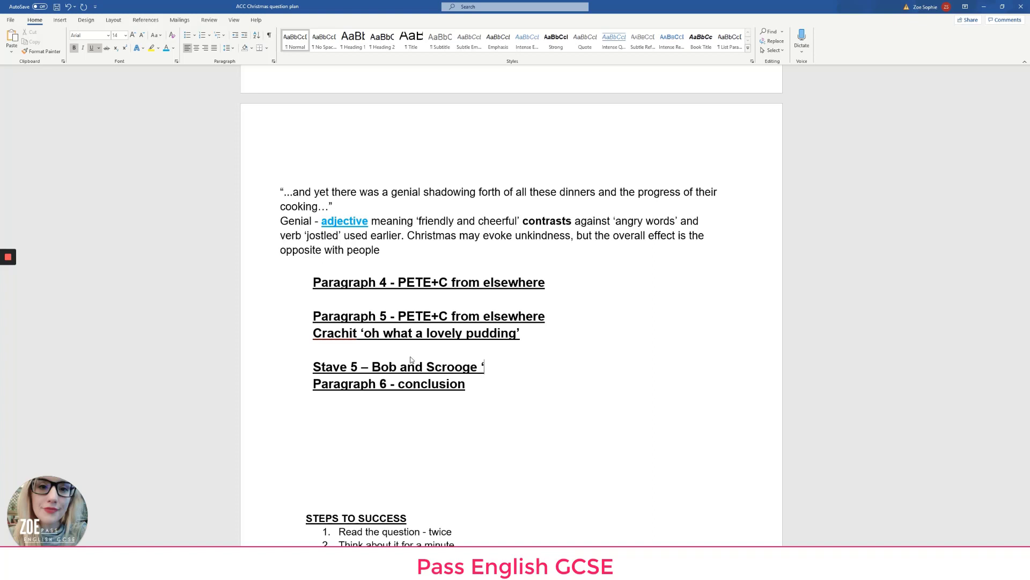
type("smoking bis")
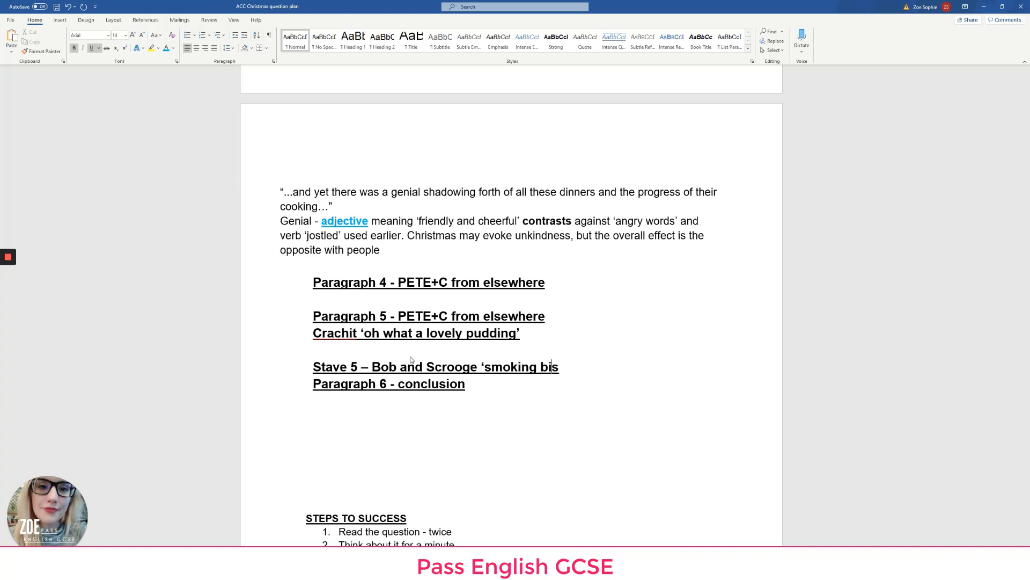
type("hop'")
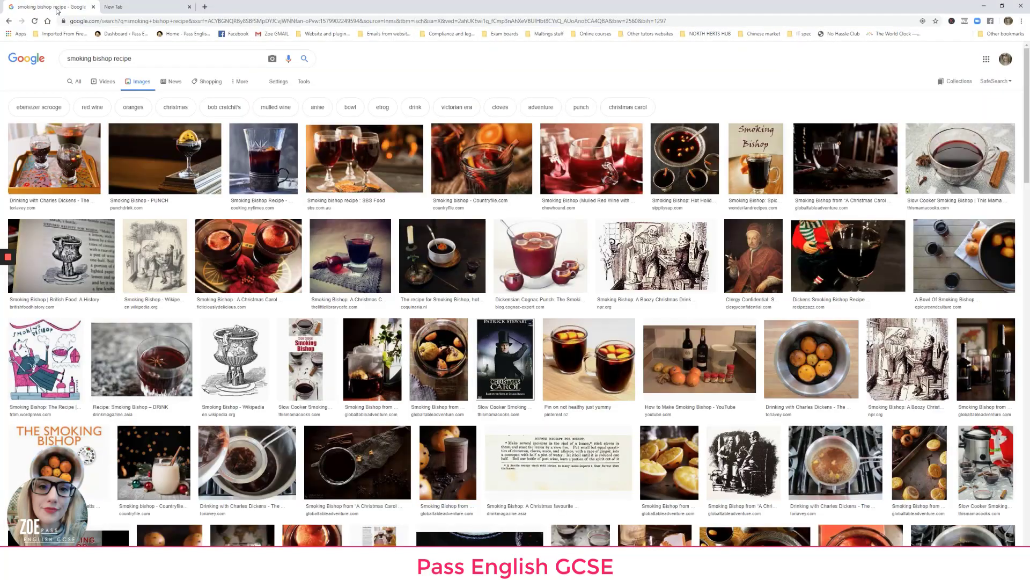
Open the first Smoking Bishop recipe image to view its ingredients
left_click(51, 158)
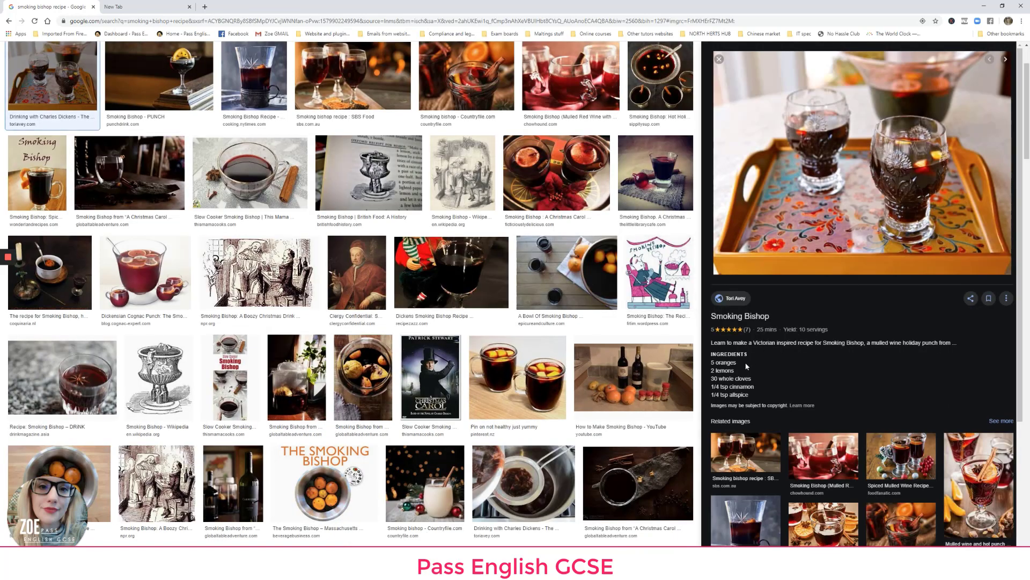
mouse_move(737, 373)
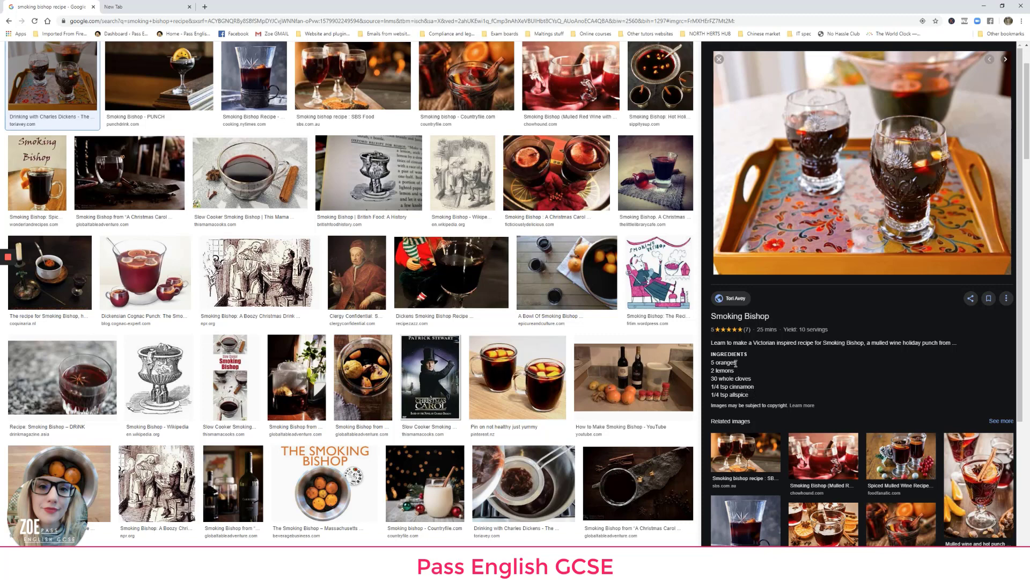
mouse_move(898, 165)
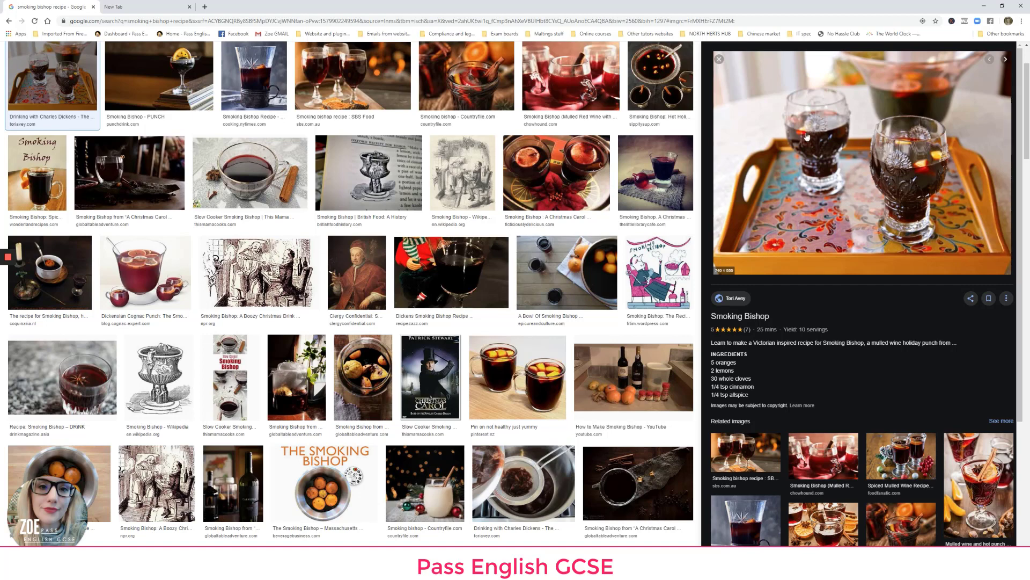
mouse_move(937, 379)
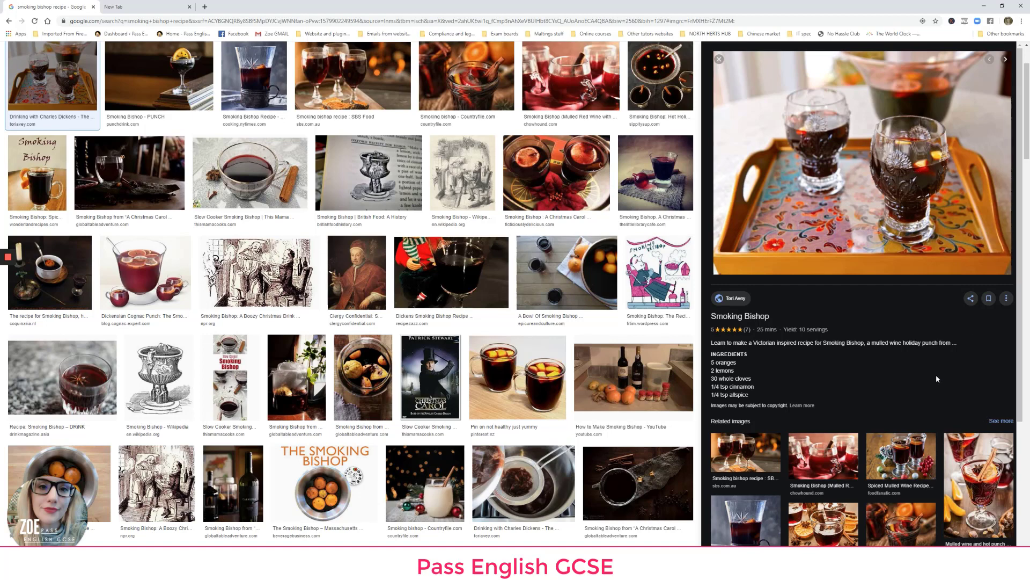
mouse_move(864, 134)
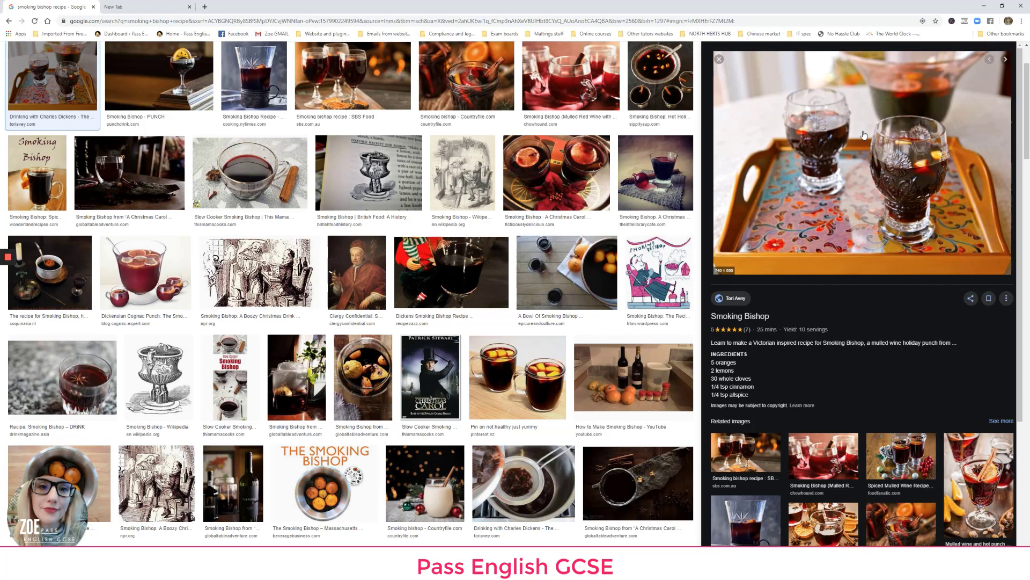
mouse_move(794, 117)
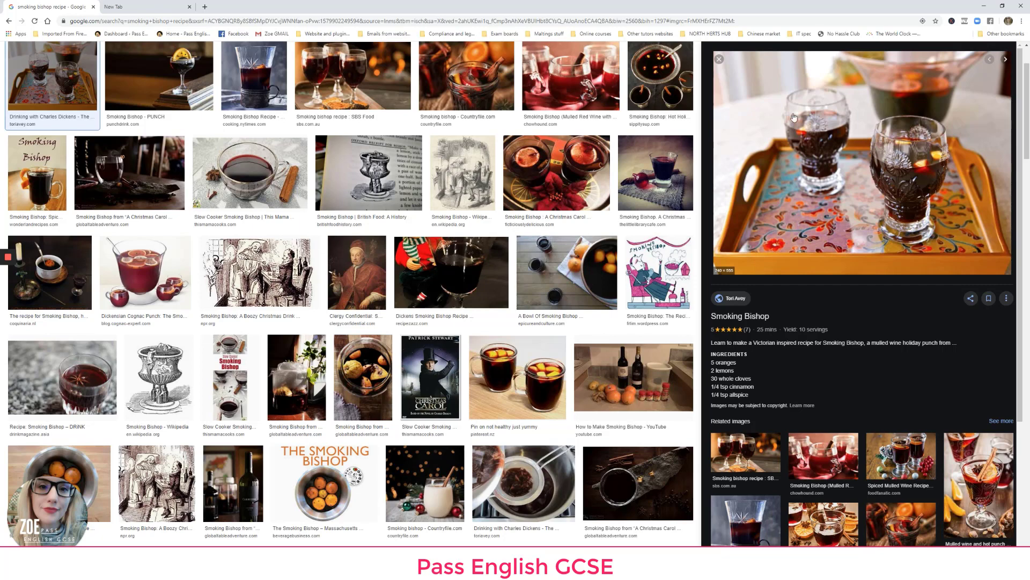
mouse_move(854, 152)
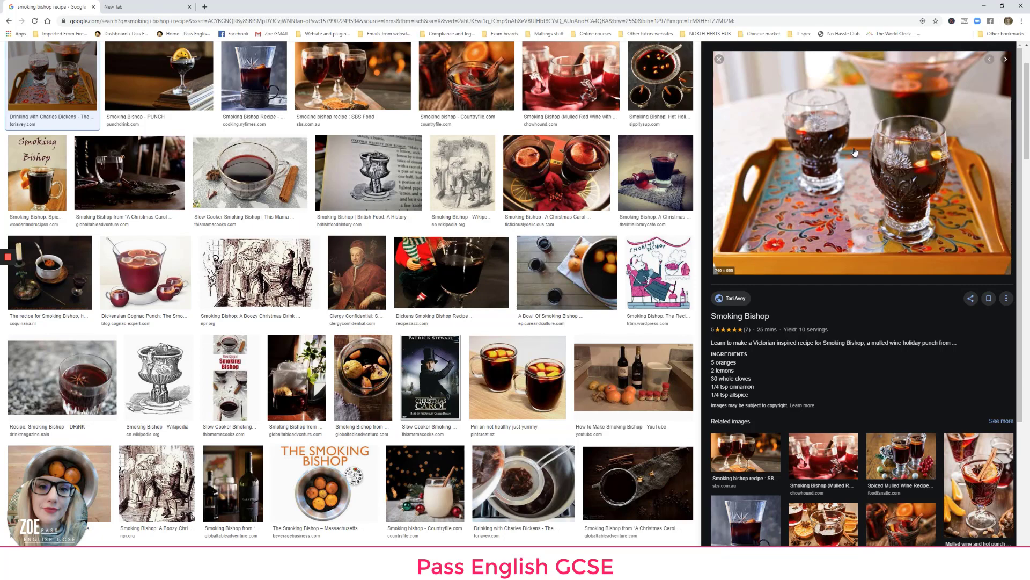
mouse_move(813, 142)
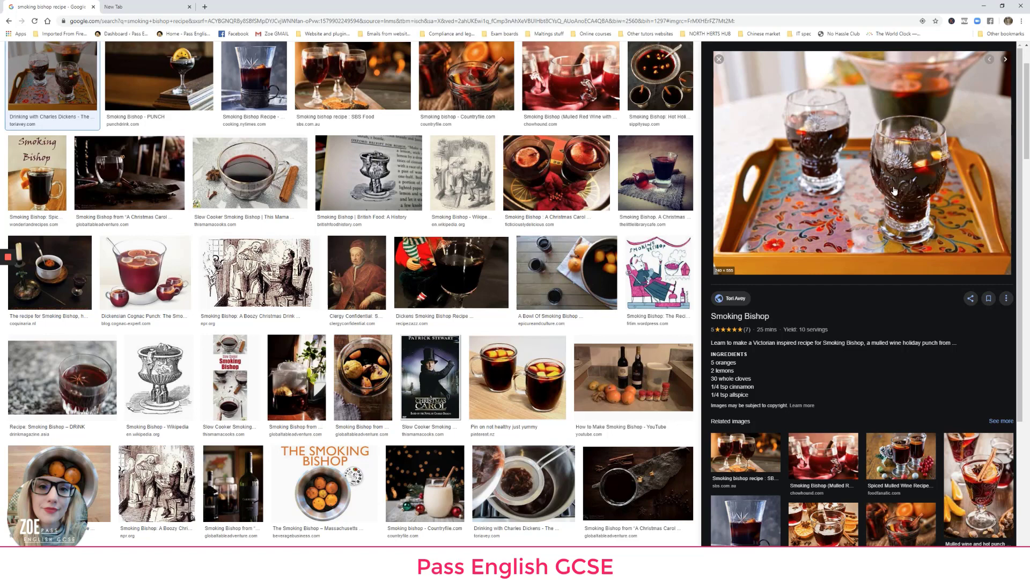
mouse_move(921, 185)
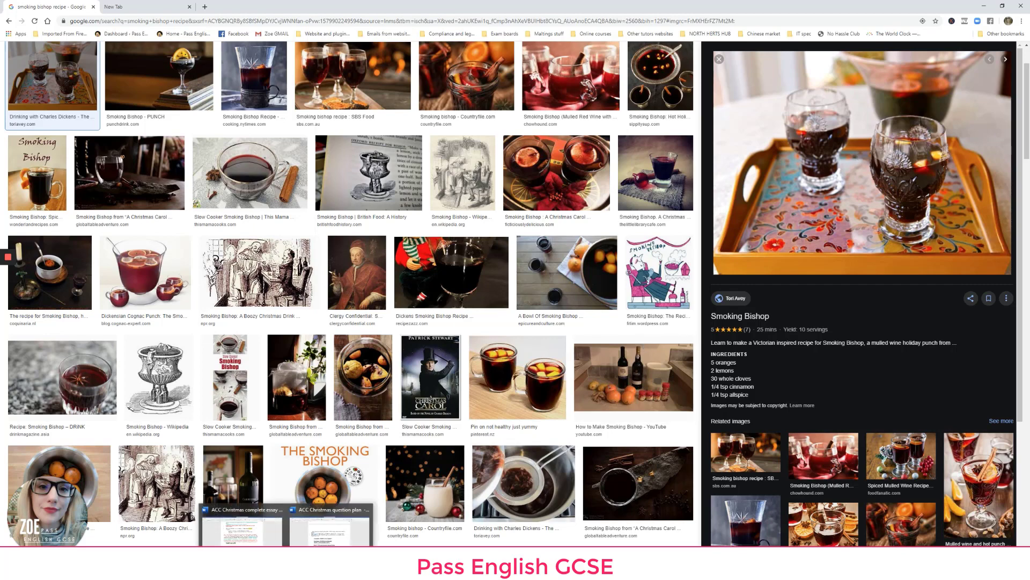
Return to Word from the taskbar and scroll down the essay document
left_click(334, 508)
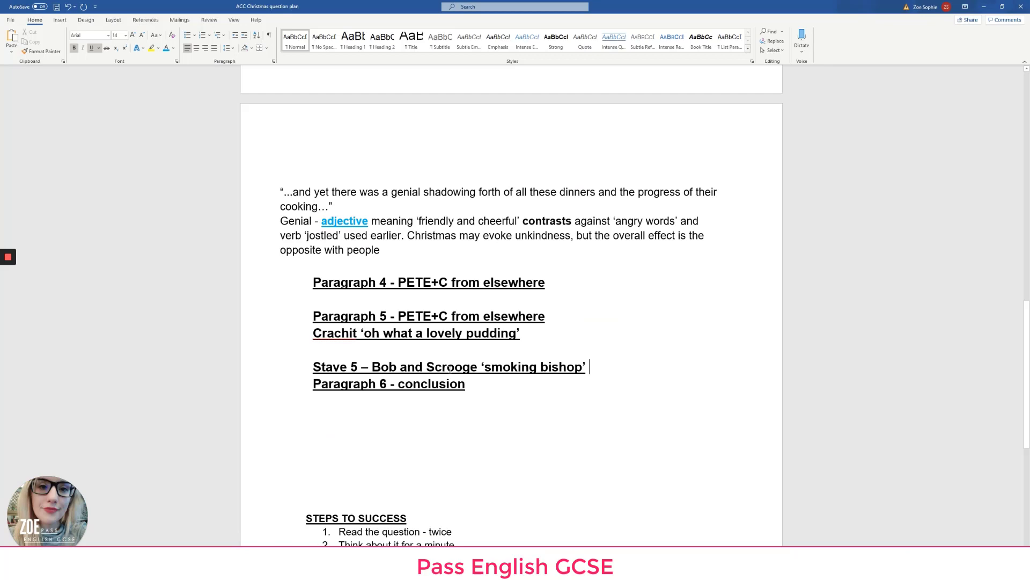
scroll("down", 3)
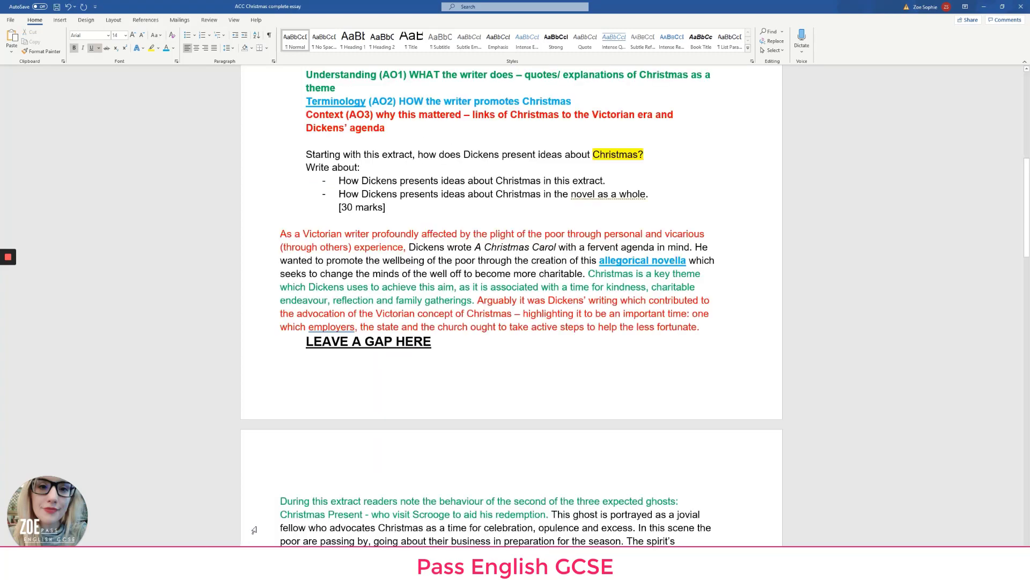
scroll("up", 3)
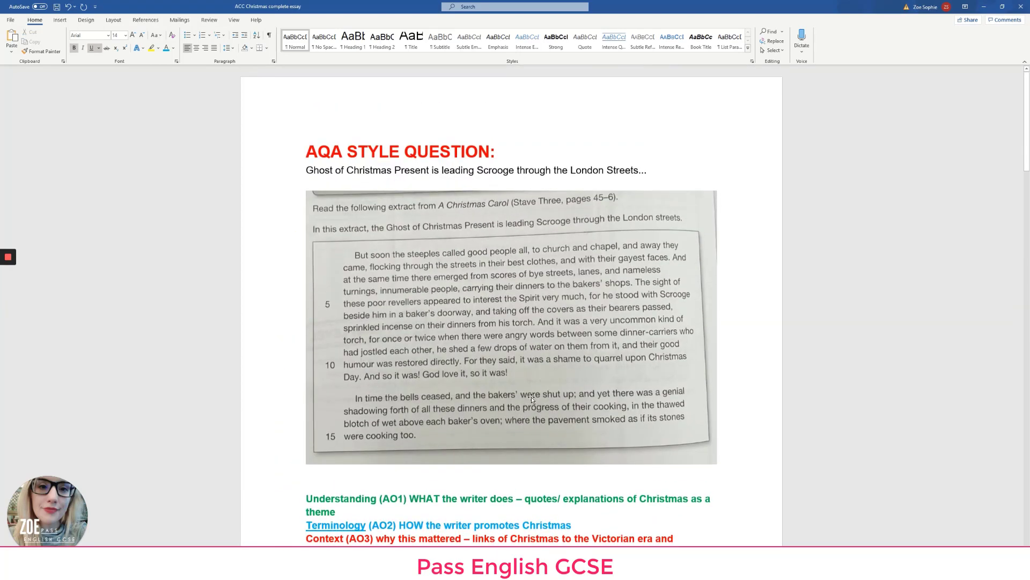
scroll("down", 3)
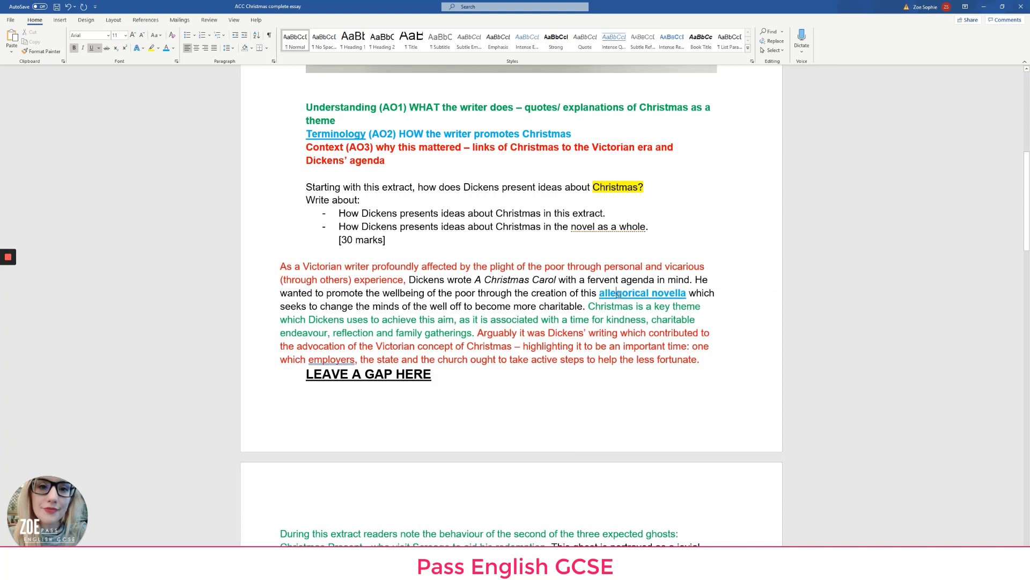
double_click(670, 293)
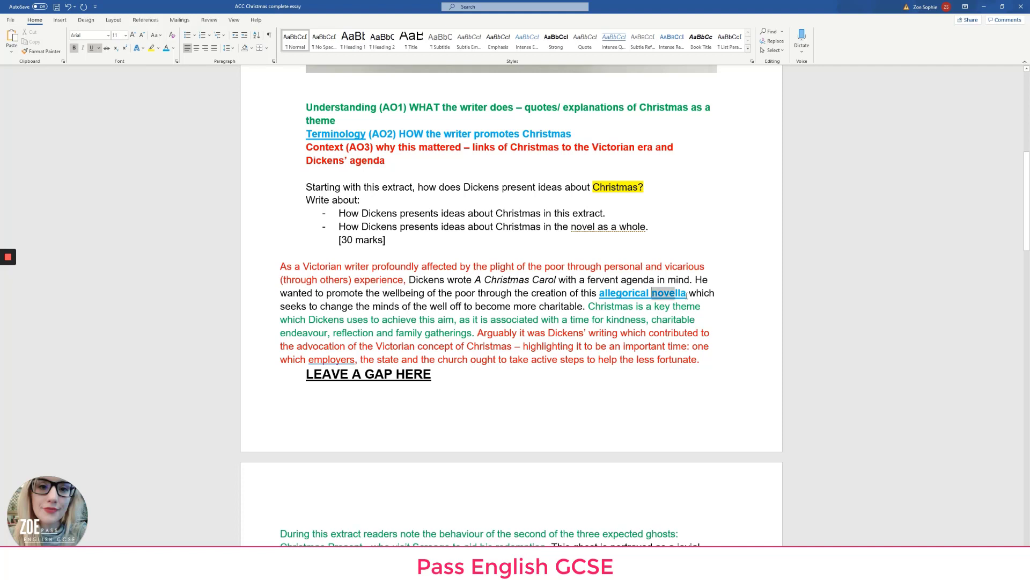
left_click(668, 293)
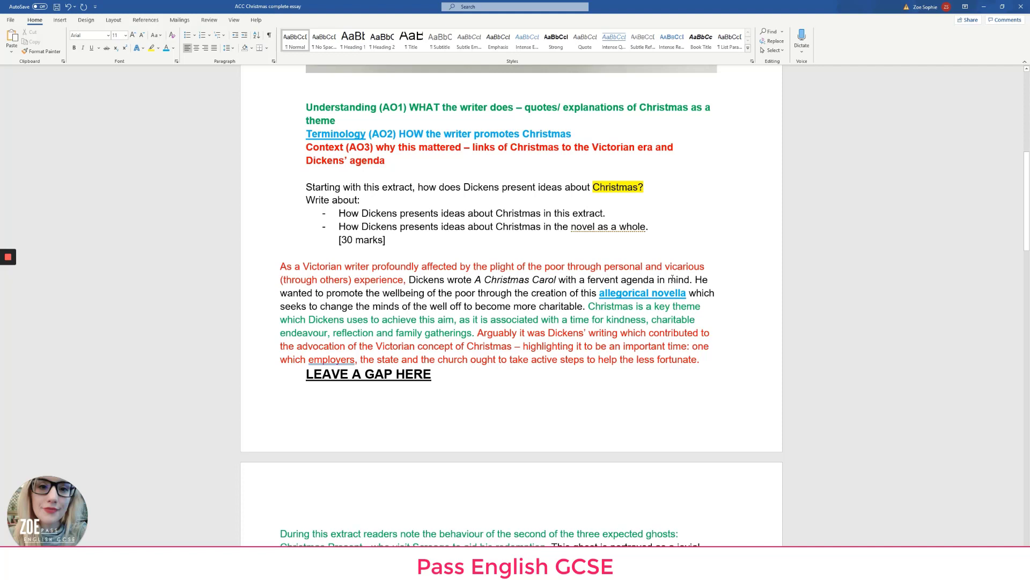
mouse_move(481, 294)
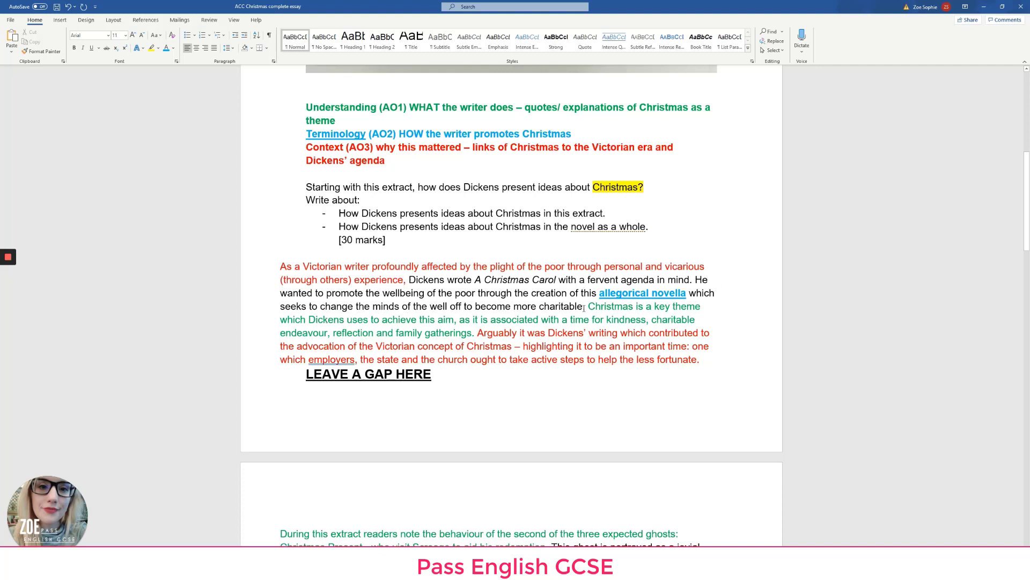
Select 'theme' in the sentence 'Christmas is a key theme'
left_click_drag(280, 266, 584, 306)
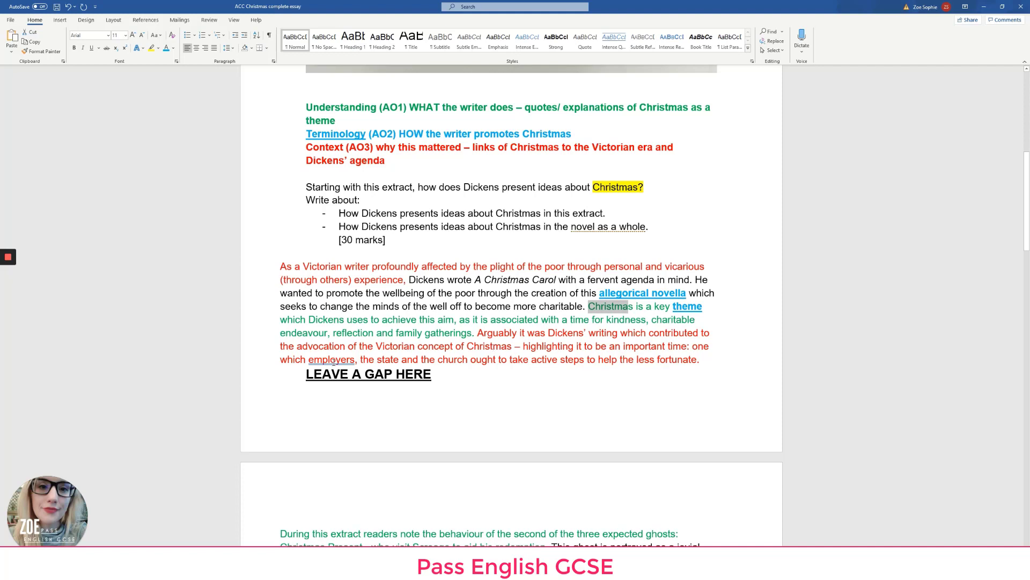
mouse_move(584, 359)
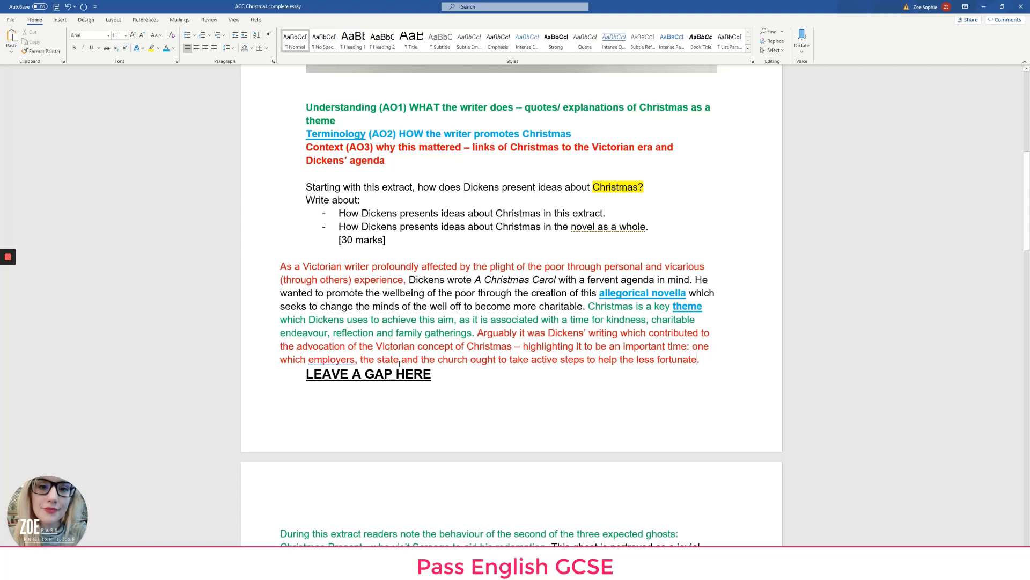
scroll("down", 3)
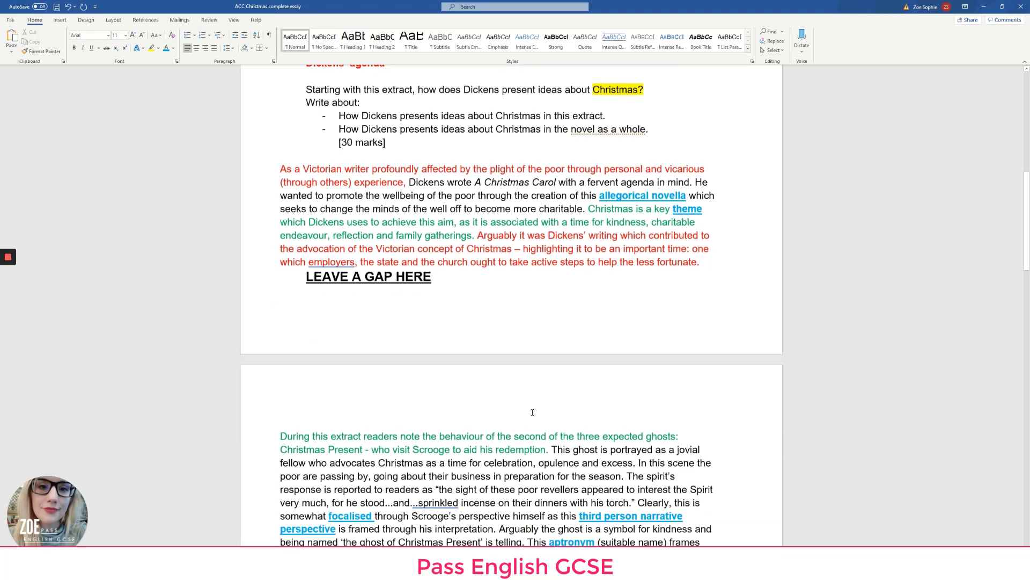
scroll("down", 3)
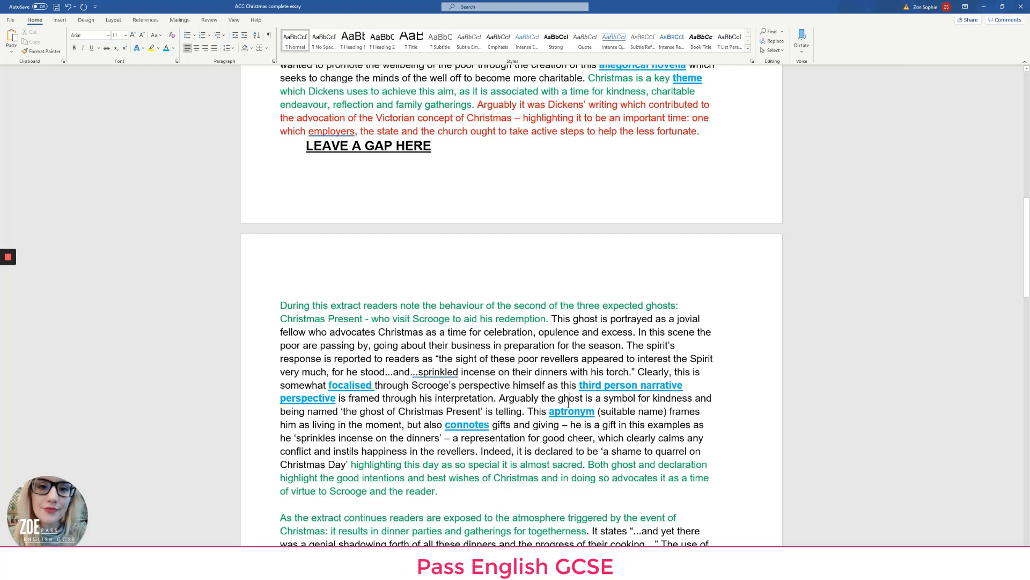
scroll("down", 3)
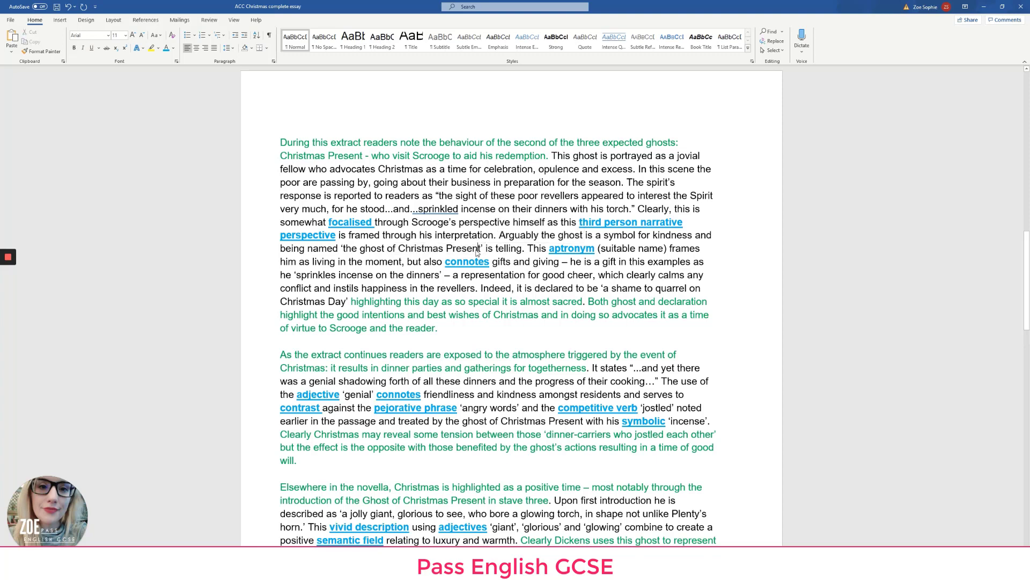
mouse_move(472, 347)
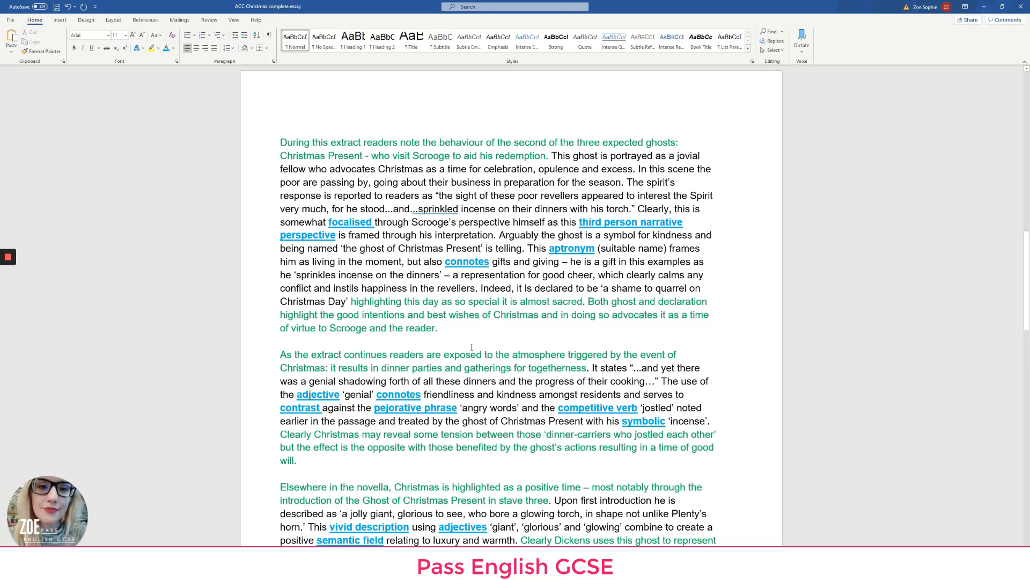
scroll("down", 3)
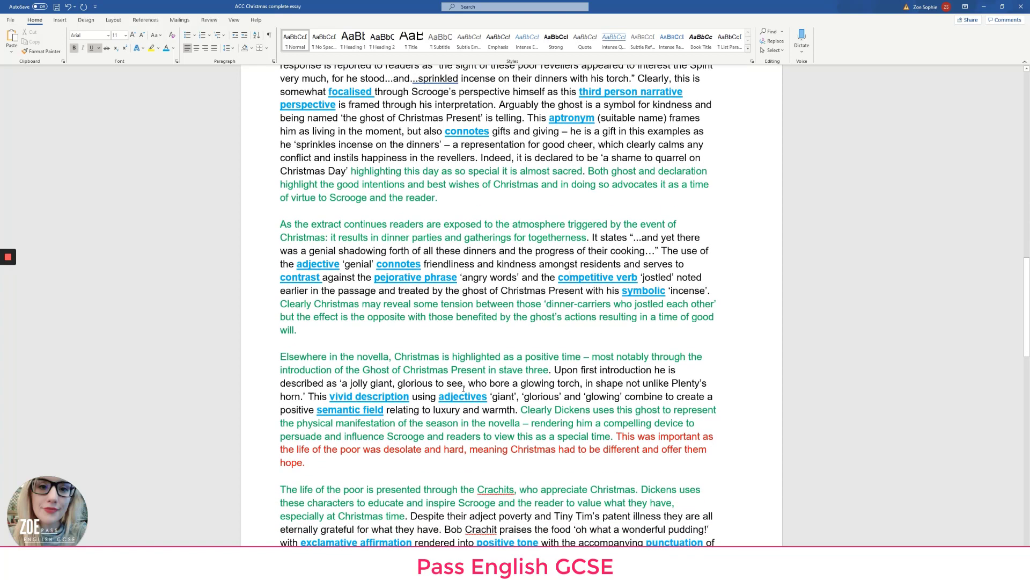
scroll("down", 3)
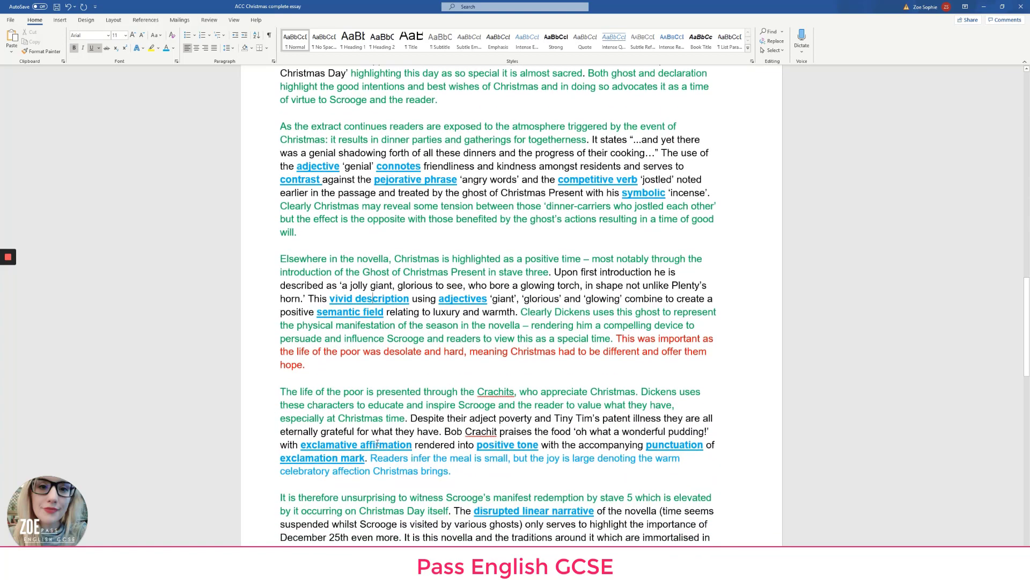
scroll("down", 3)
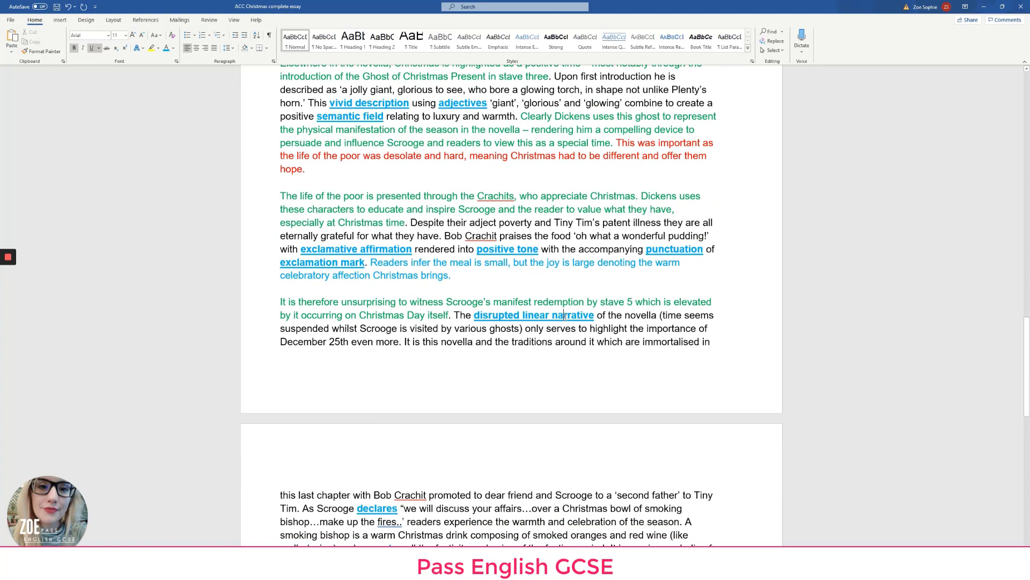
scroll("down", 3)
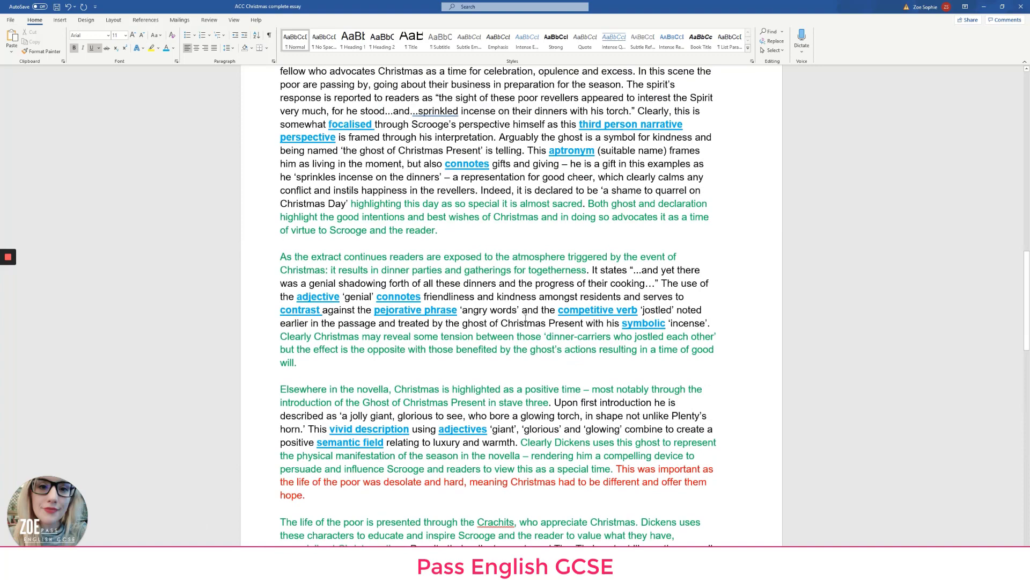
scroll("up", 3)
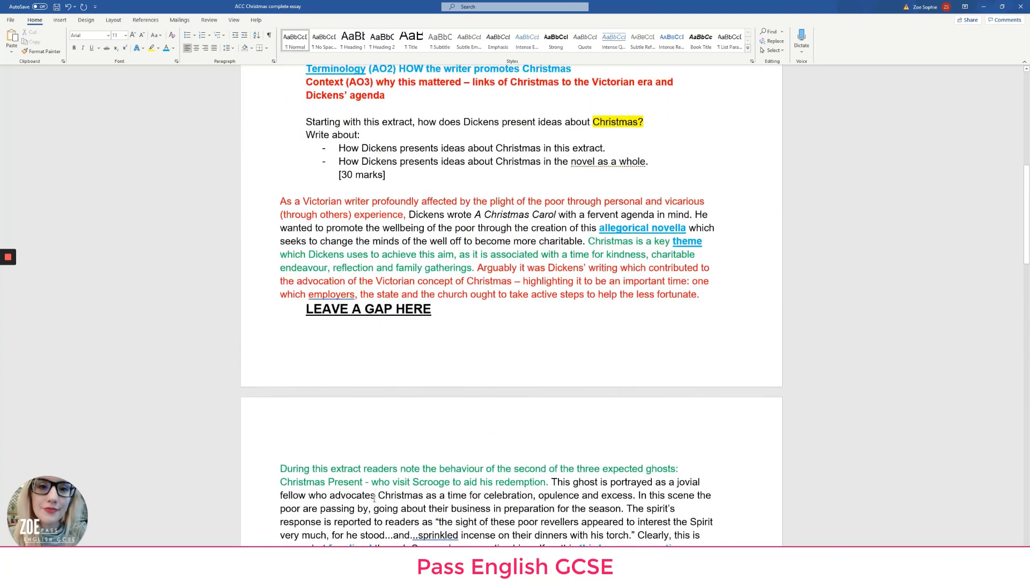
scroll("down", 3)
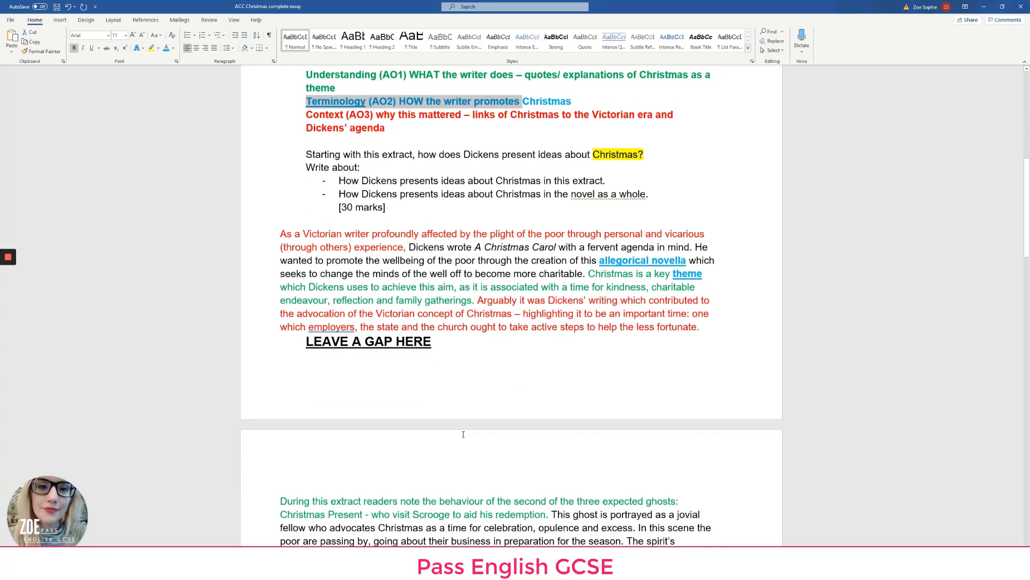
scroll("down", 3)
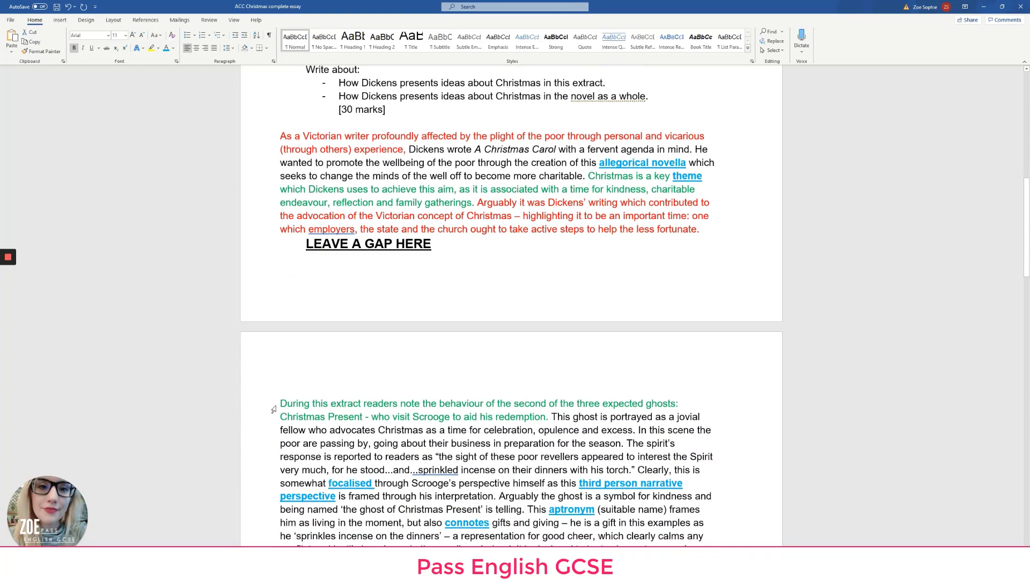
scroll("down", 3)
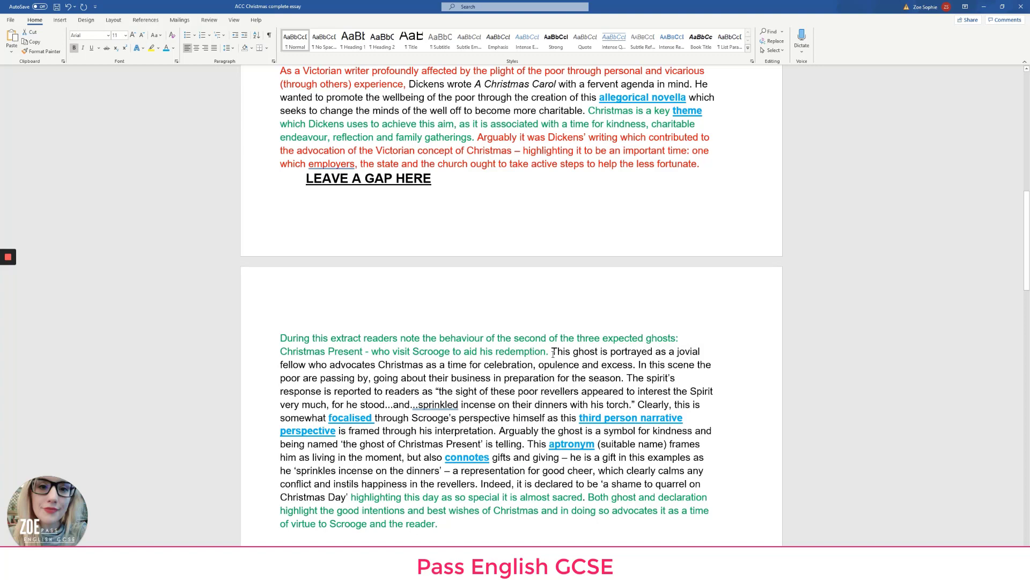
scroll("down", 3)
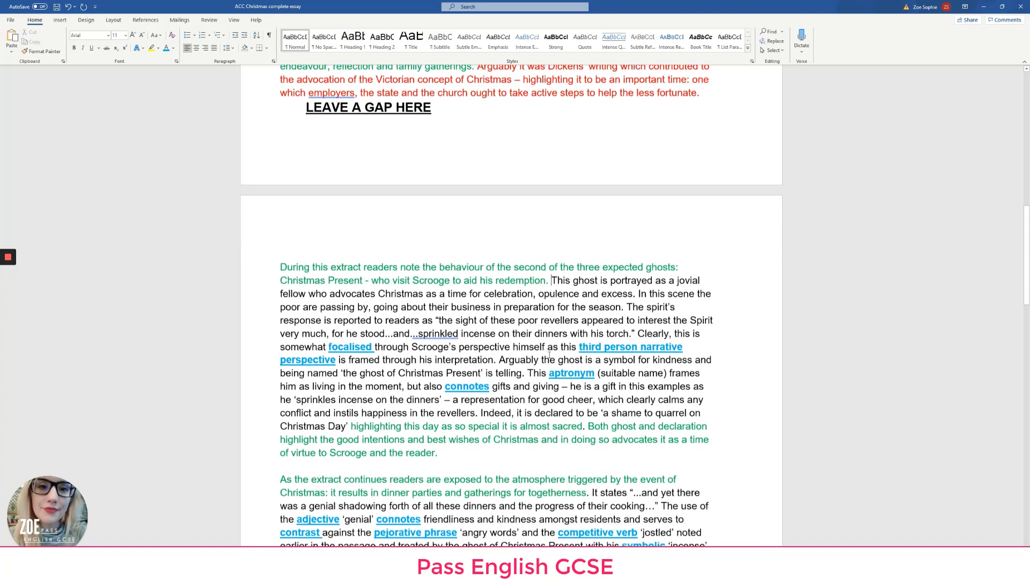
scroll("down", 3)
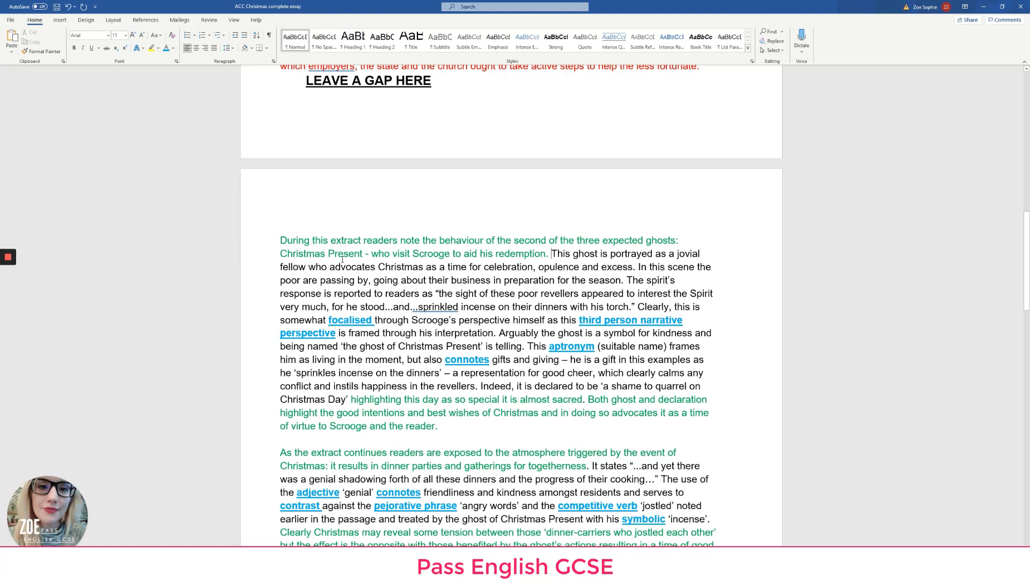
mouse_move(545, 267)
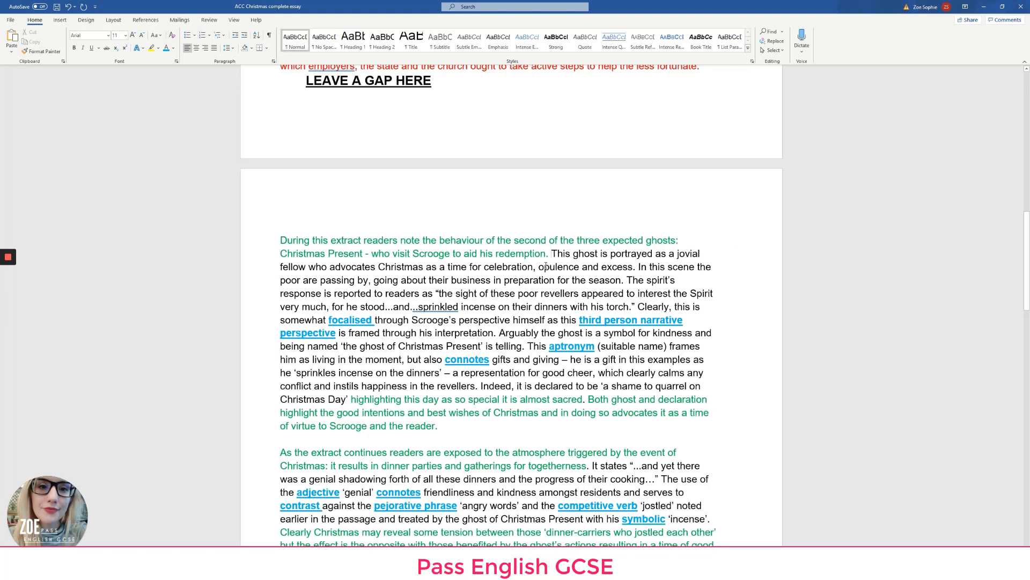
left_click_drag(504, 266, 632, 267)
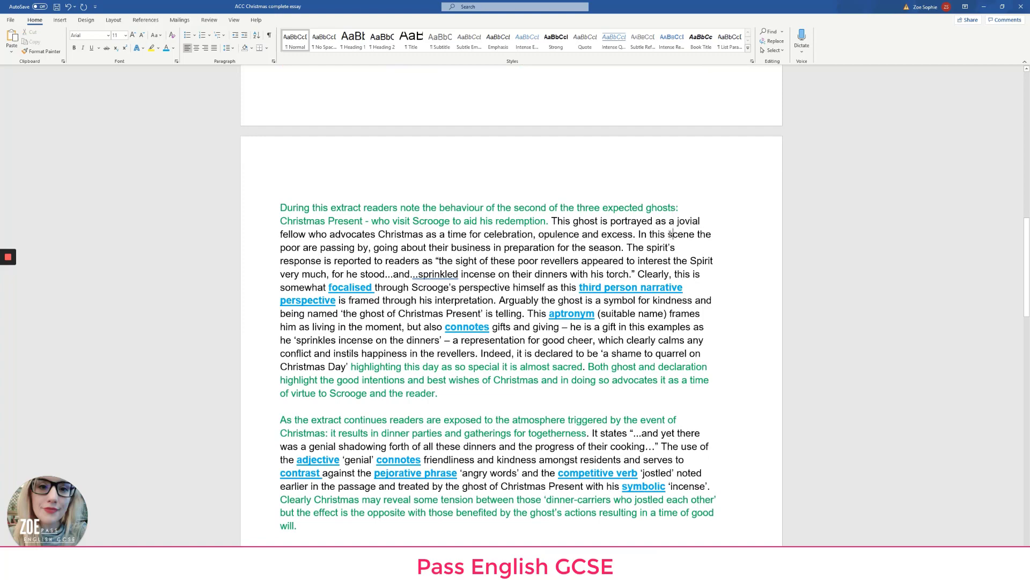
Select the word 'scene' in the Christmas Present paragraph and scroll down
double_click(685, 234)
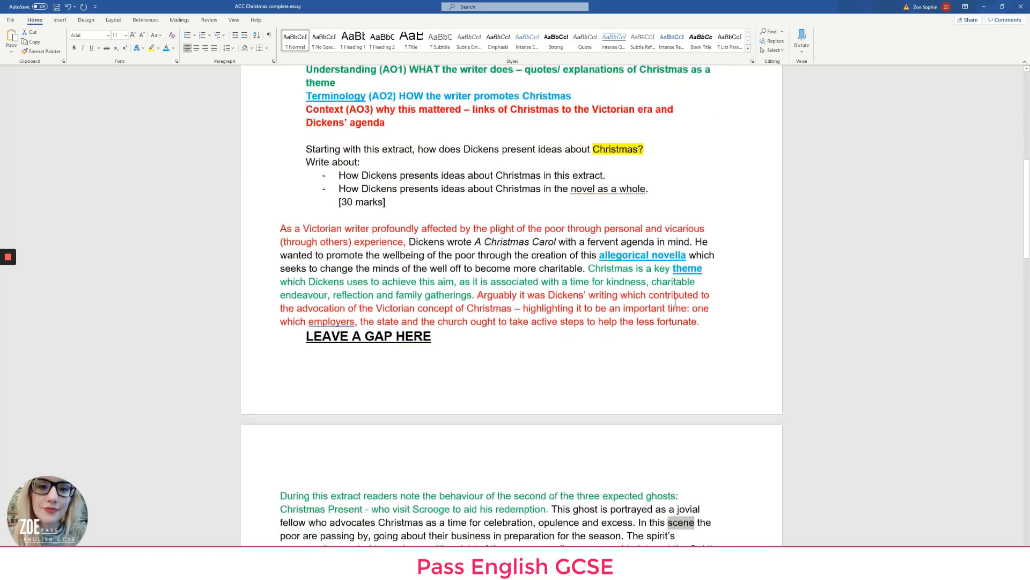
scroll("down", 3)
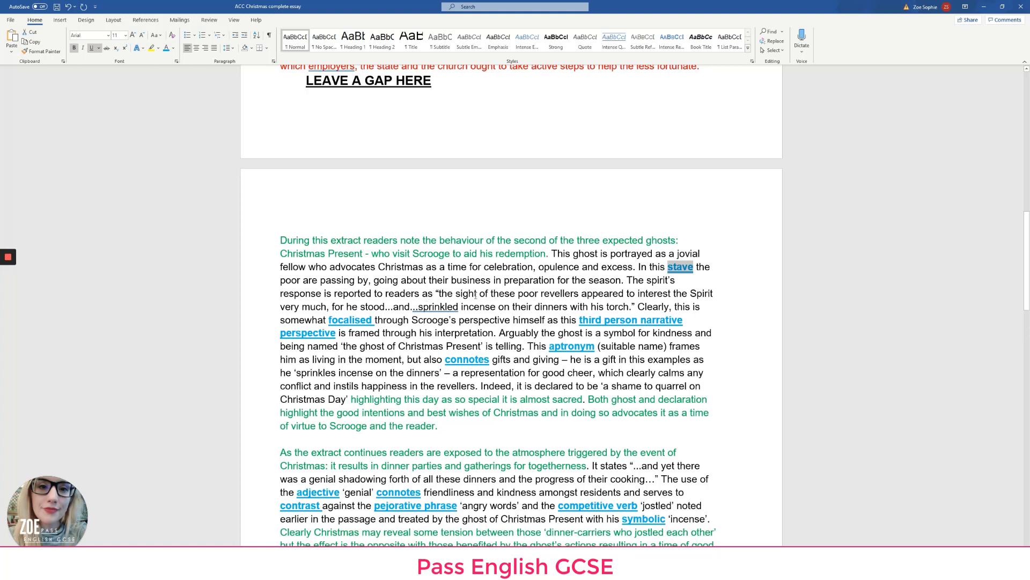
mouse_move(643, 296)
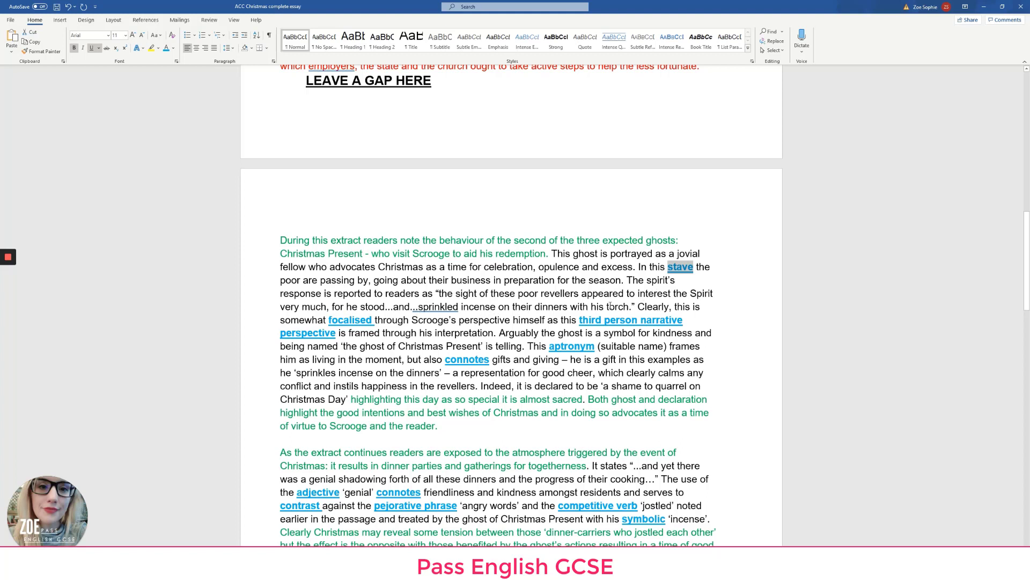
mouse_move(636, 307)
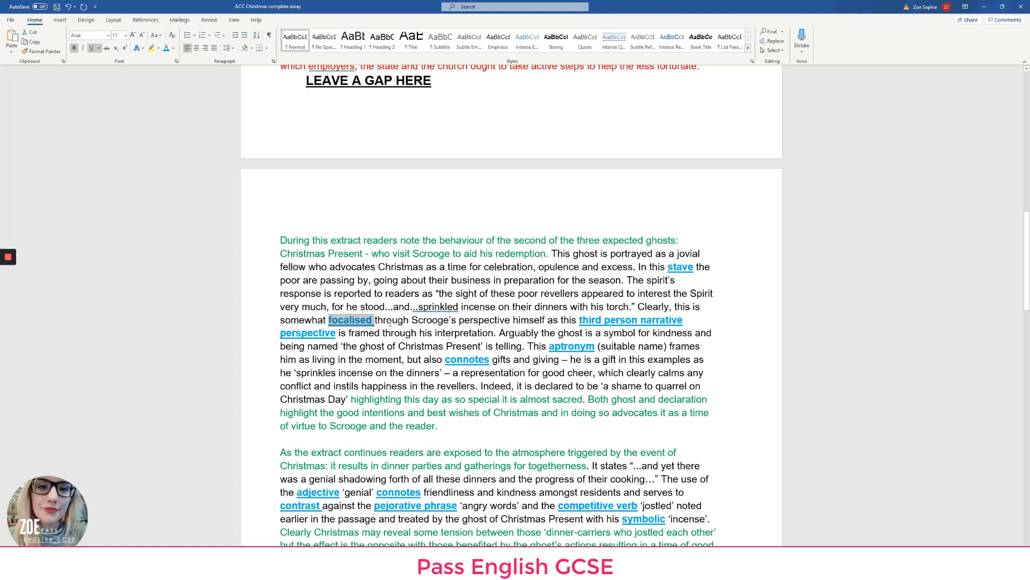
mouse_move(337, 304)
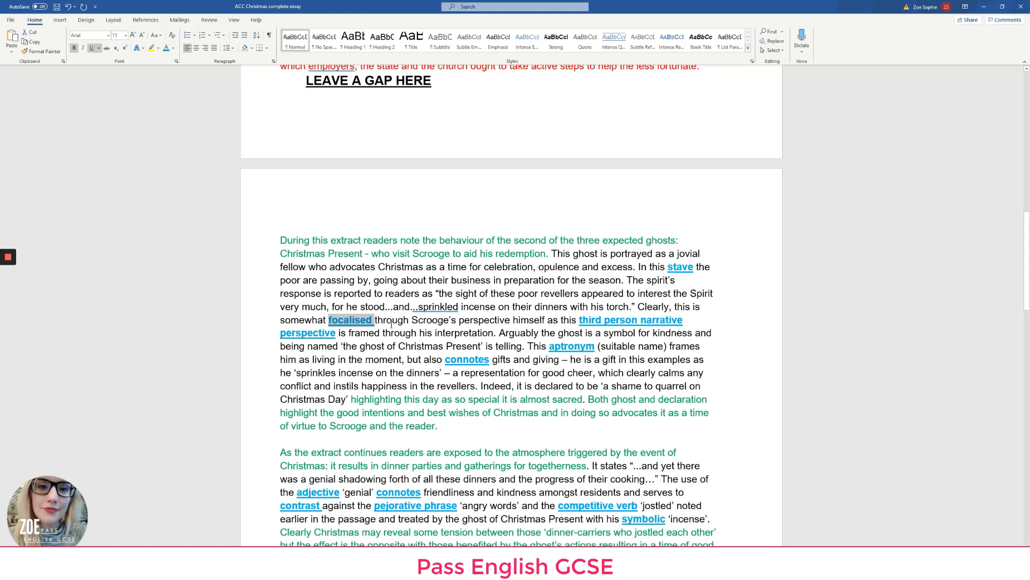
mouse_move(512, 333)
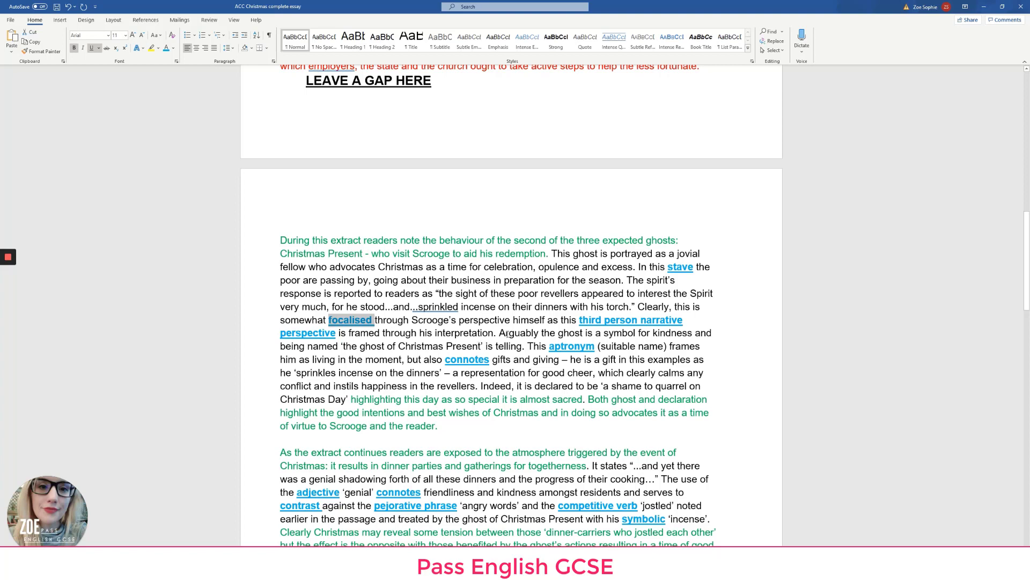
Copy the terminology formatting onto 'symbol' in 'the ghost is a symbol for kindness'
scroll("down", 3)
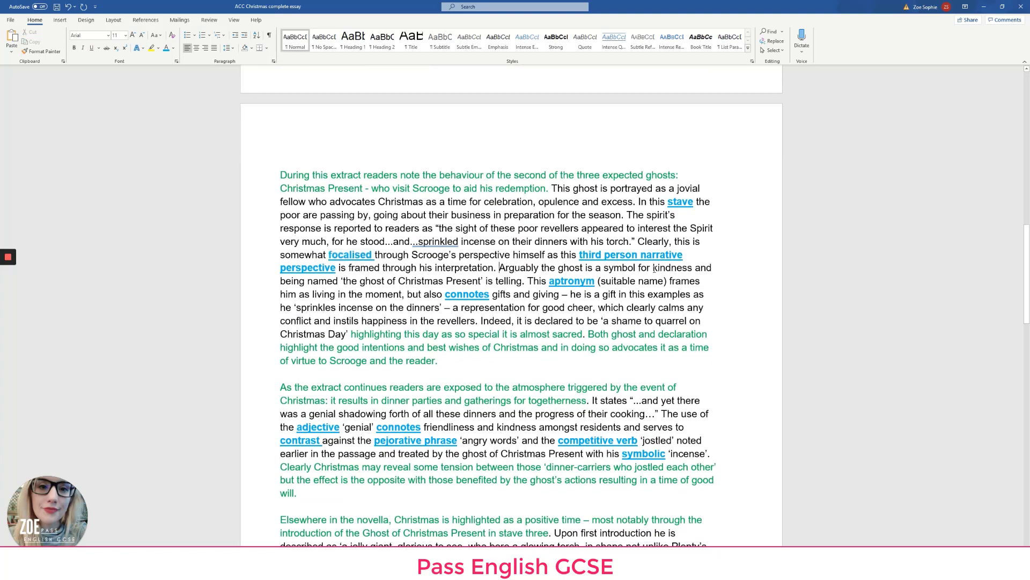
double_click(623, 267)
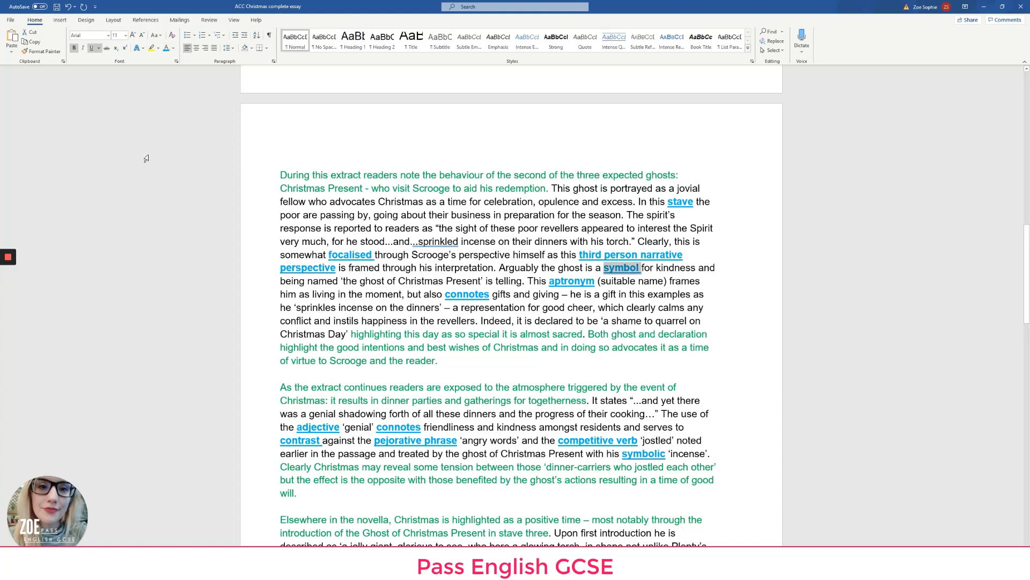
left_click_drag(342, 281, 483, 280)
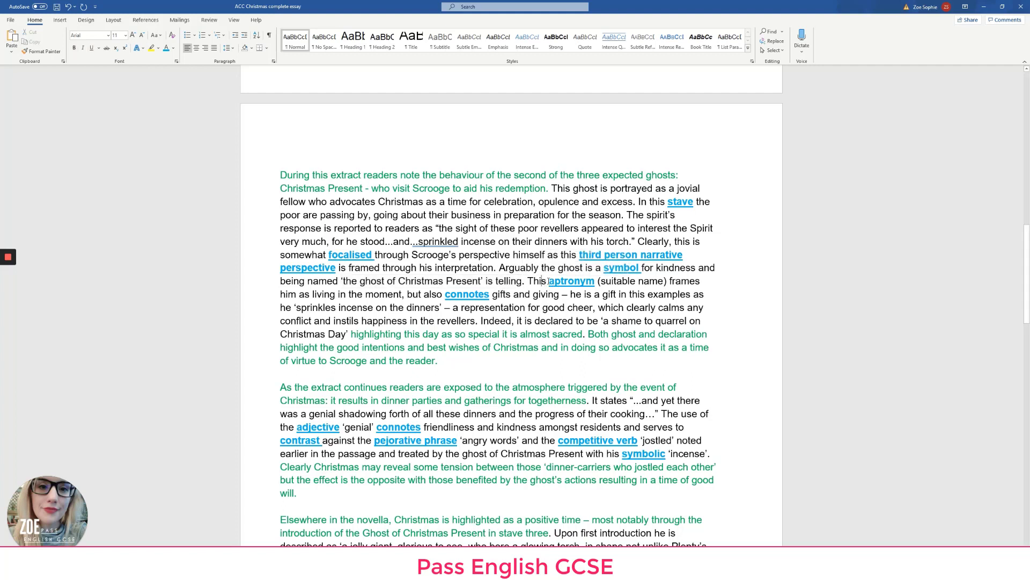
double_click(571, 281)
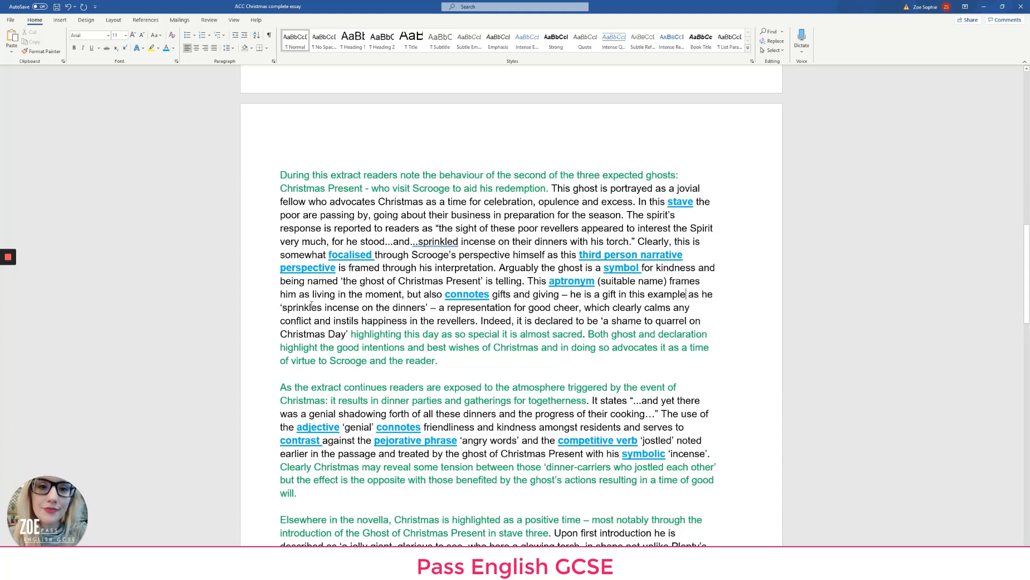
Scroll past the extract to 'During this extract readers note...' and select the Christmas Day closing sentence
left_click_drag(282, 307, 427, 307)
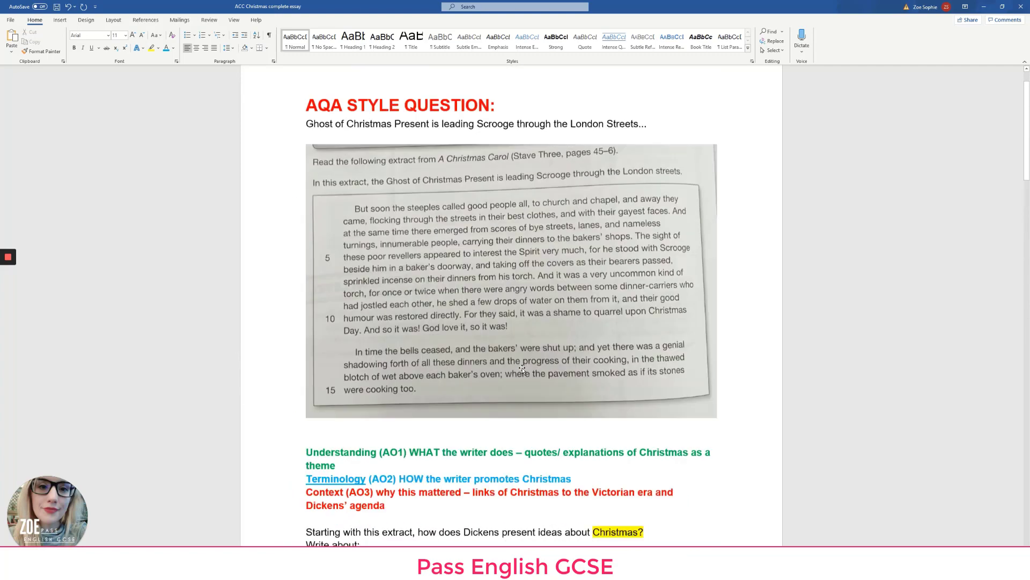
scroll("down", 3)
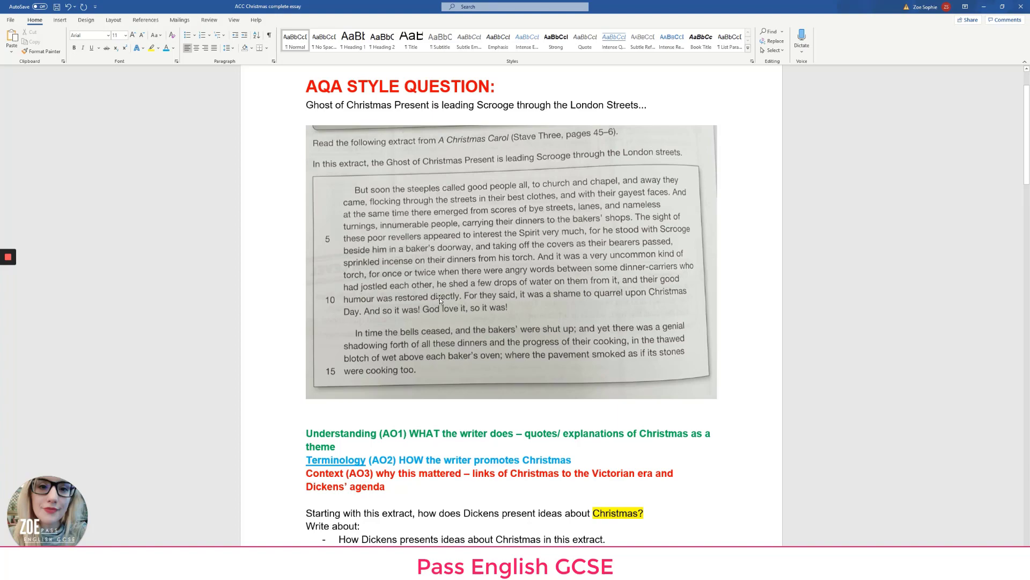
scroll("down", 3)
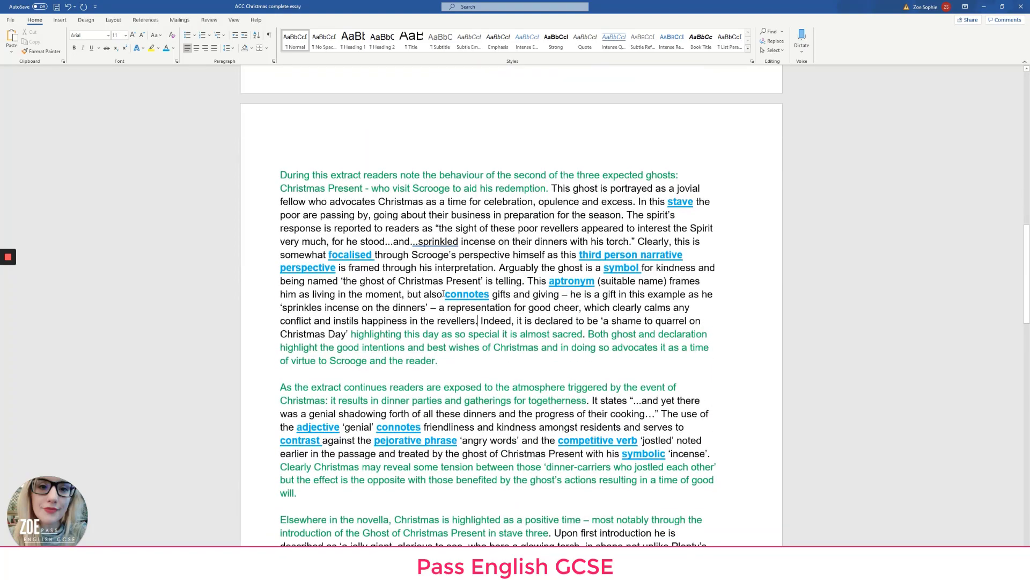
scroll("down", 3)
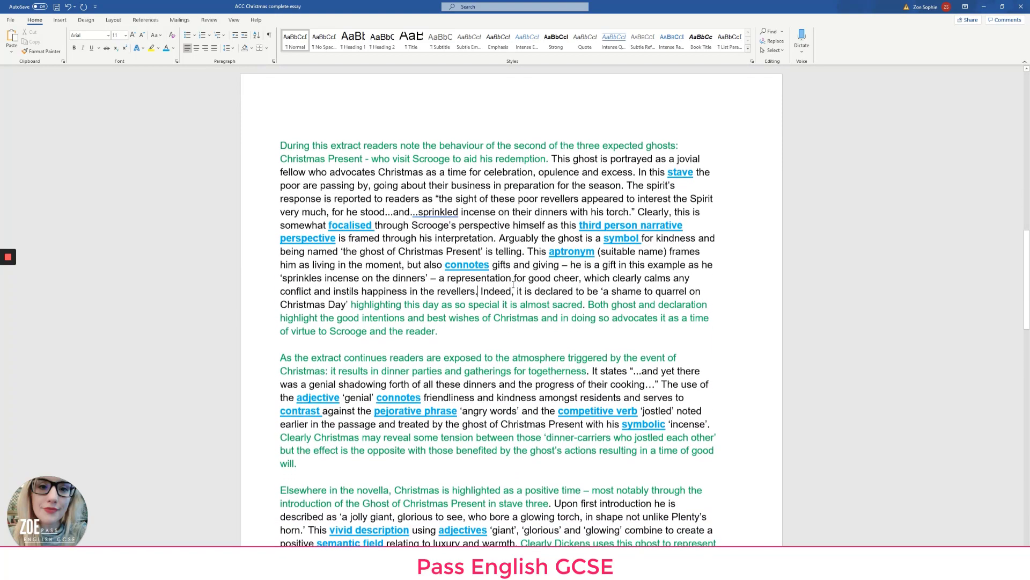
scroll("down", 3)
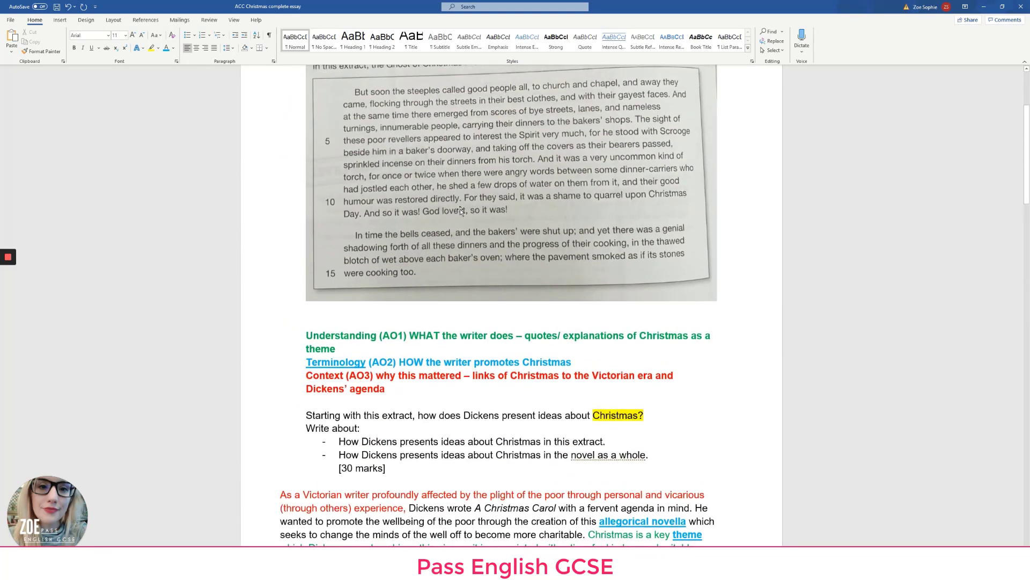
scroll("down", 3)
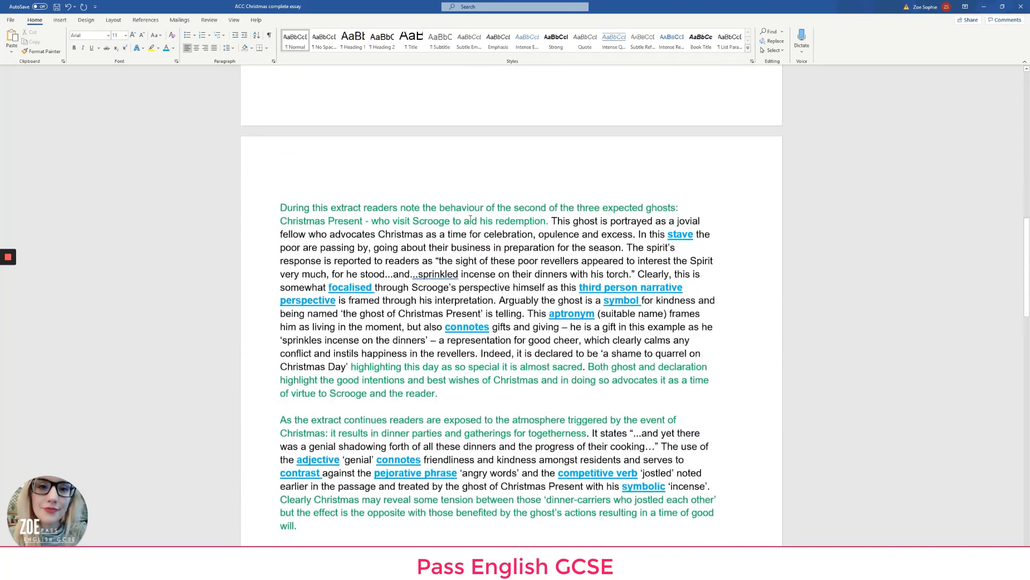
scroll("down", 3)
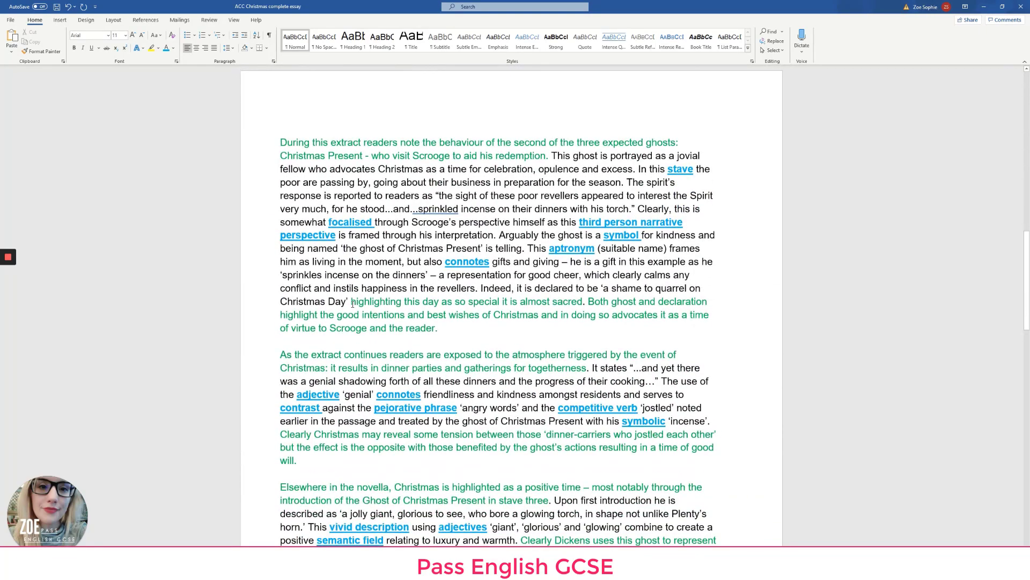
left_click_drag(351, 301, 438, 328)
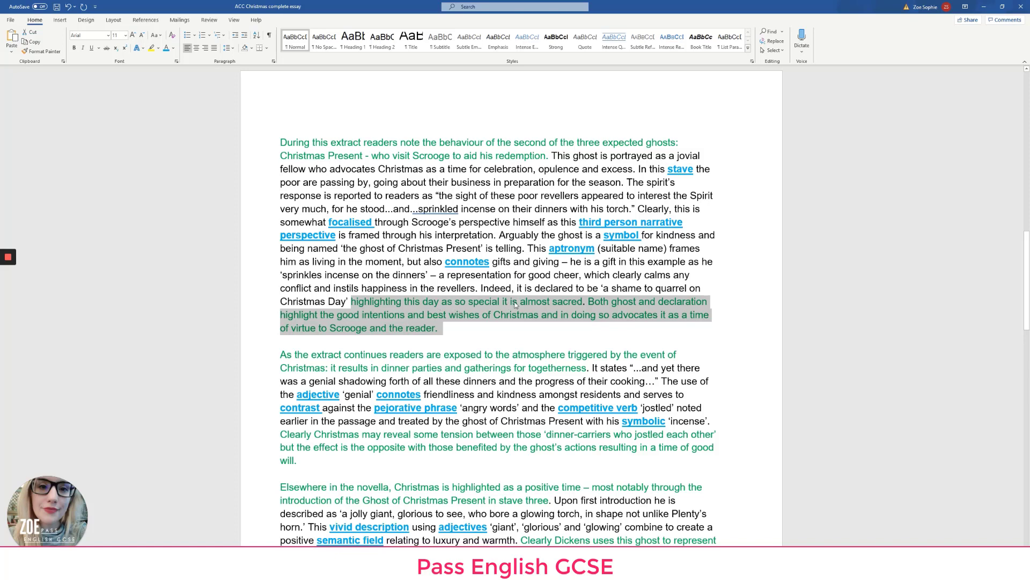
mouse_move(380, 335)
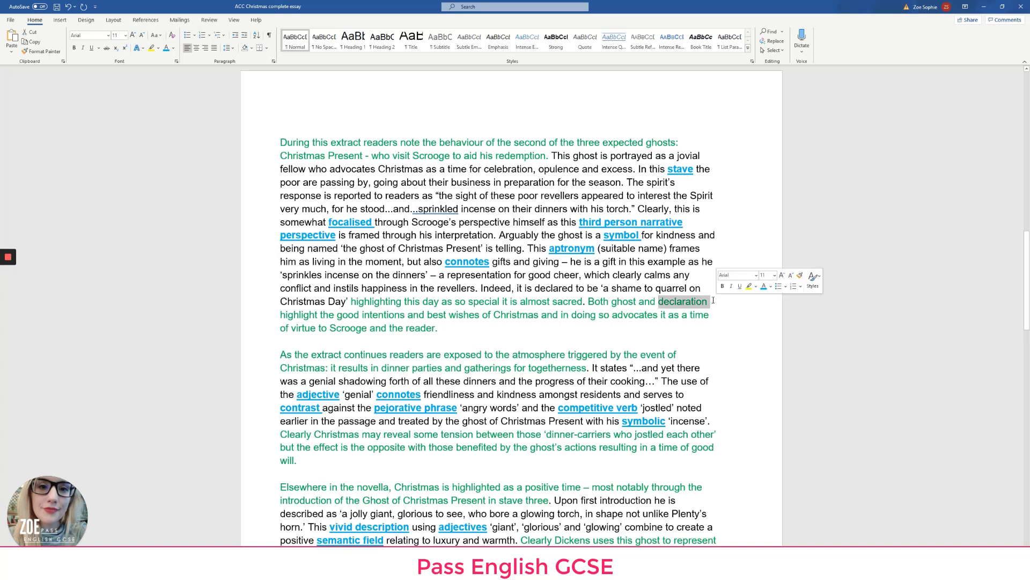
Style 'declaration' in 'Both ghost and declaration' as bold, underlined blue terminology
left_click(88, 48)
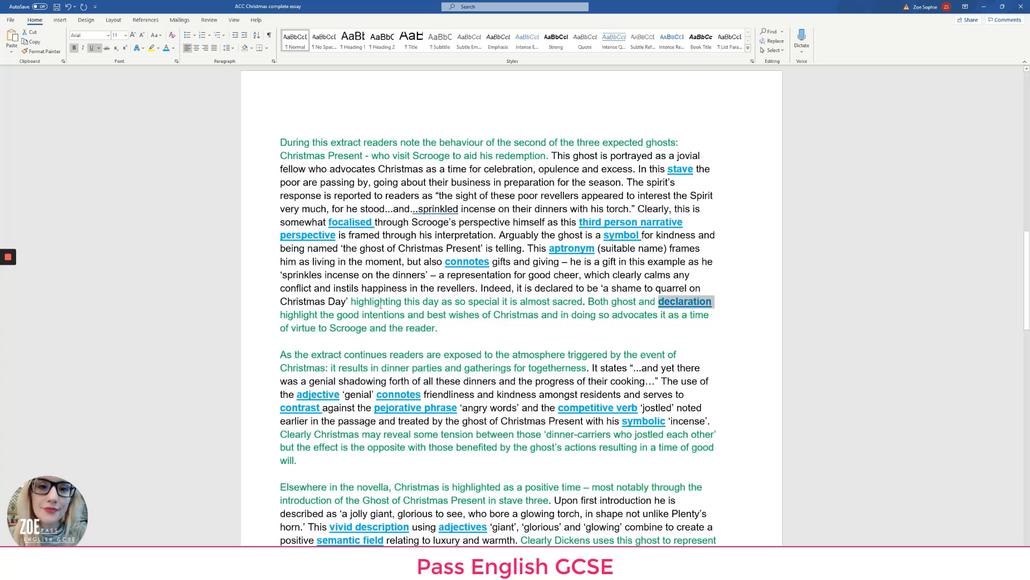
mouse_move(556, 309)
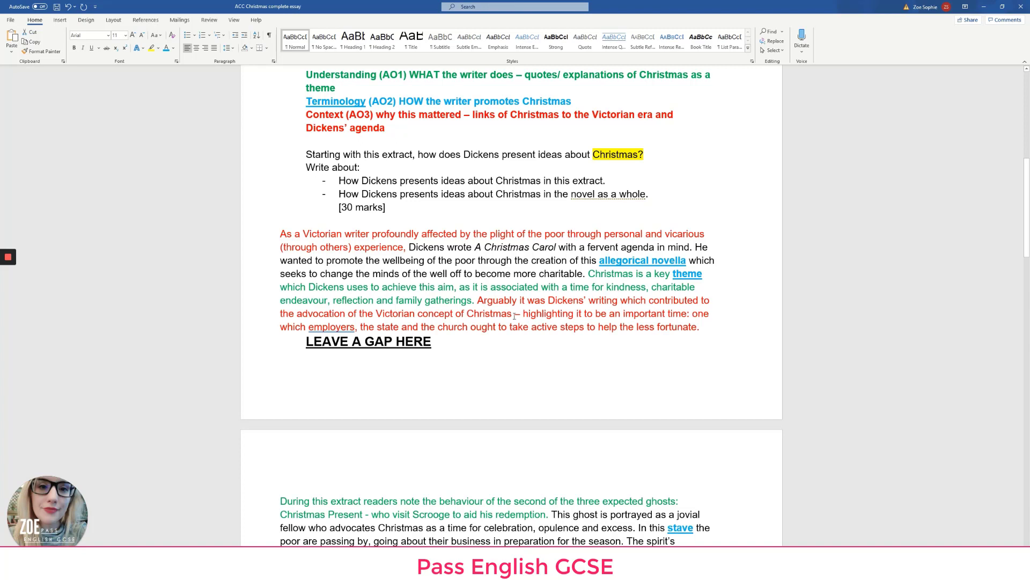
left_click_drag(515, 313, 687, 312)
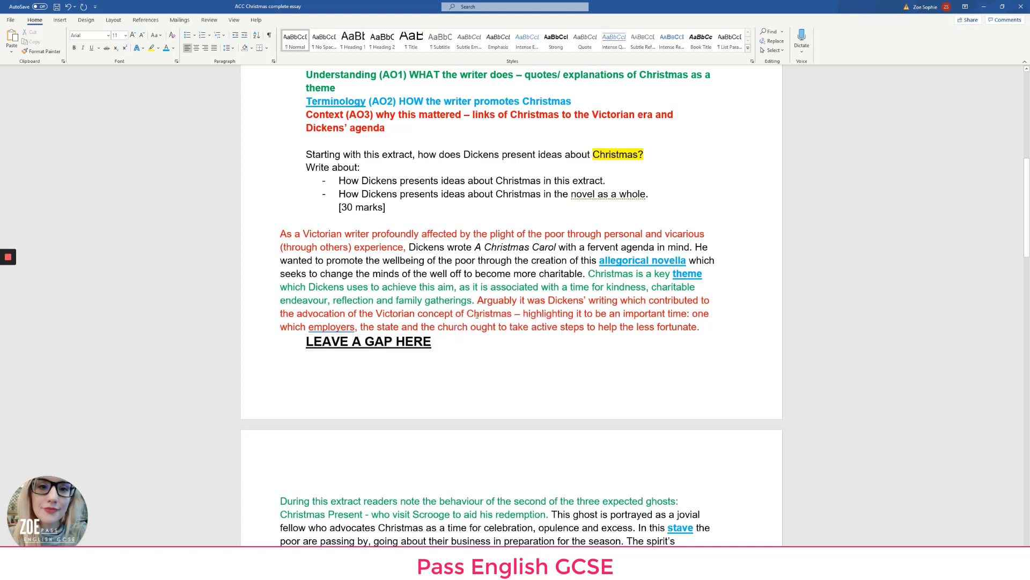
scroll("down", 3)
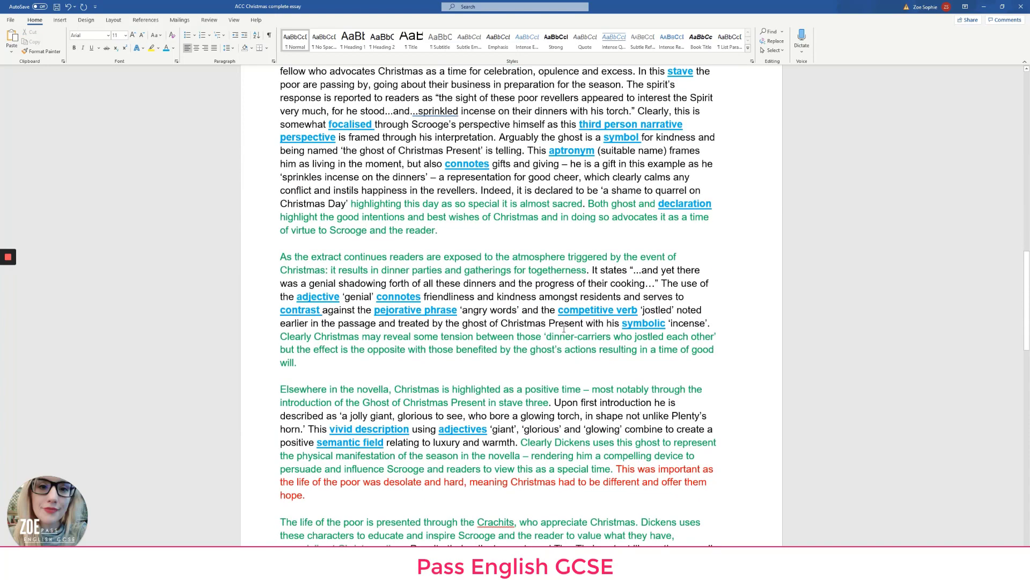
scroll("down", 3)
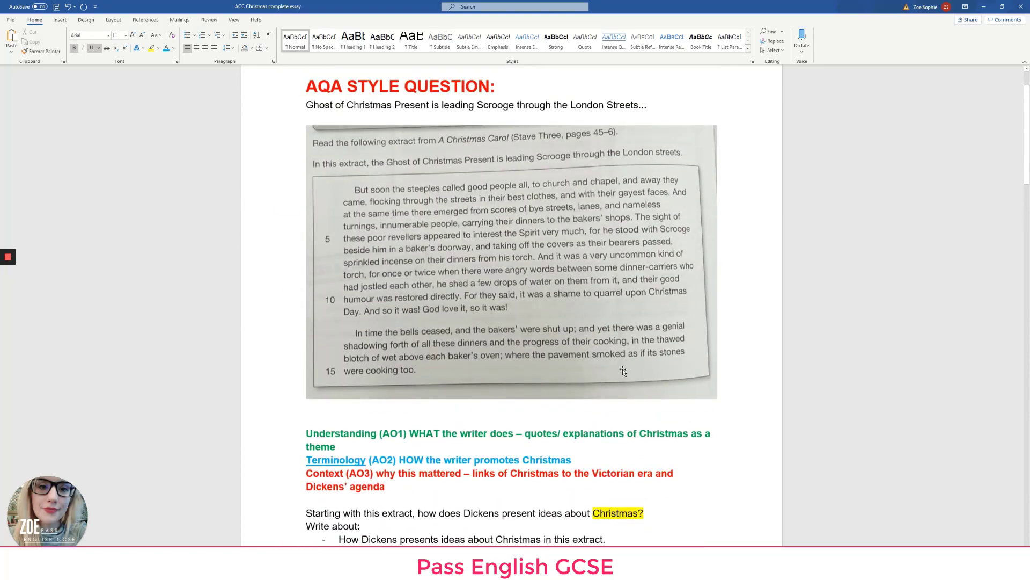
mouse_move(489, 352)
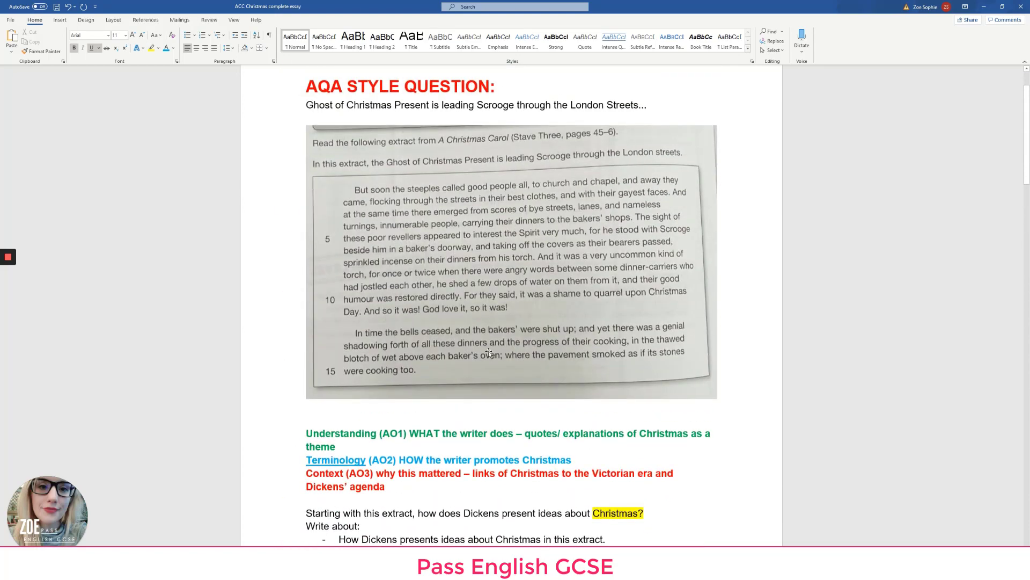
Scroll down to the Christmas Present, dinner-gatherings and 'Elsewhere in the novella' paragraphs
scroll("down", 3)
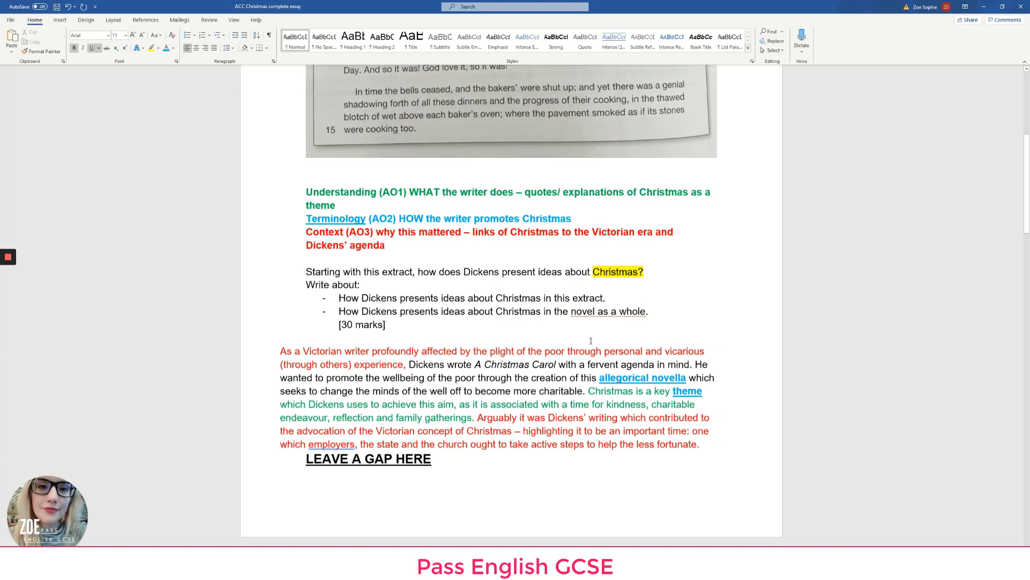
scroll("down", 3)
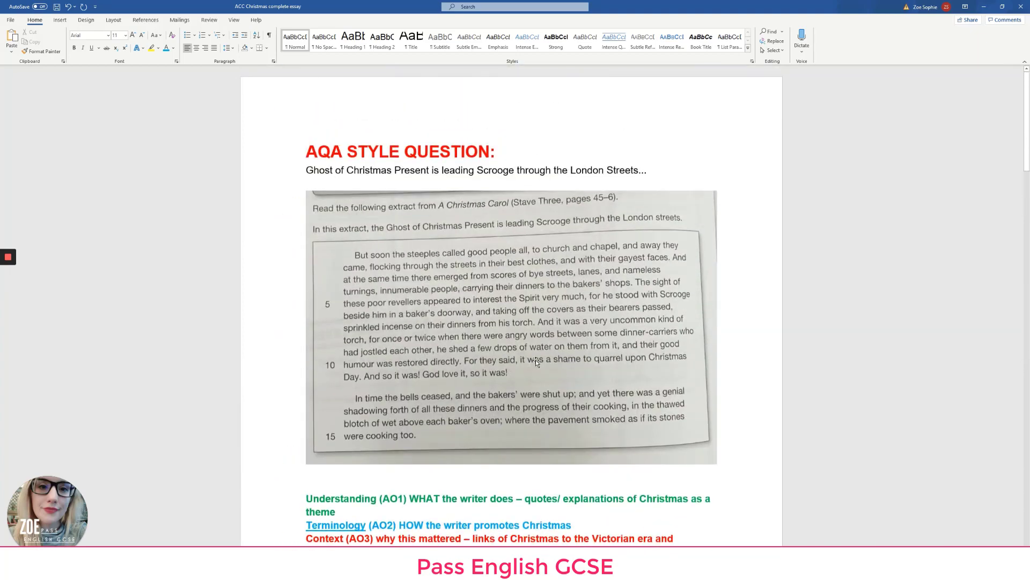
mouse_move(521, 328)
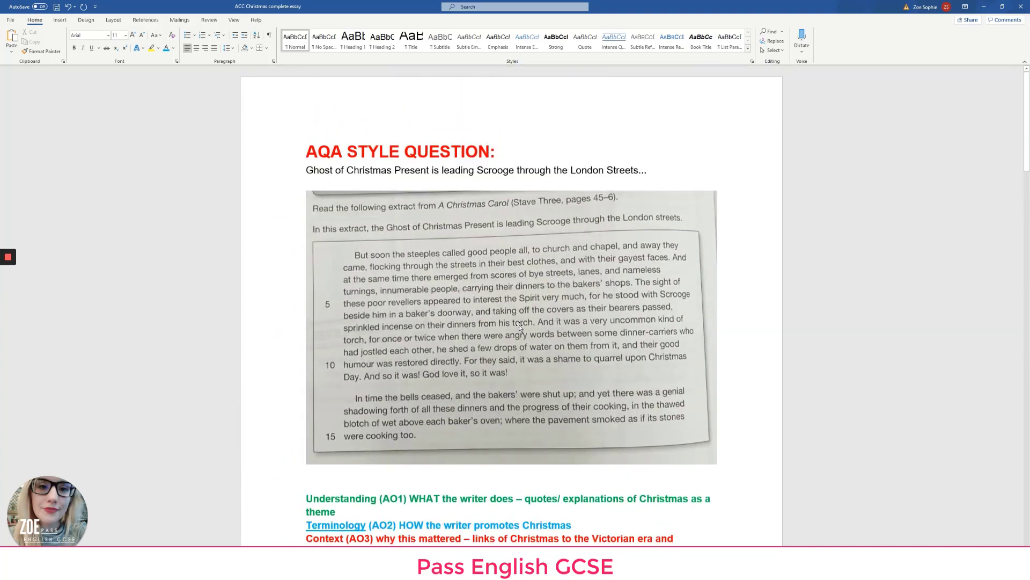
mouse_move(340, 424)
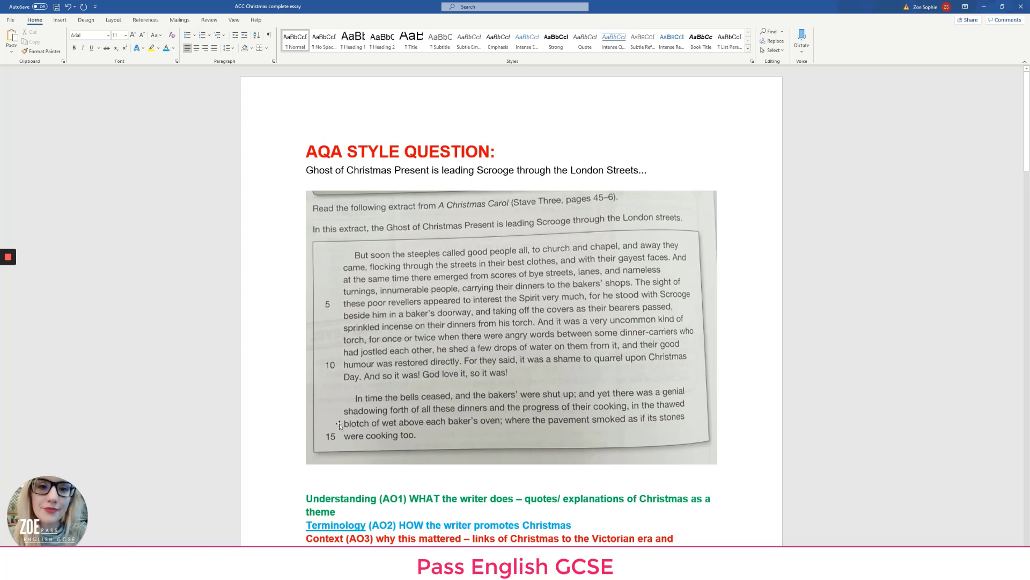
mouse_move(531, 344)
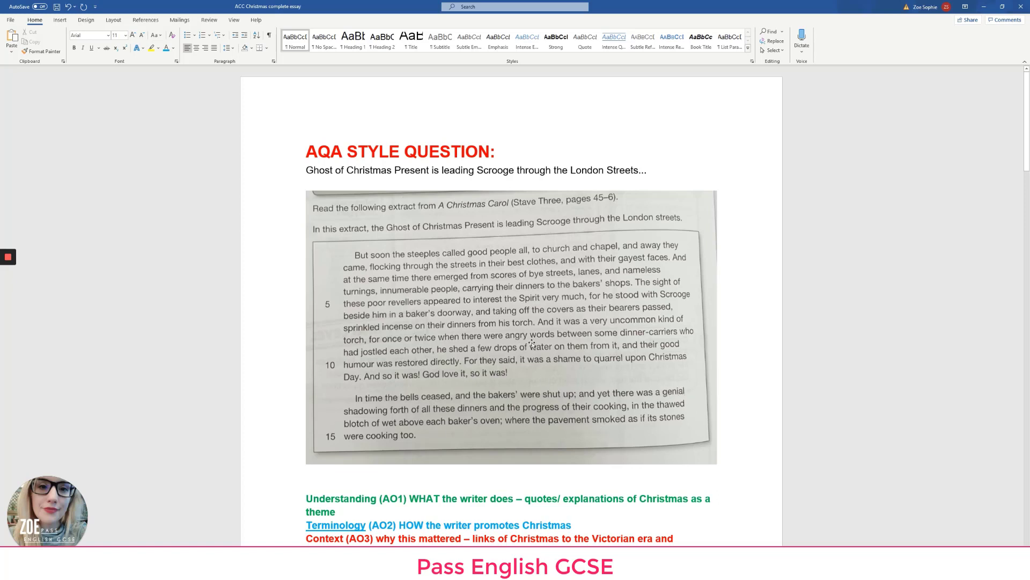
mouse_move(588, 360)
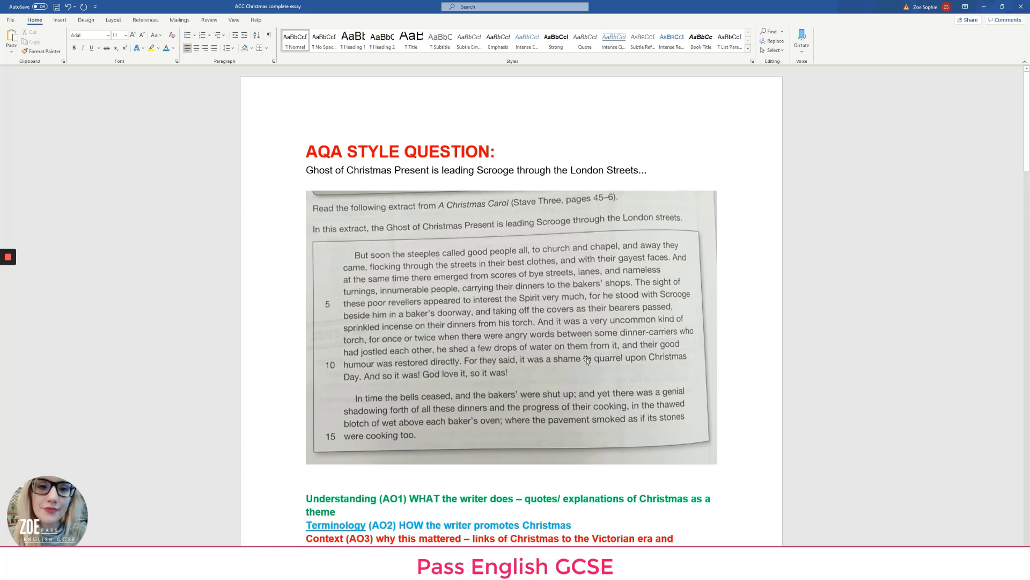
scroll("down", 3)
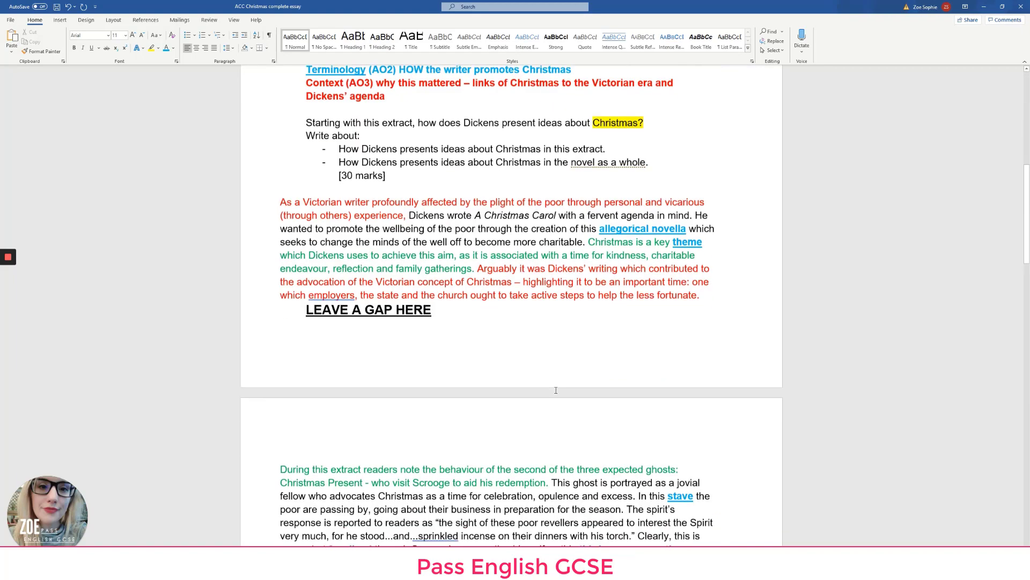
scroll("down", 3)
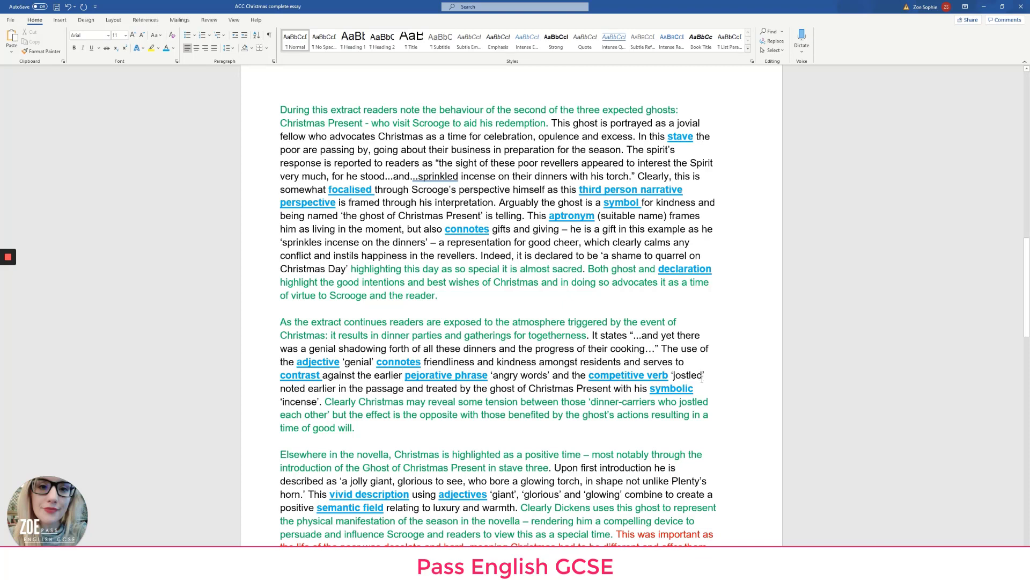
scroll("down", 3)
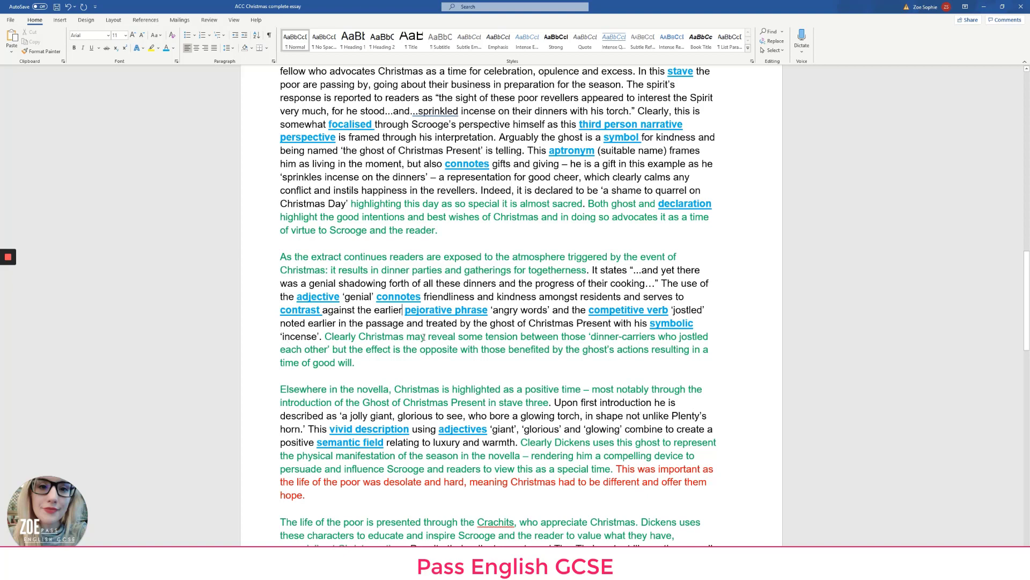
mouse_move(685, 338)
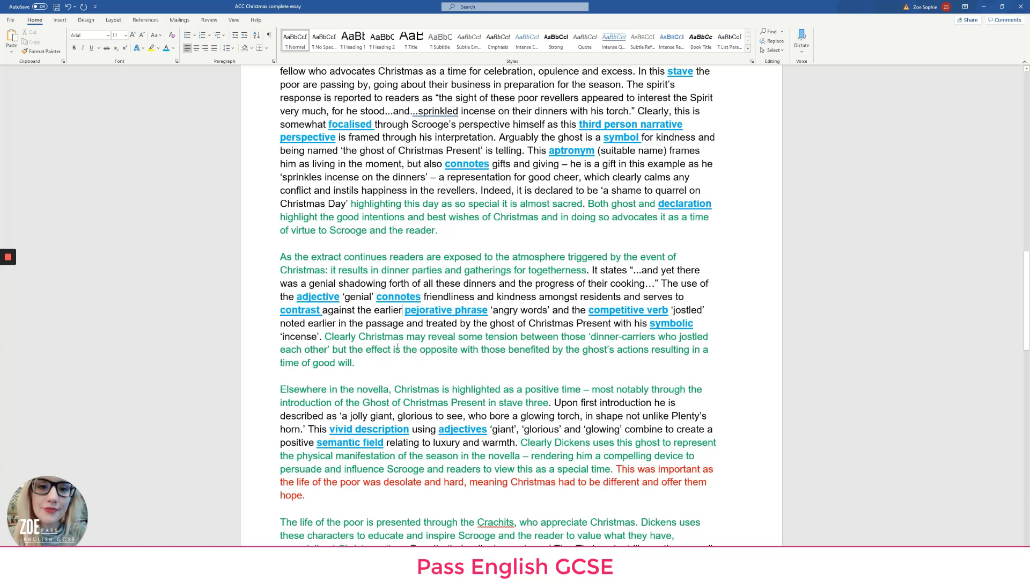
mouse_move(599, 349)
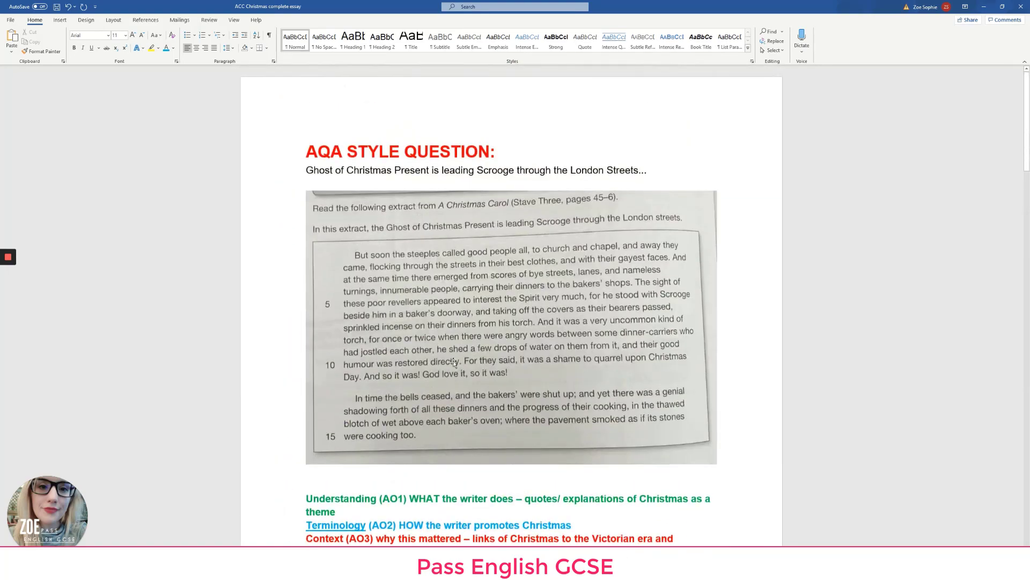
mouse_move(500, 308)
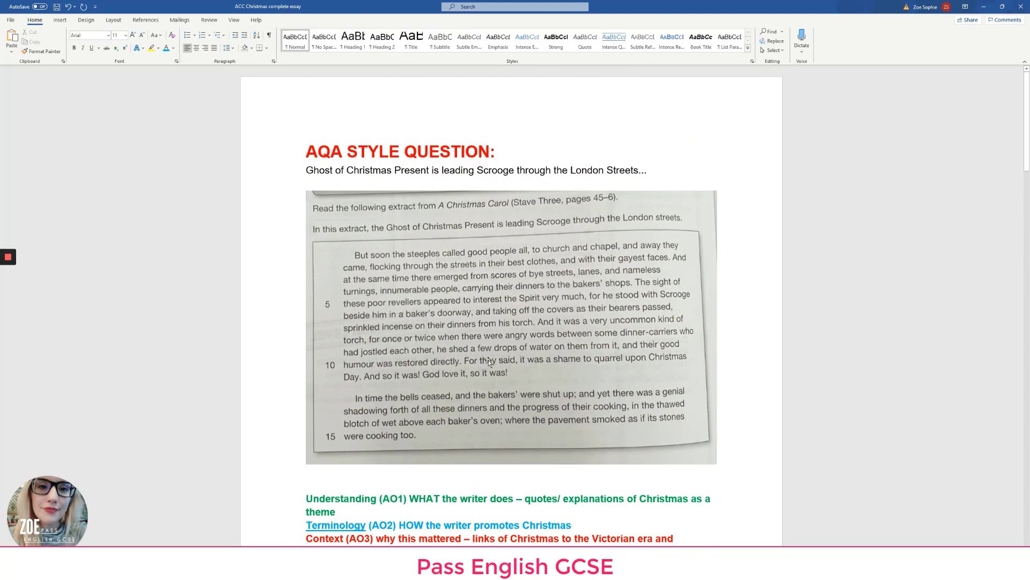
scroll("down", 3)
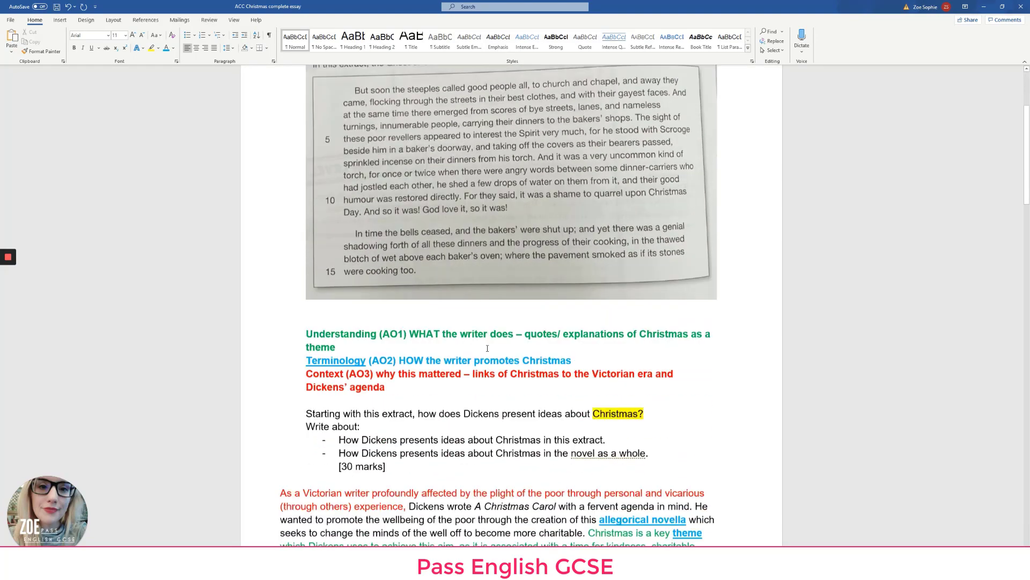
scroll("down", 3)
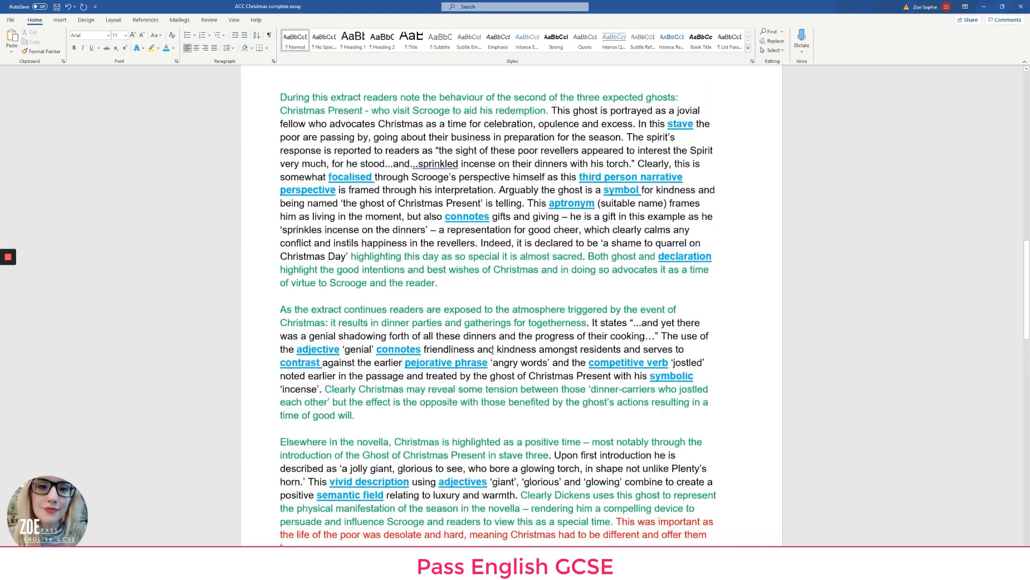
scroll("down", 3)
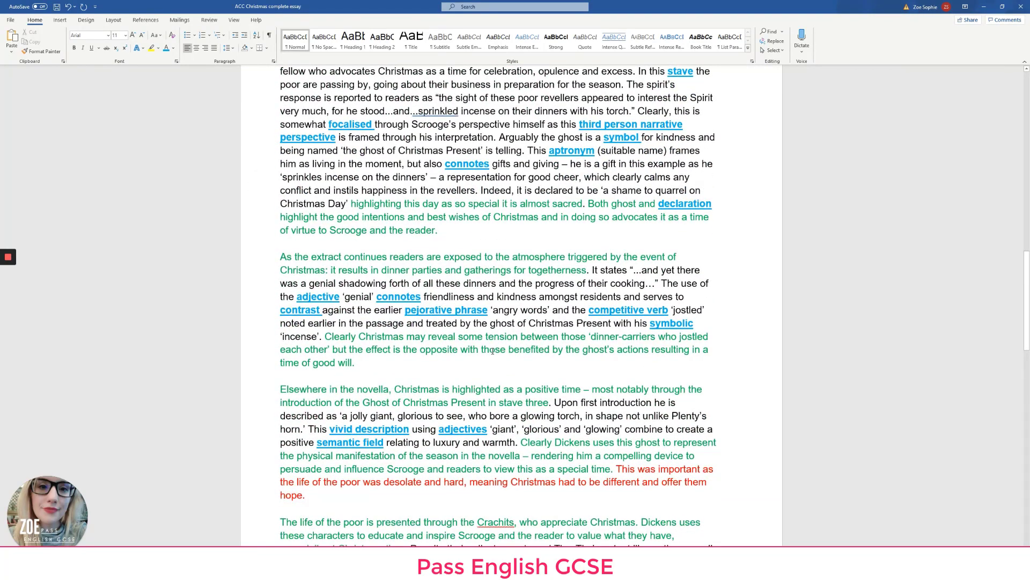
scroll("down", 3)
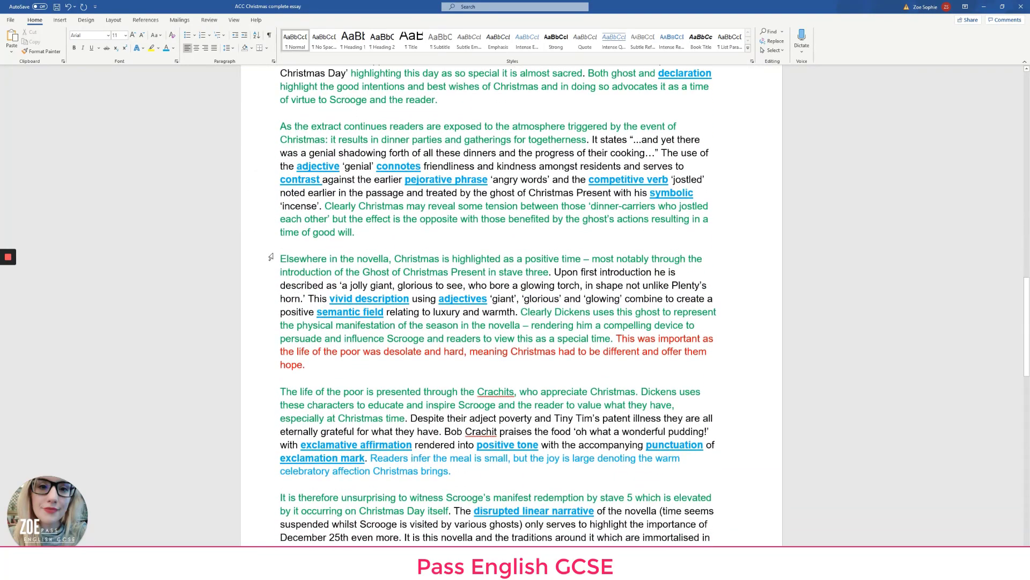
Select and underline the opening phrase 'Elsewhere in the novella,' and scroll onward
left_click_drag(280, 258, 392, 258)
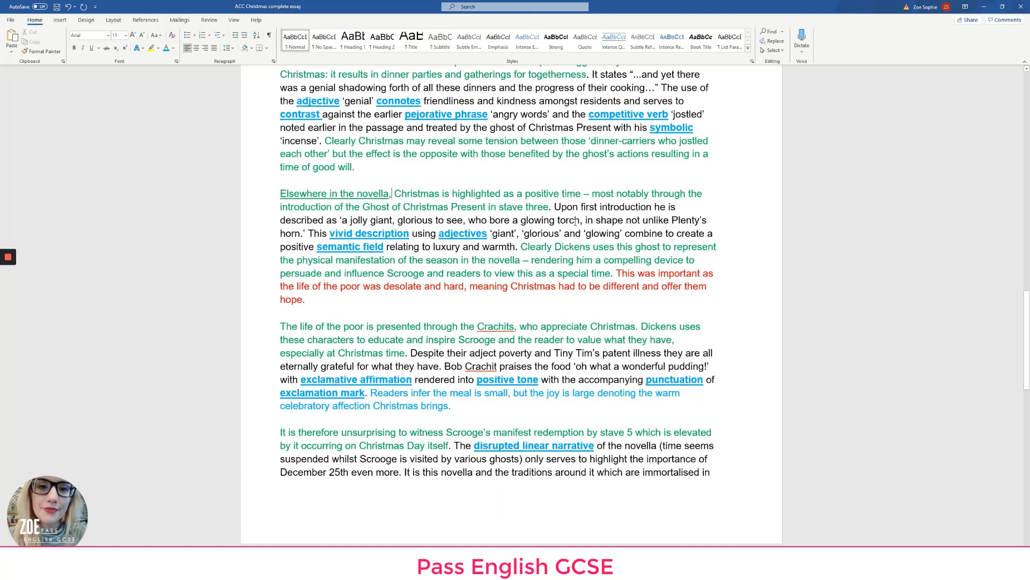
mouse_move(322, 235)
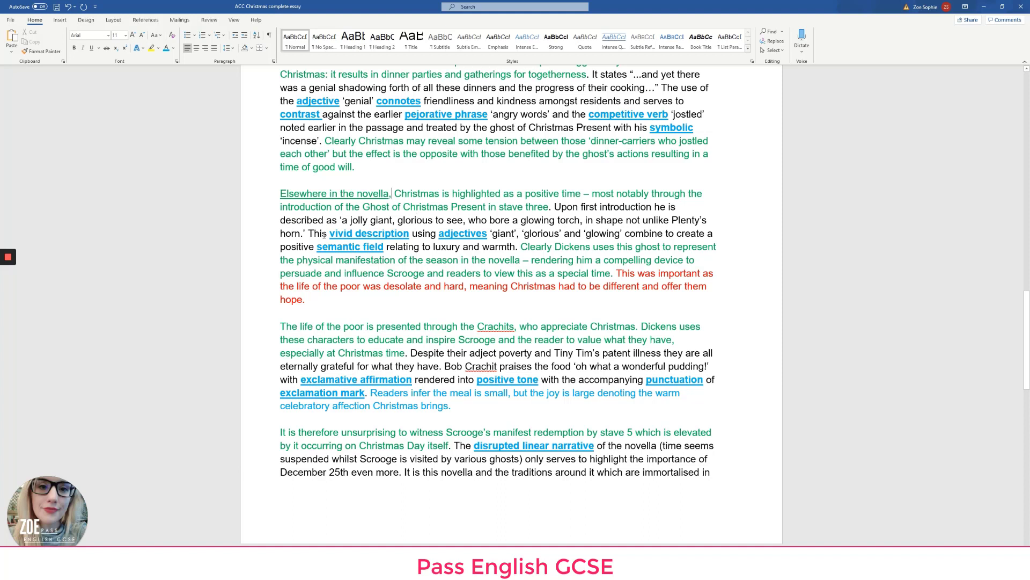
left_click_drag(340, 219, 309, 233)
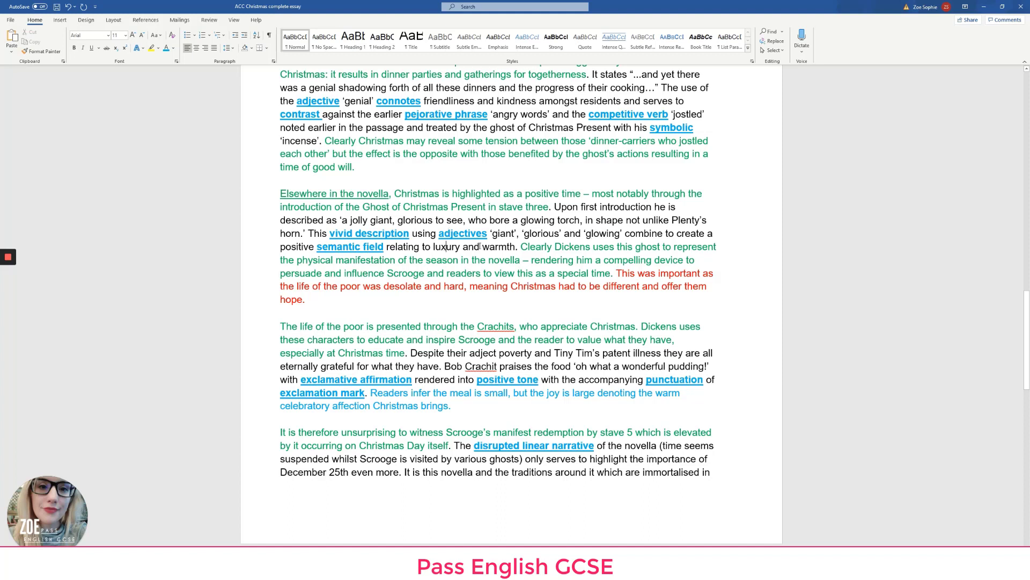
scroll("down", 3)
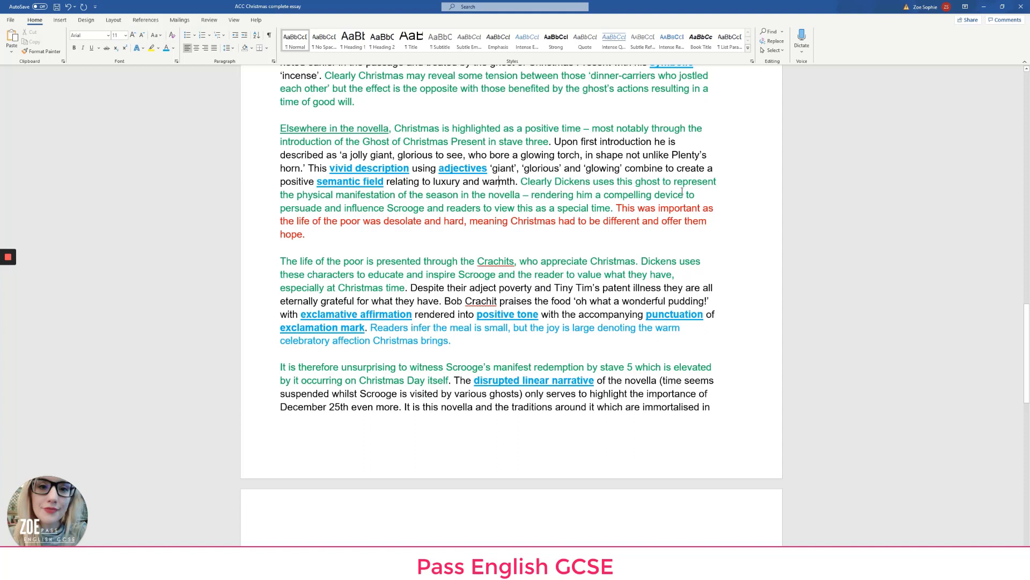
Make 'device' bold blue underlined terminology and italicise 'and' in 'Scrooge and readers'
double_click(672, 195)
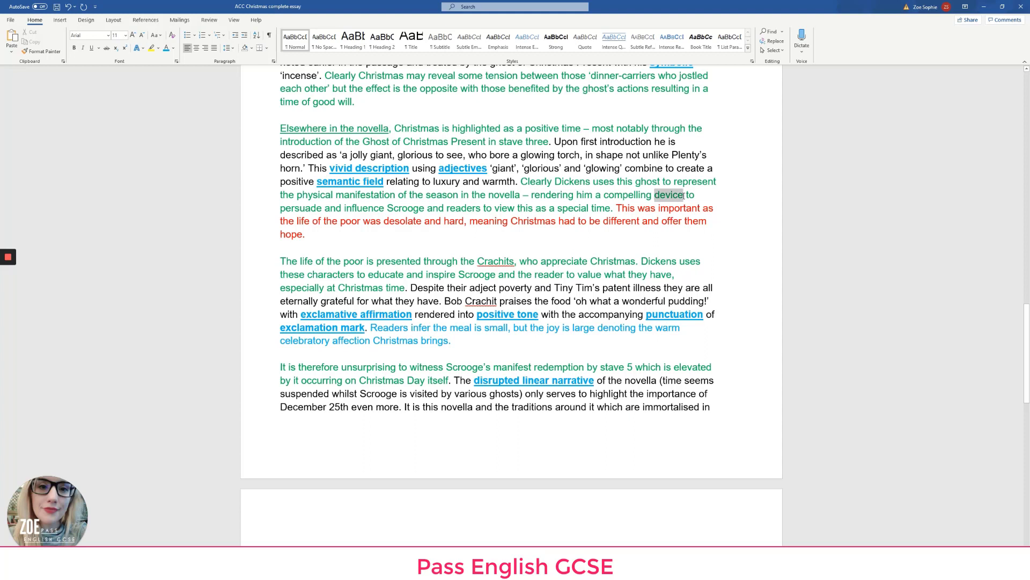
double_click(670, 195)
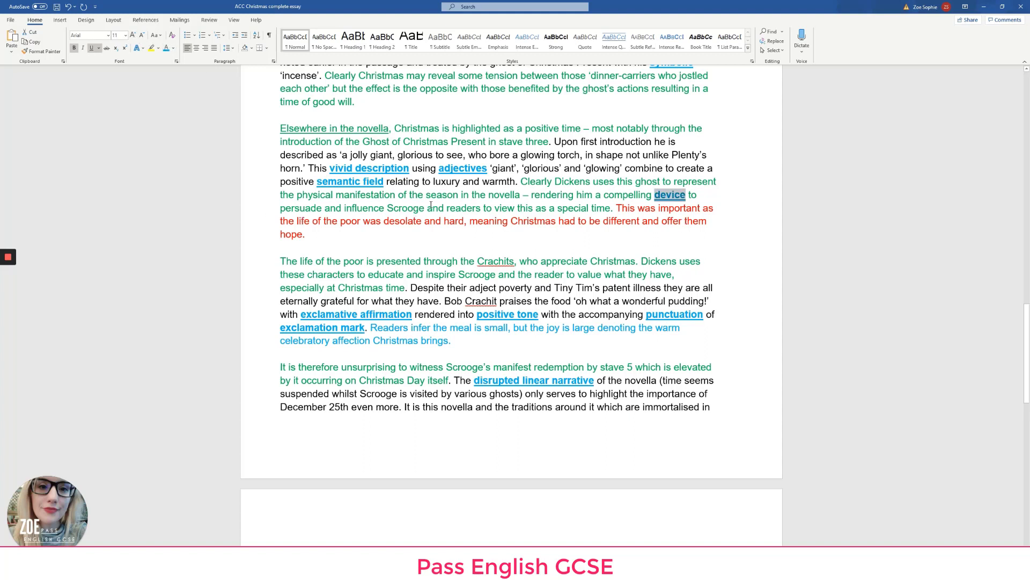
double_click(436, 208)
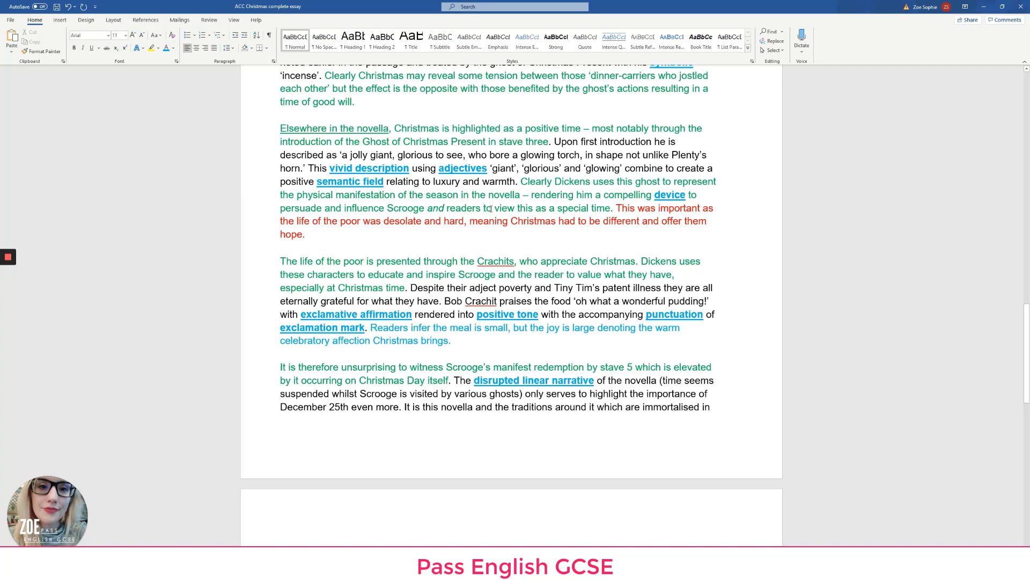
Select the red sentence about the poor, then a line further down
left_click_drag(483, 208, 611, 207)
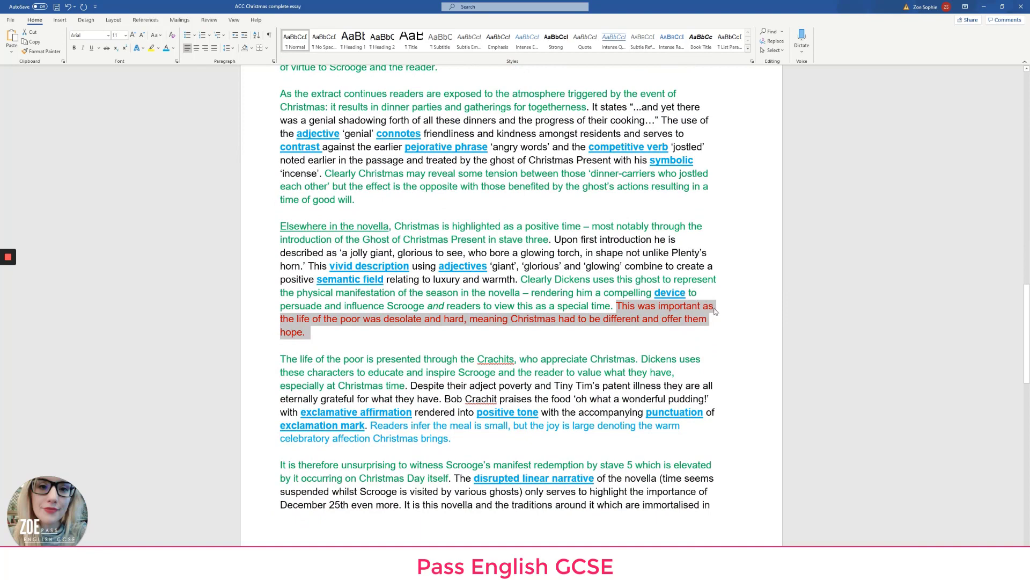
mouse_move(412, 327)
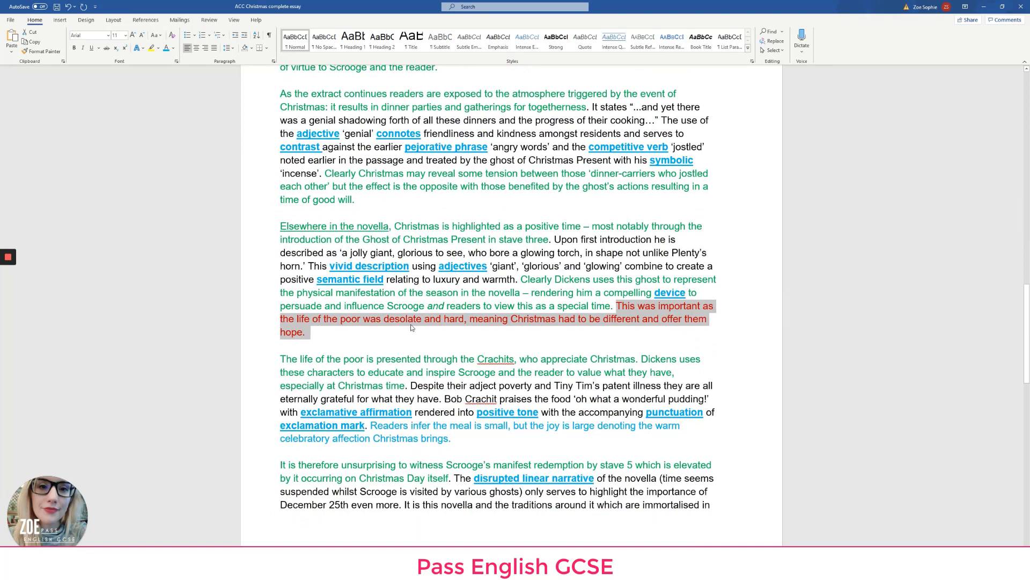
mouse_move(591, 321)
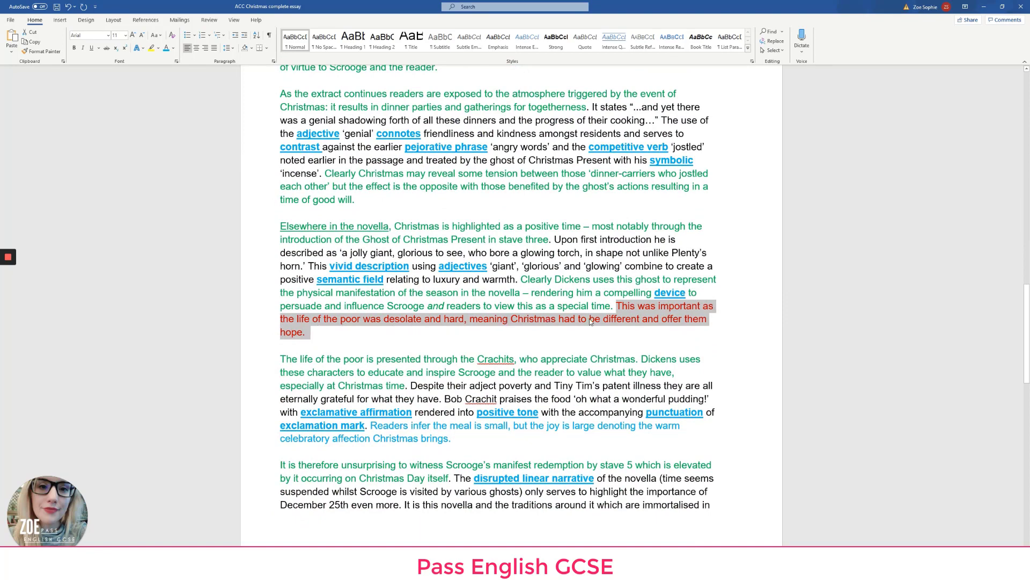
scroll("down", 3)
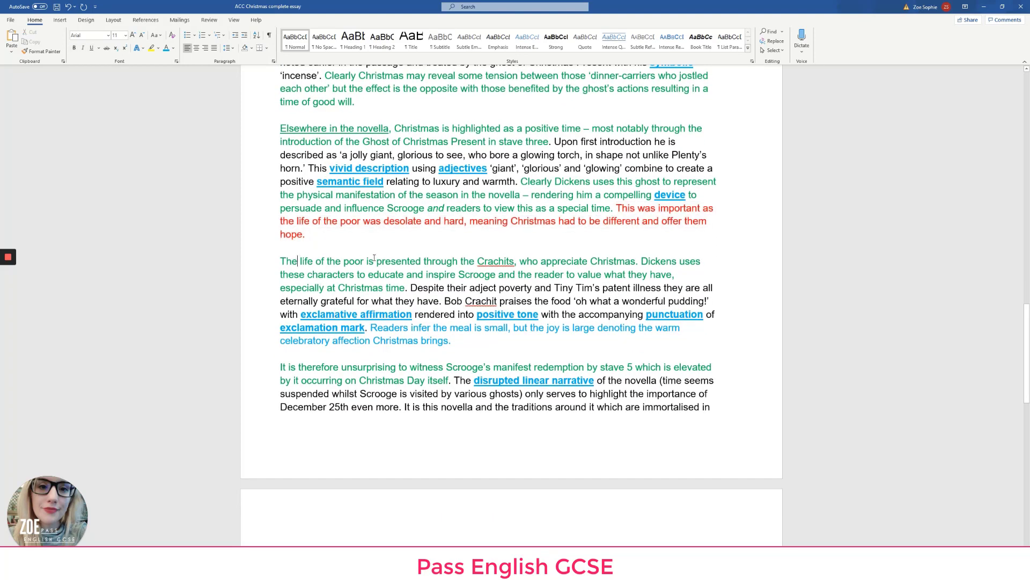
left_click_drag(280, 261, 475, 260)
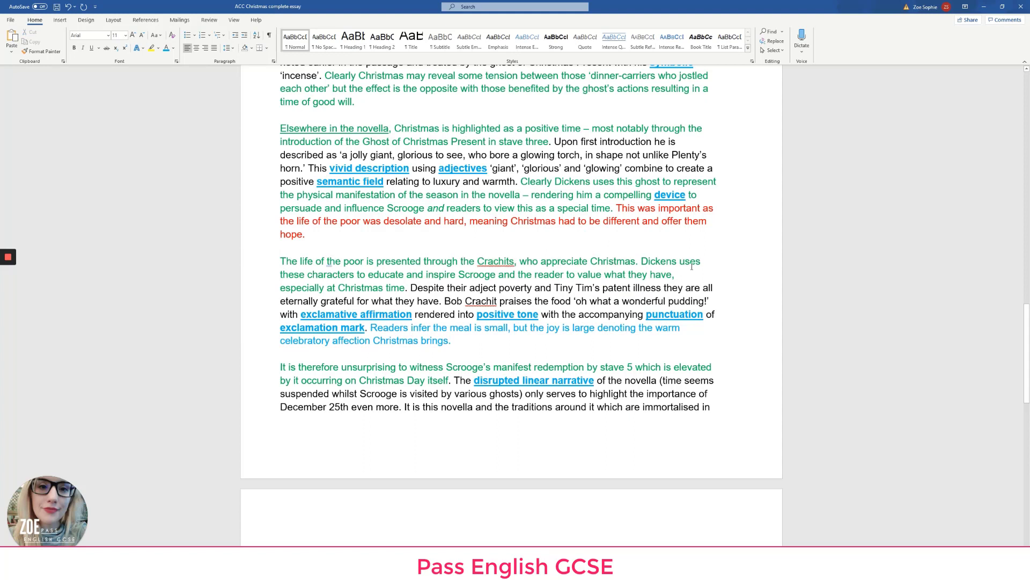
scroll("down", 3)
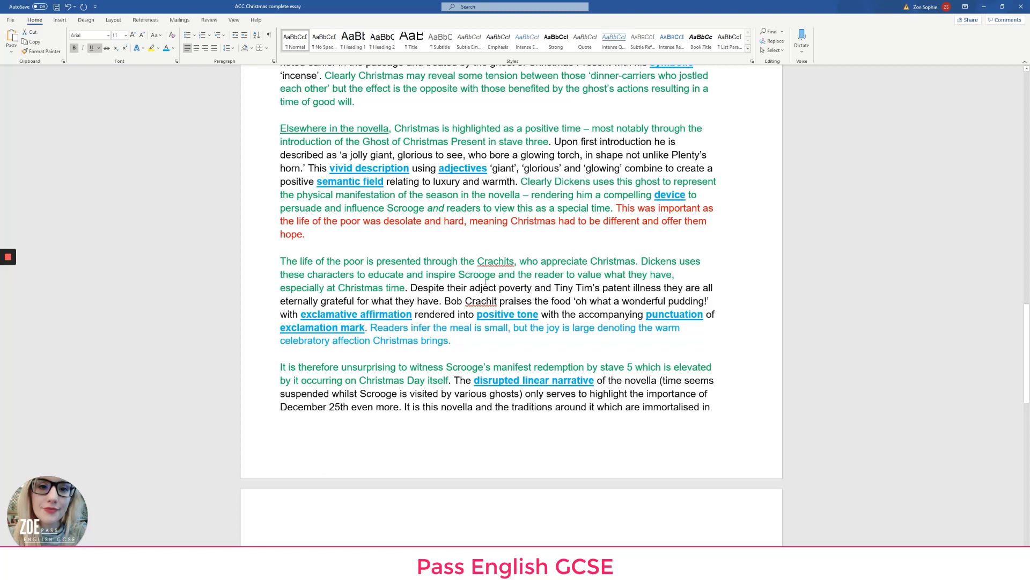
mouse_move(374, 292)
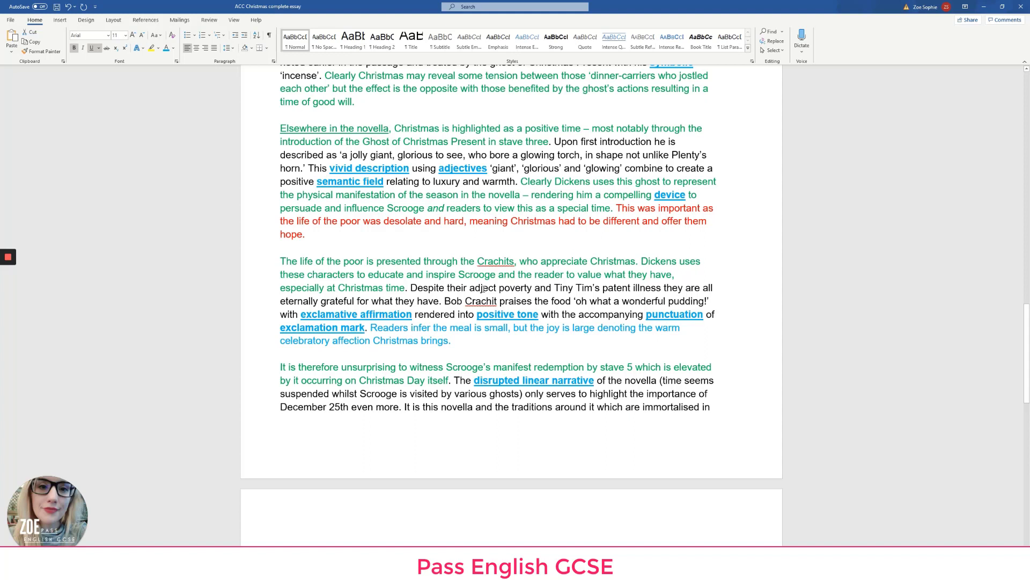
double_click(488, 287)
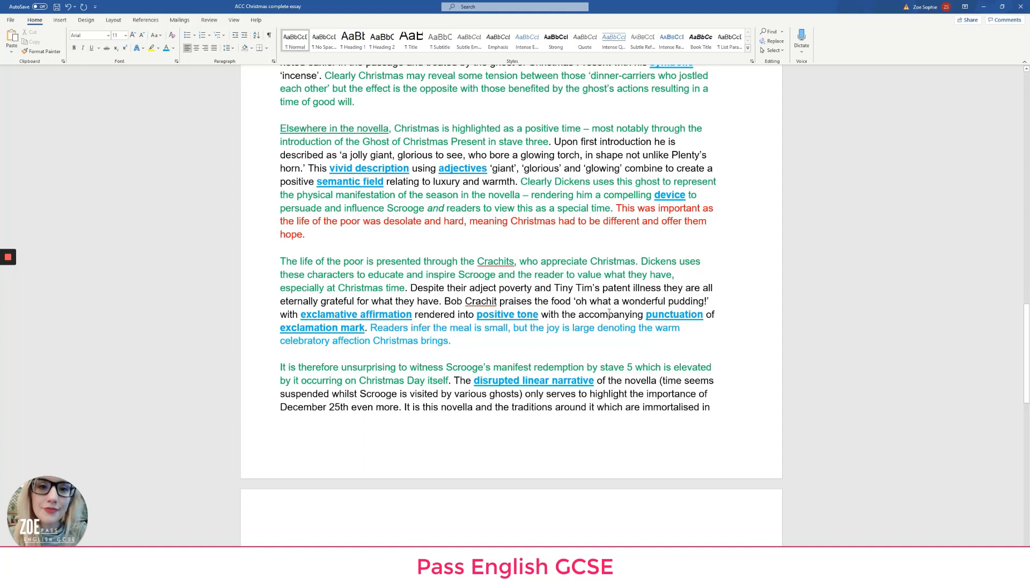
double_click(694, 301)
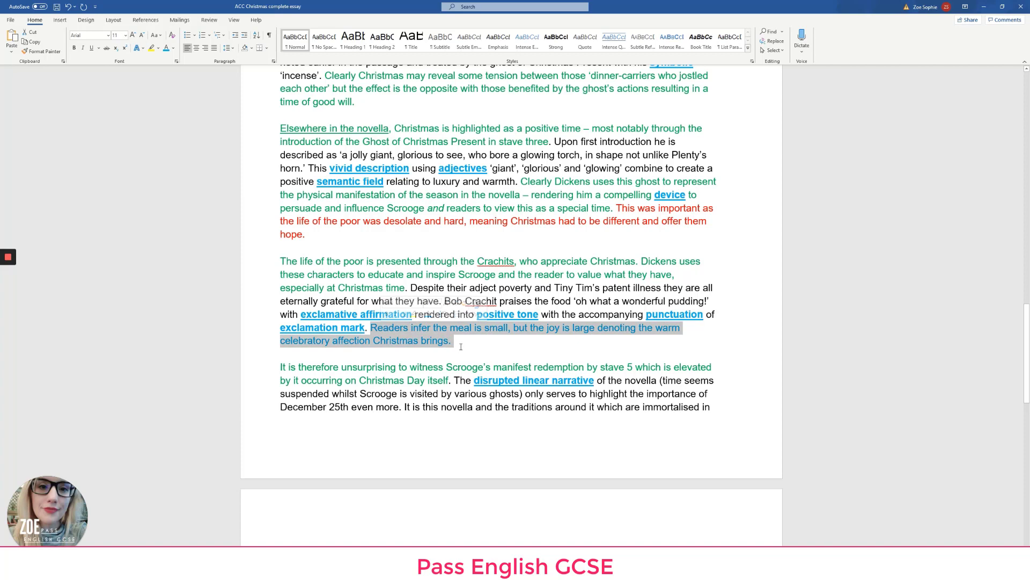
scroll("down", 3)
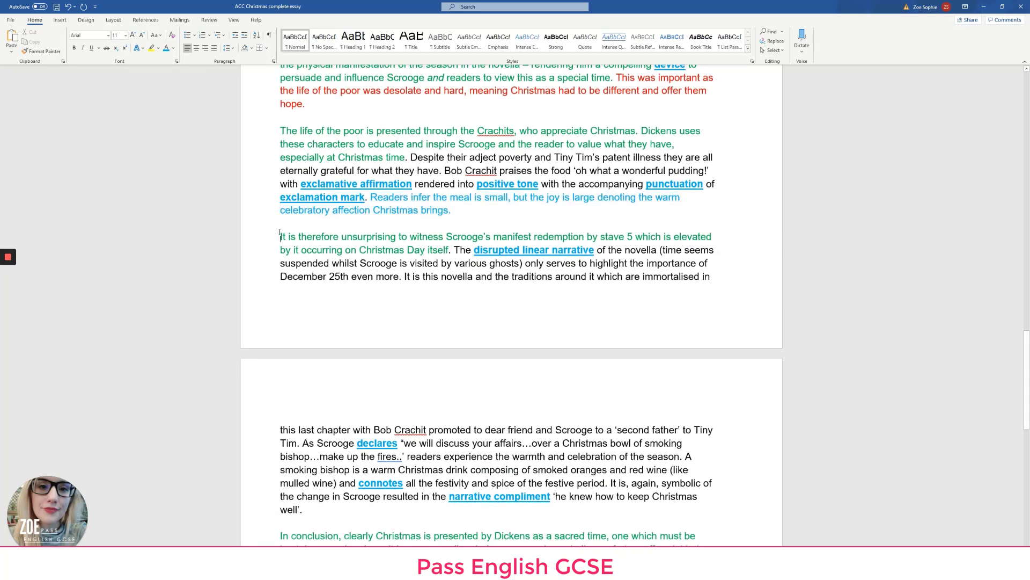
scroll("down", 3)
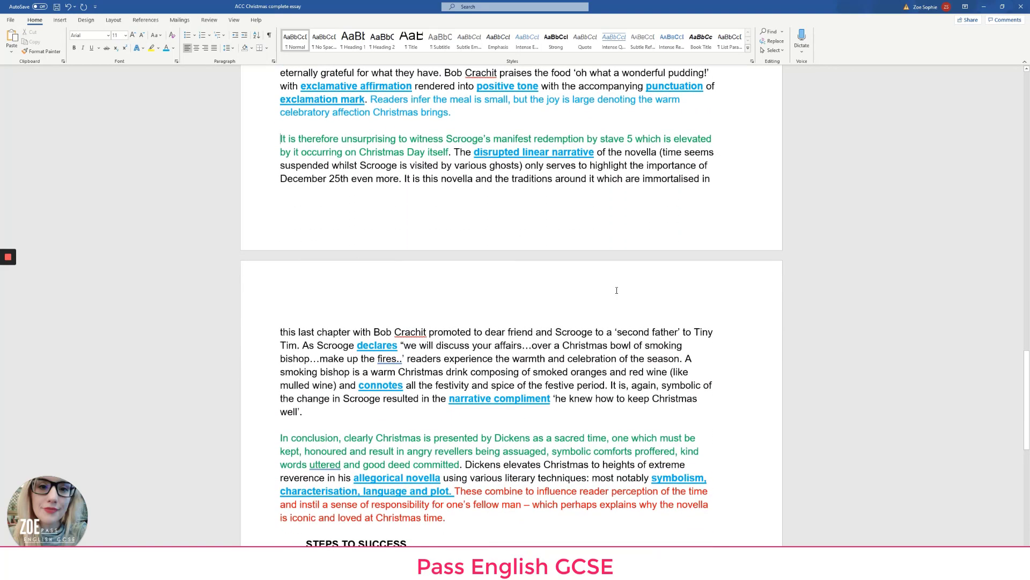
scroll("down", 3)
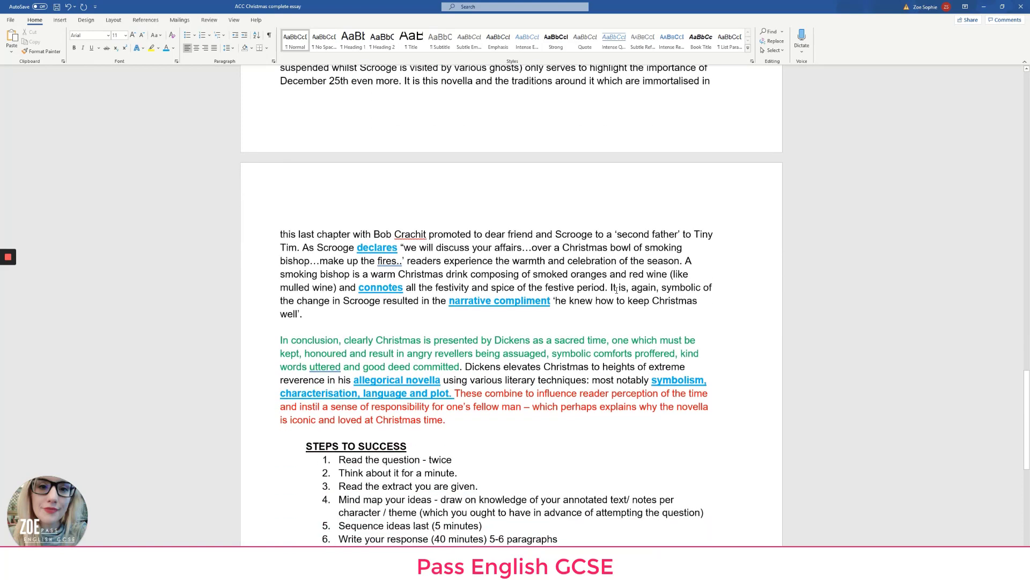
scroll("up", 3)
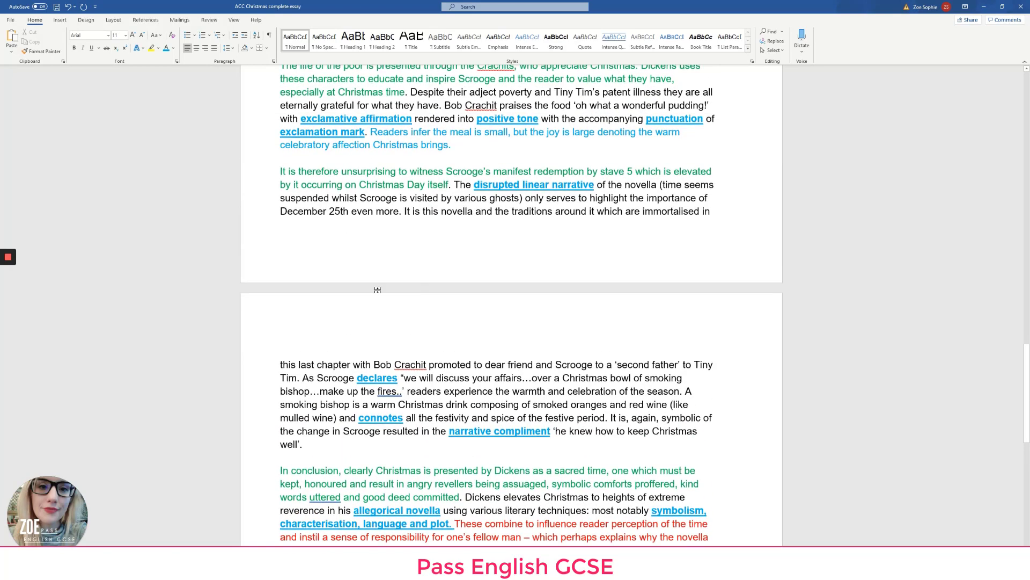
mouse_move(378, 289)
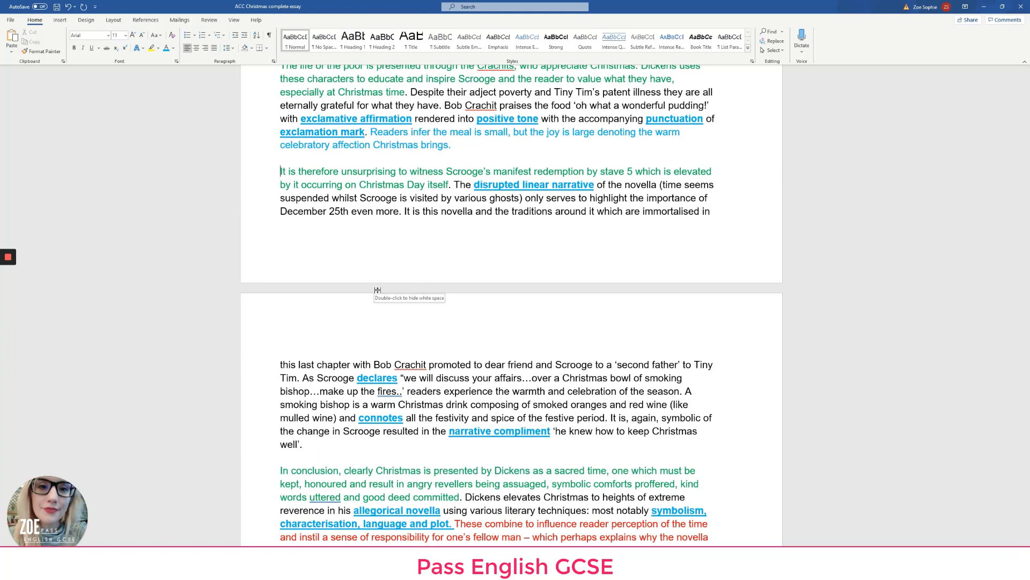
mouse_move(378, 277)
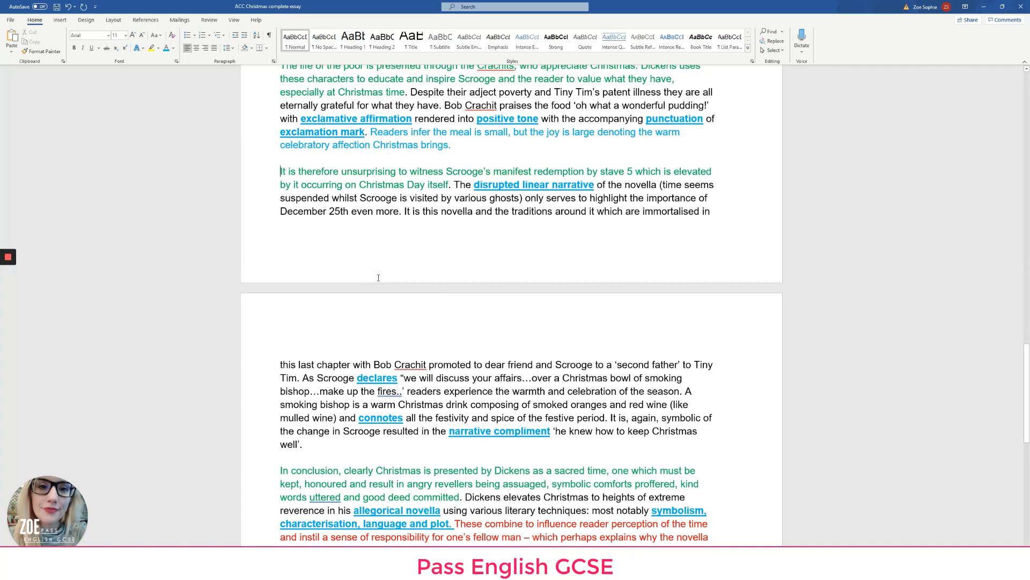
scroll("down", 3)
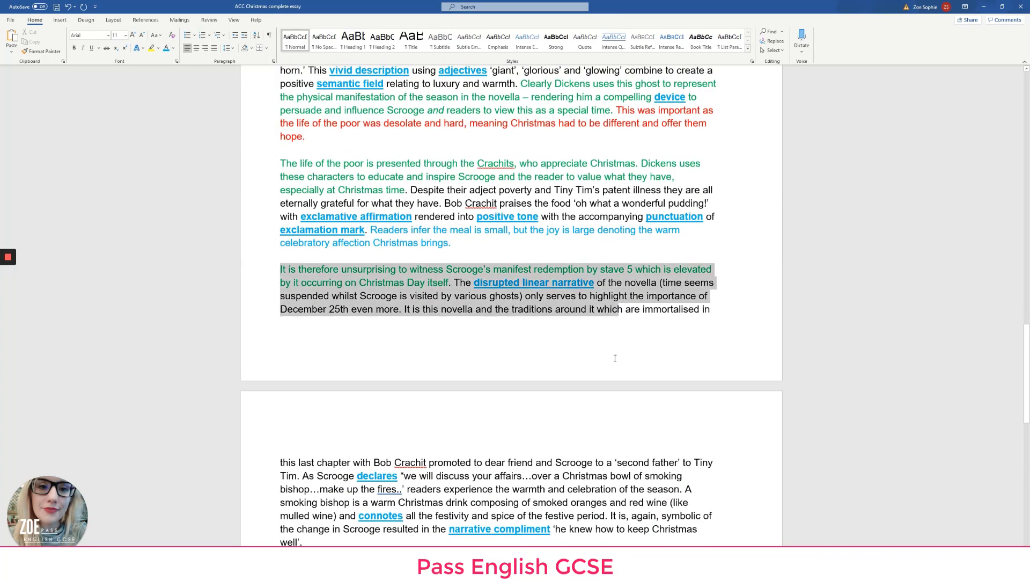
scroll("down", 3)
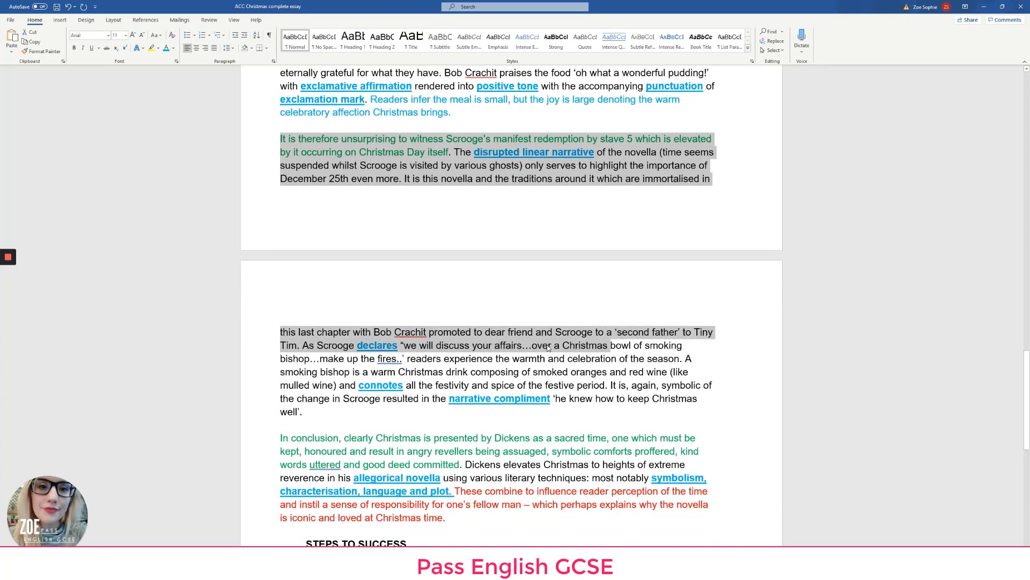
left_click(469, 138)
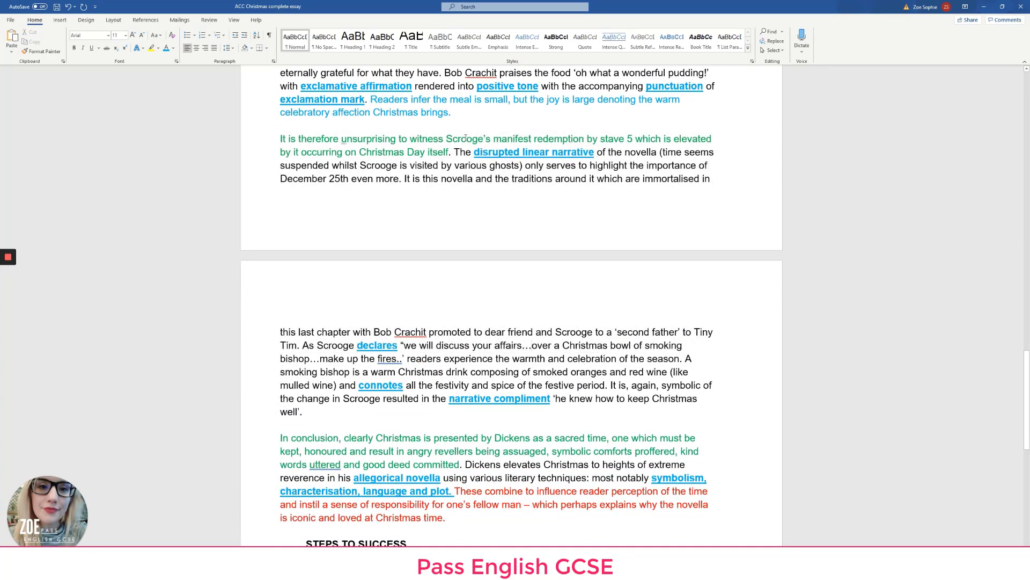
double_click(518, 138)
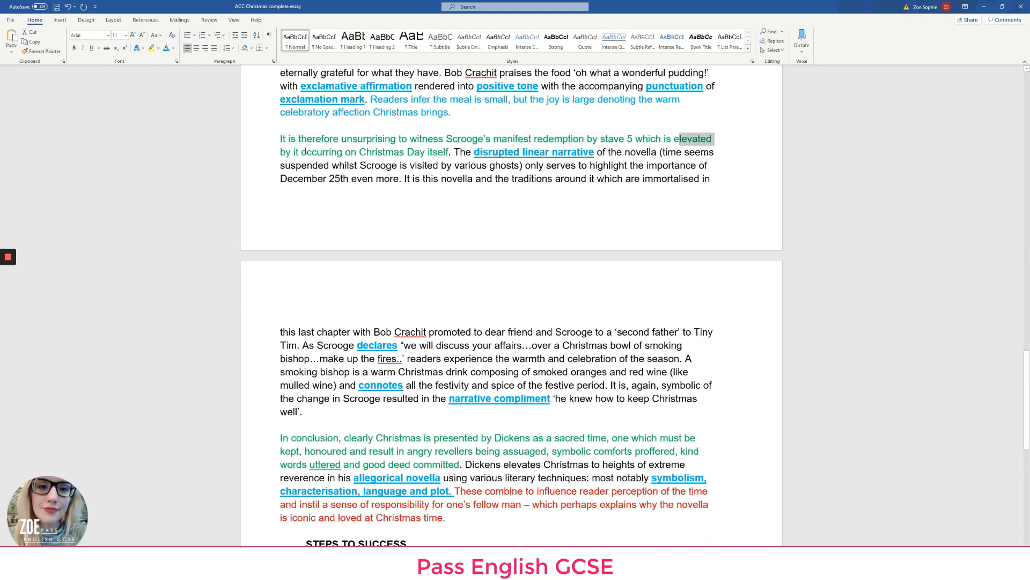
left_click_drag(360, 152, 448, 152)
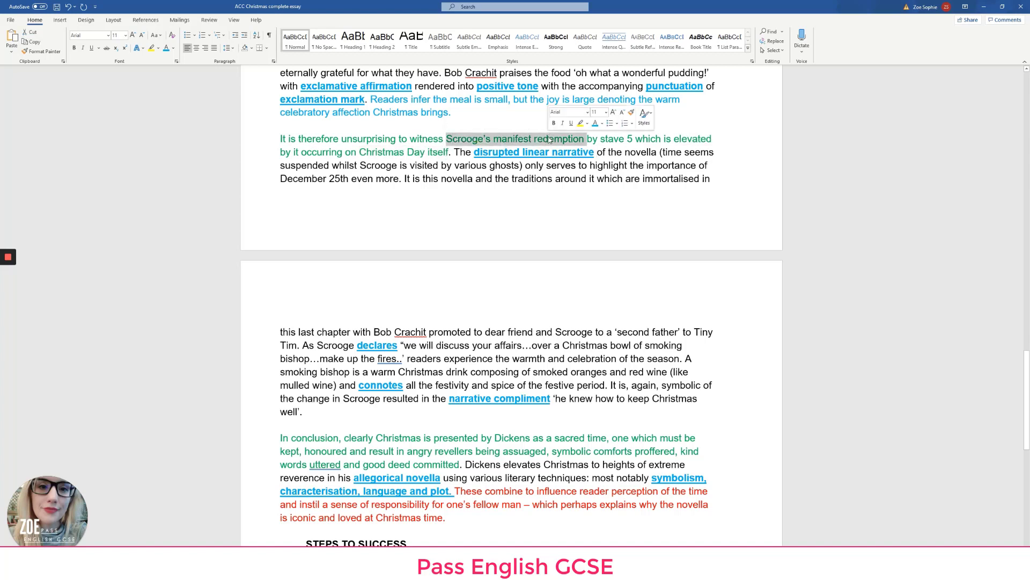
left_click(488, 178)
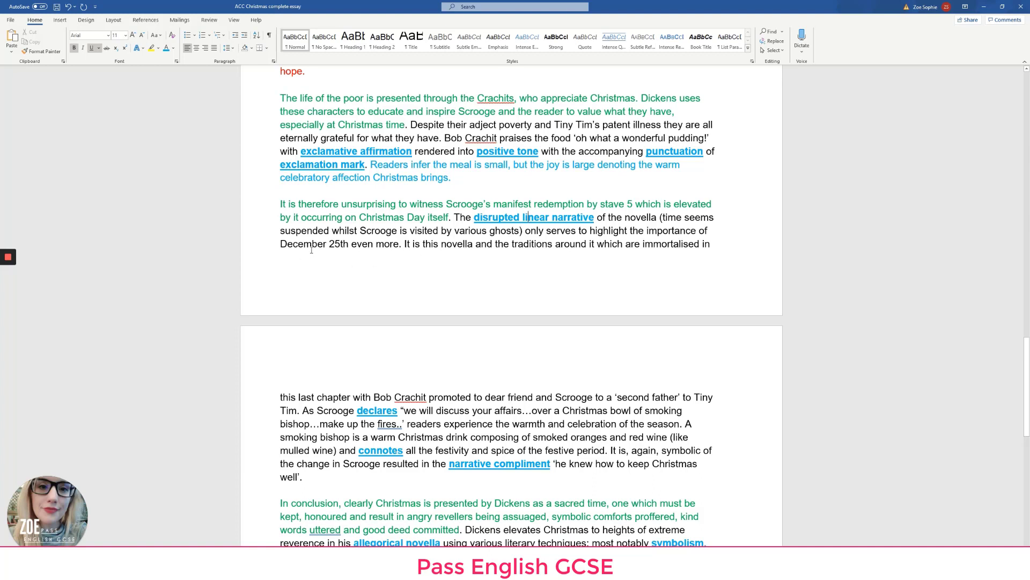
mouse_move(434, 248)
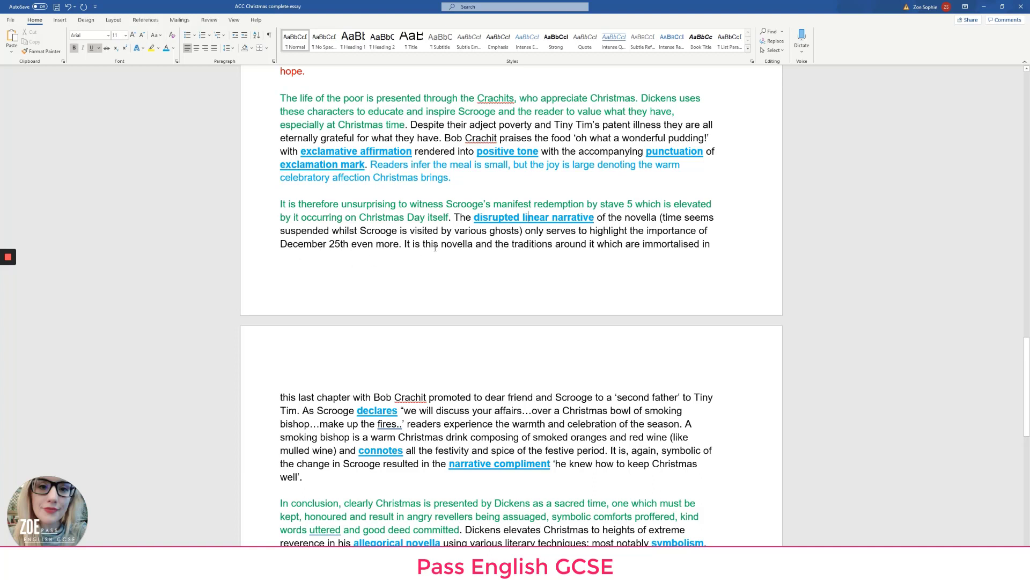
mouse_move(537, 246)
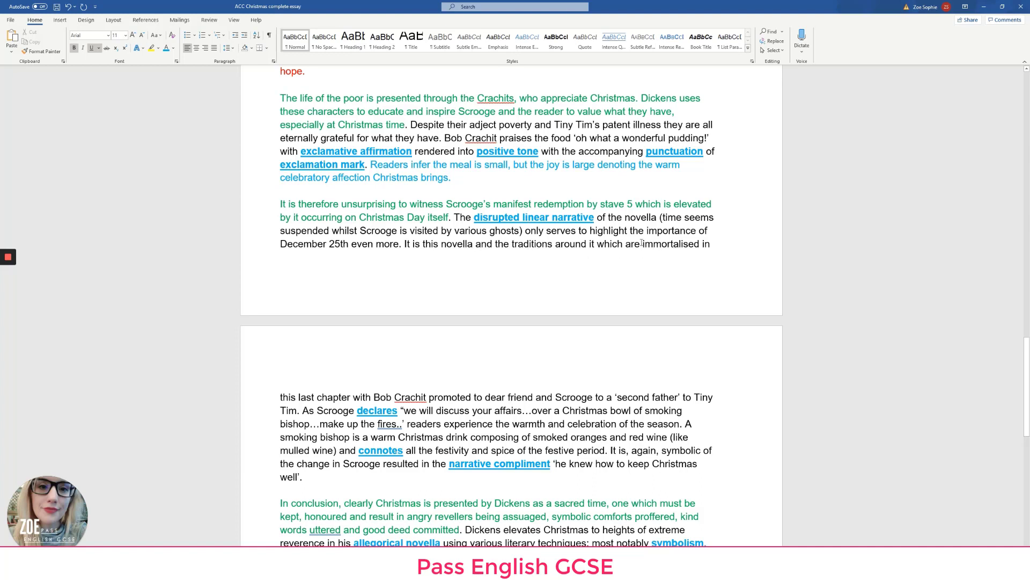
left_click_drag(625, 243, 698, 244)
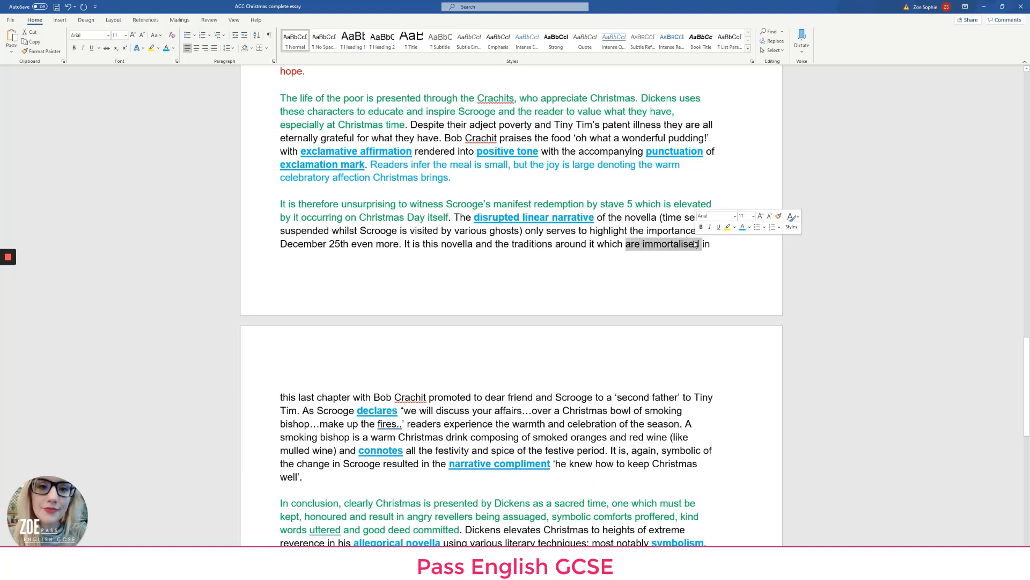
Change 'chapter' to 'stave' in the Stave 5 continuation and style 'symbolic' as terminology
scroll("down", 3)
type("stav")
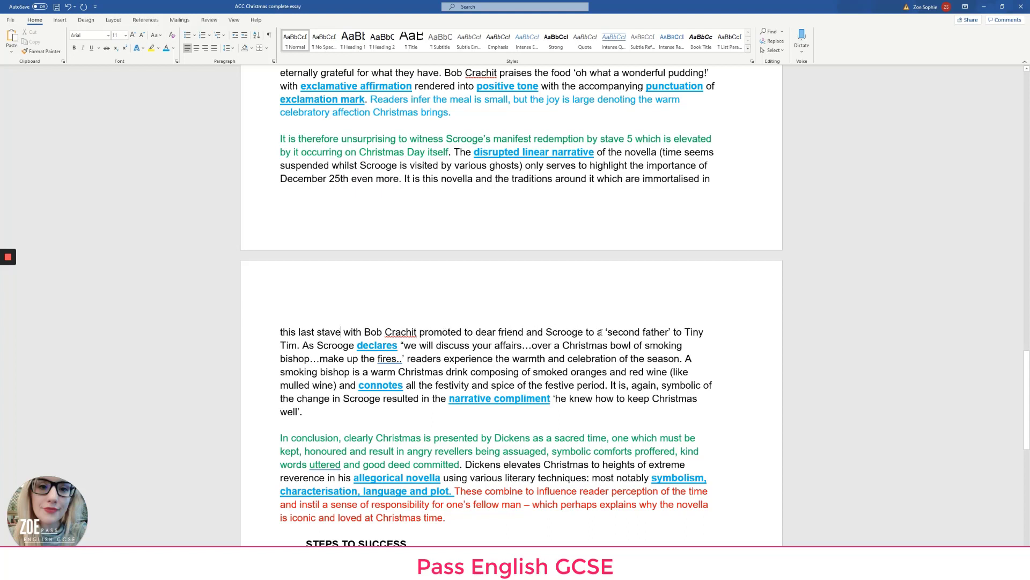
double_click(639, 332)
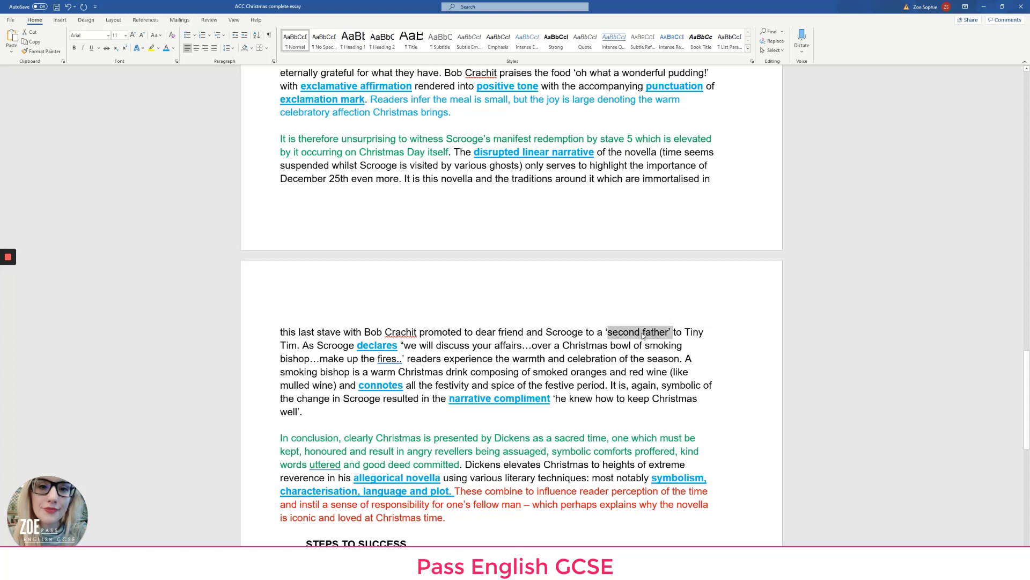
scroll("down", 3)
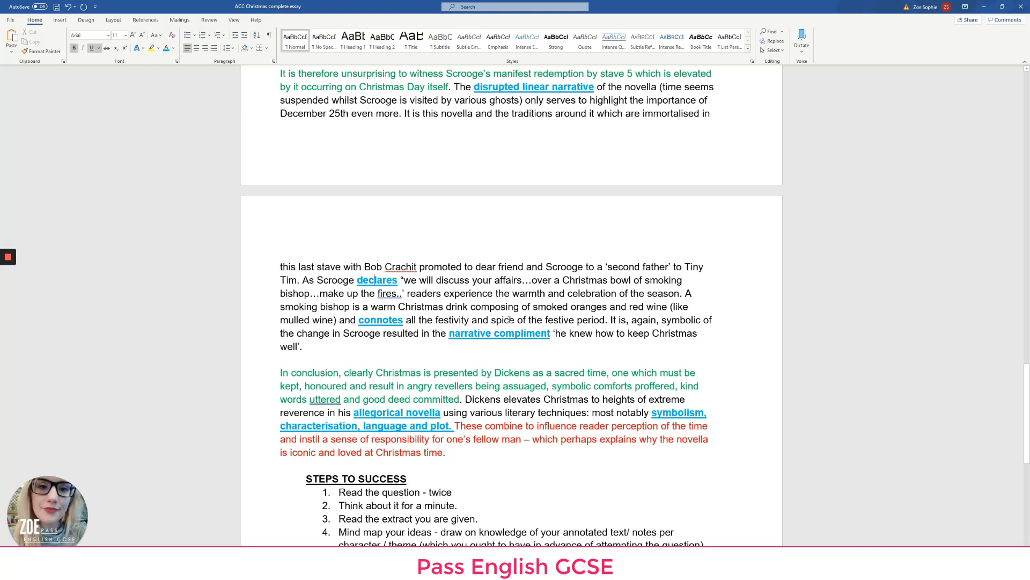
double_click(684, 320)
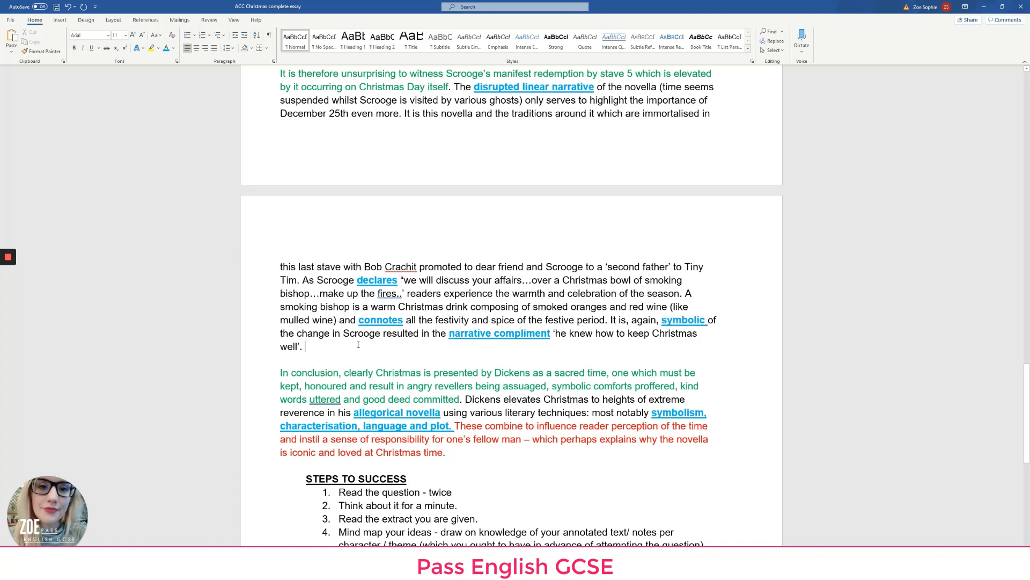
double_click(499, 332)
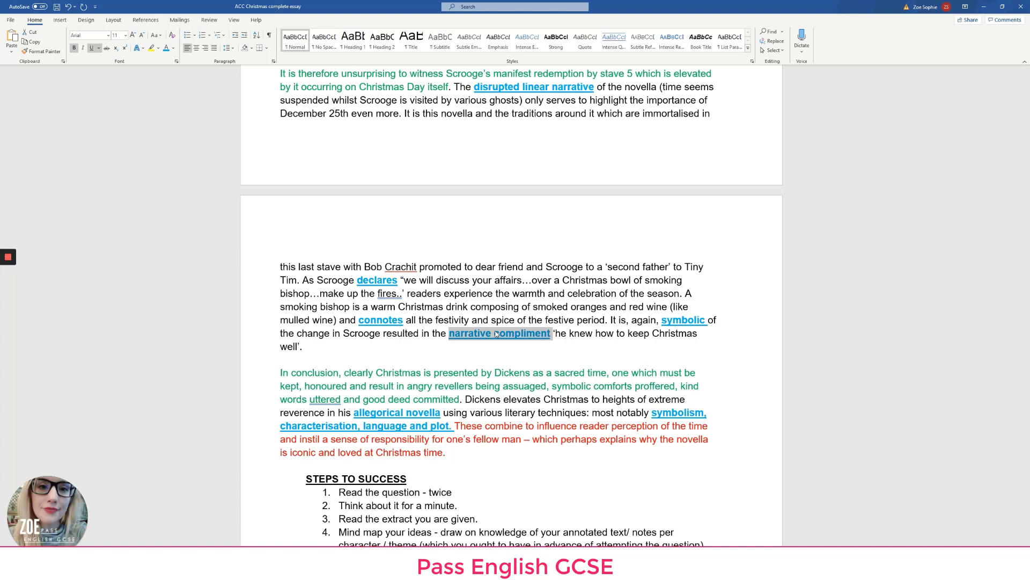
scroll("down", 3)
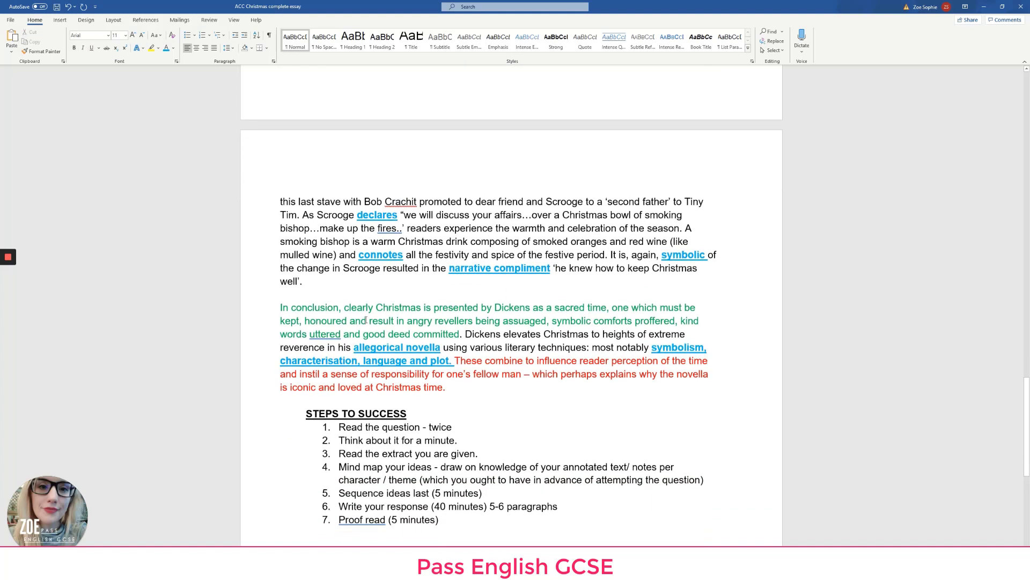
left_click_drag(280, 307, 700, 307)
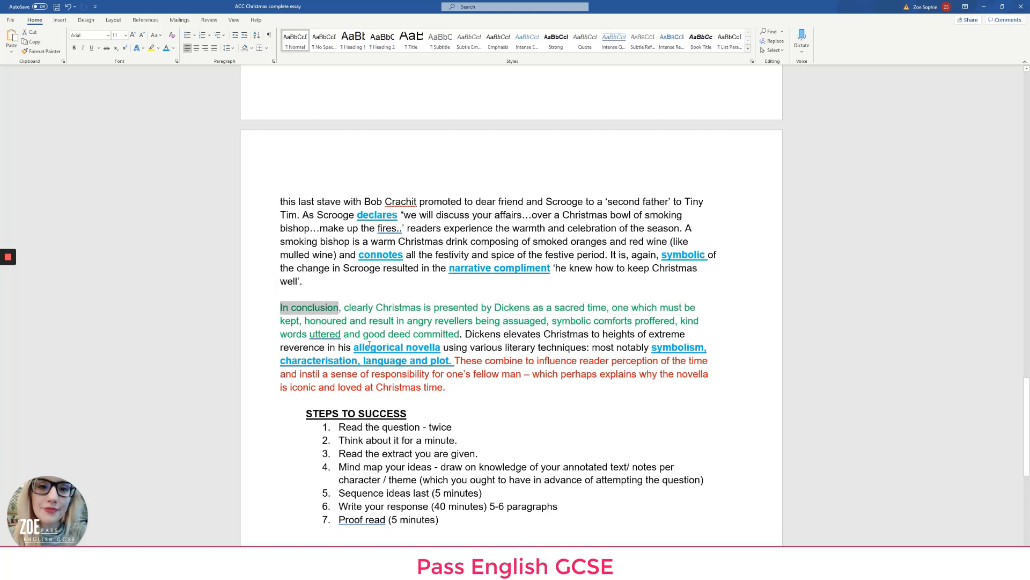
left_click(368, 306)
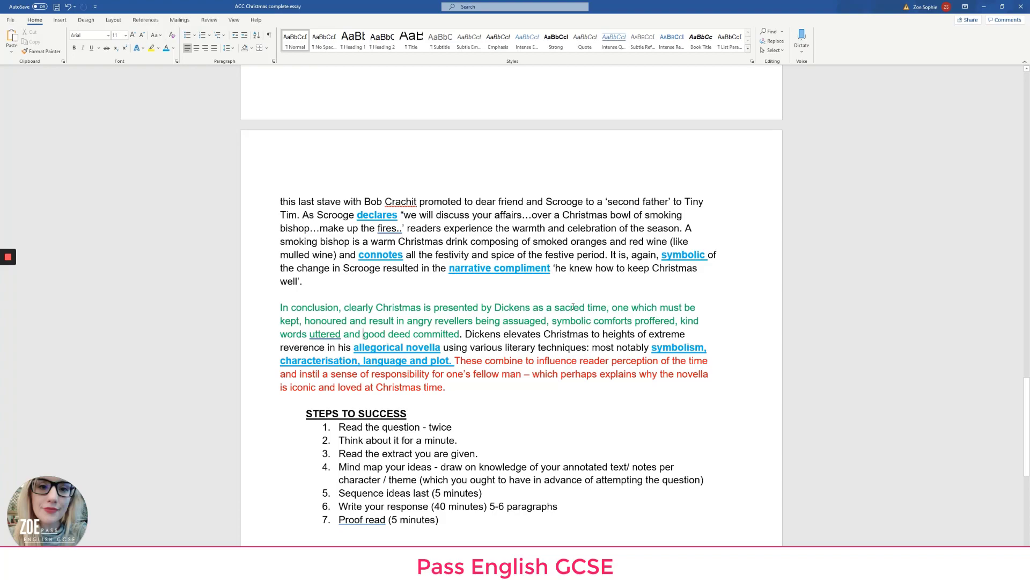
scroll("up", 3)
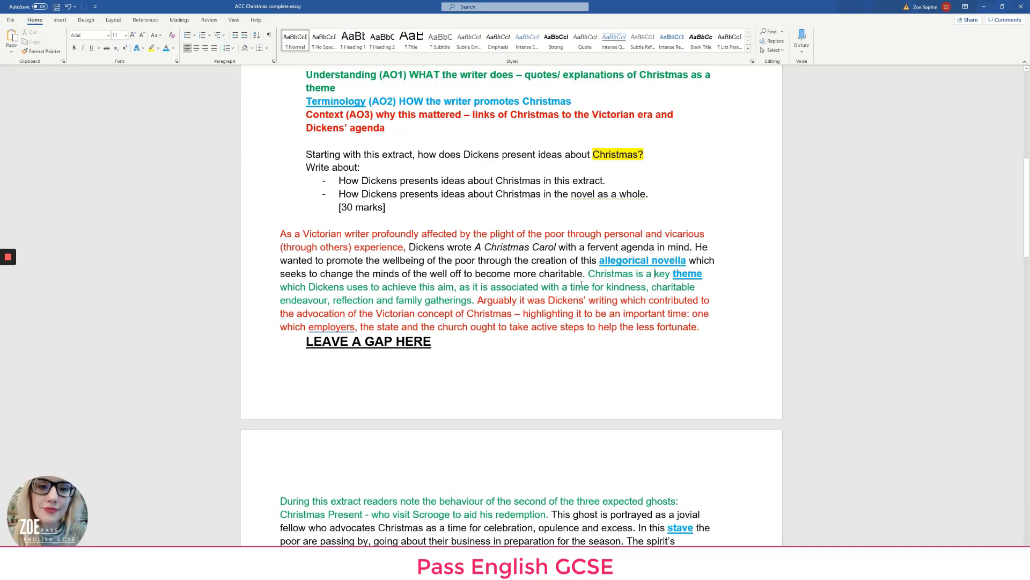
left_click_drag(570, 287, 472, 299)
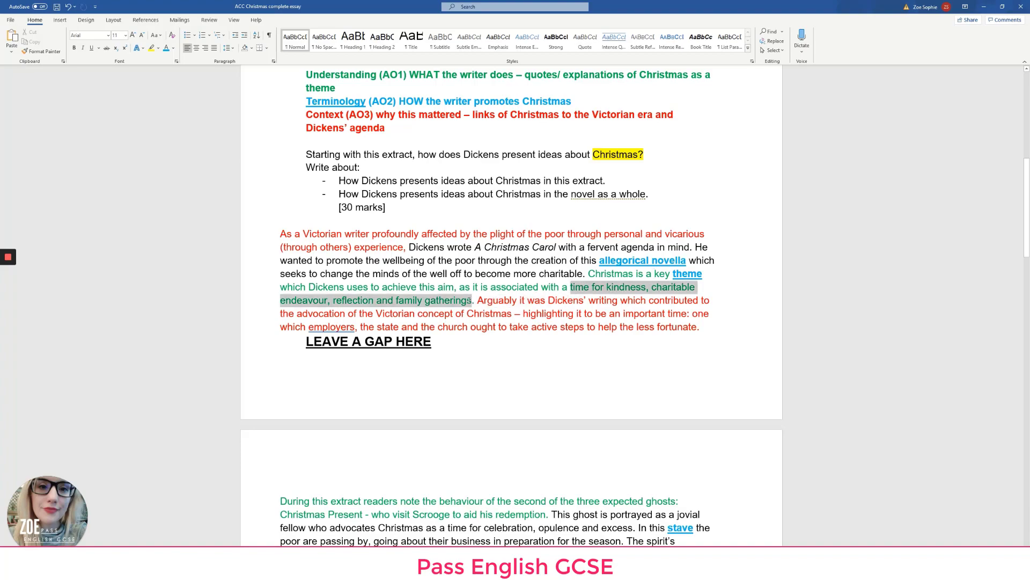
scroll("down", 3)
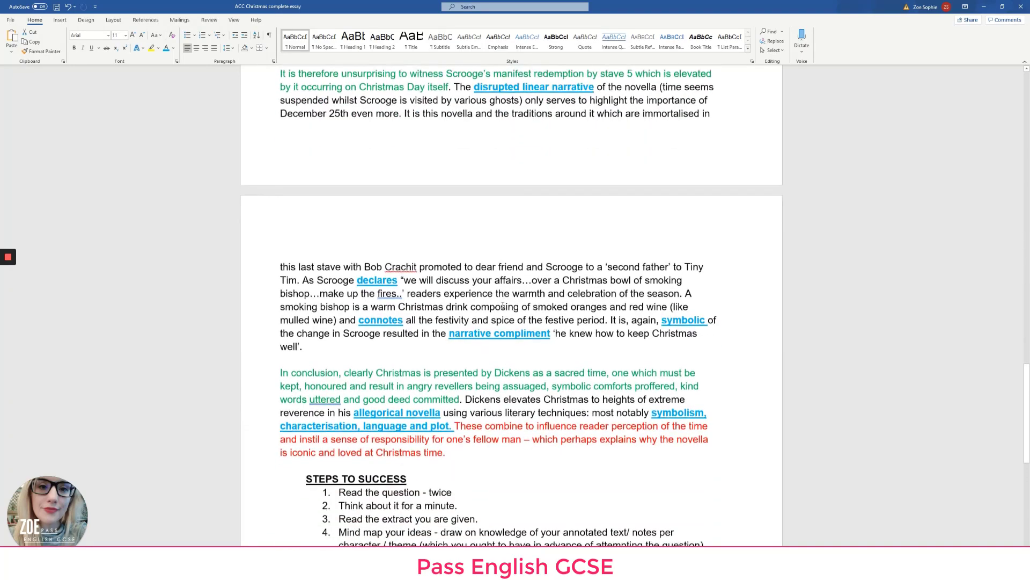
Pluralise 'deed' so the conclusion reads 'good deeds committed'
scroll("down", 3)
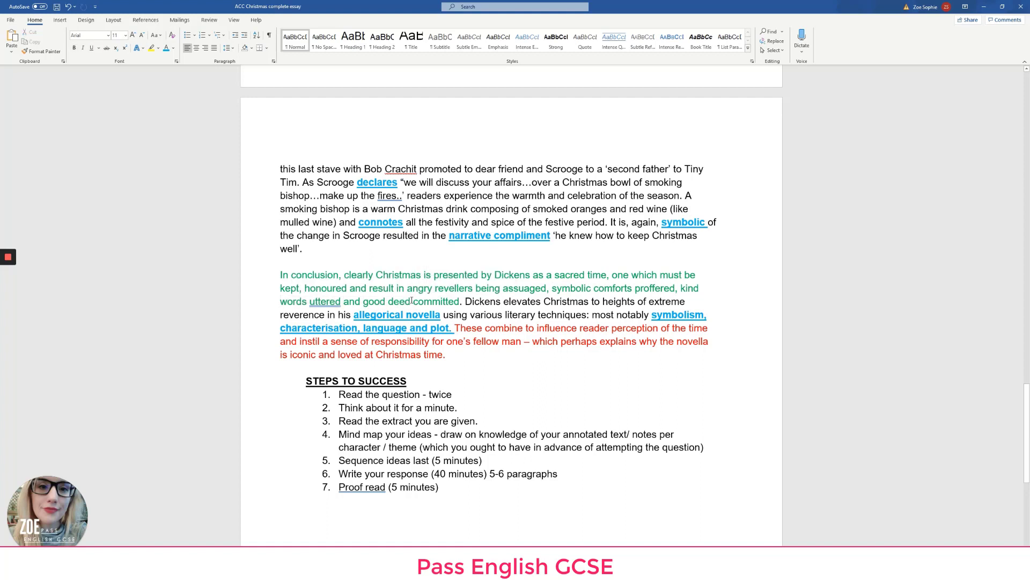
left_click_drag(363, 301, 464, 301)
type("s")
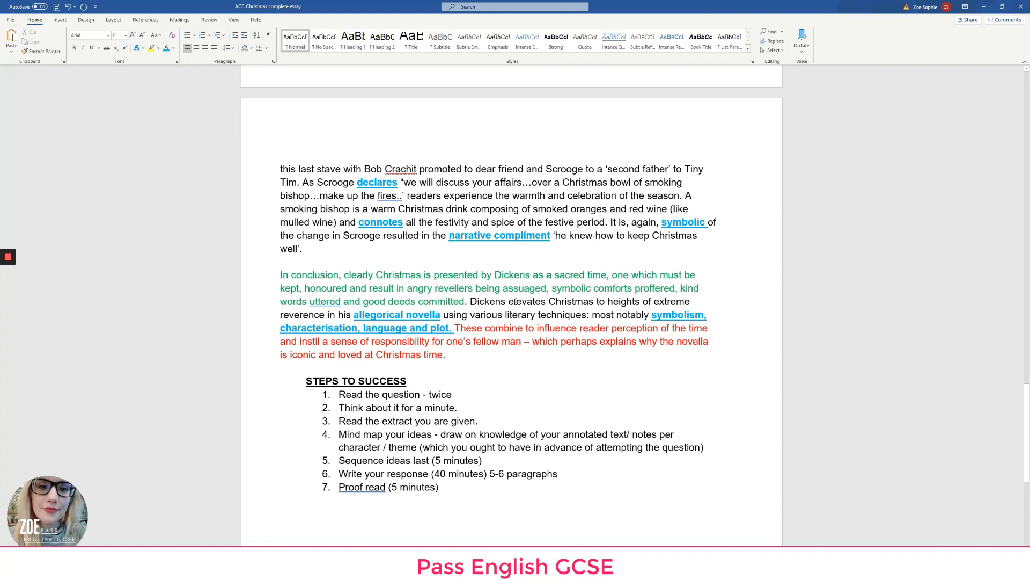
double_click(529, 302)
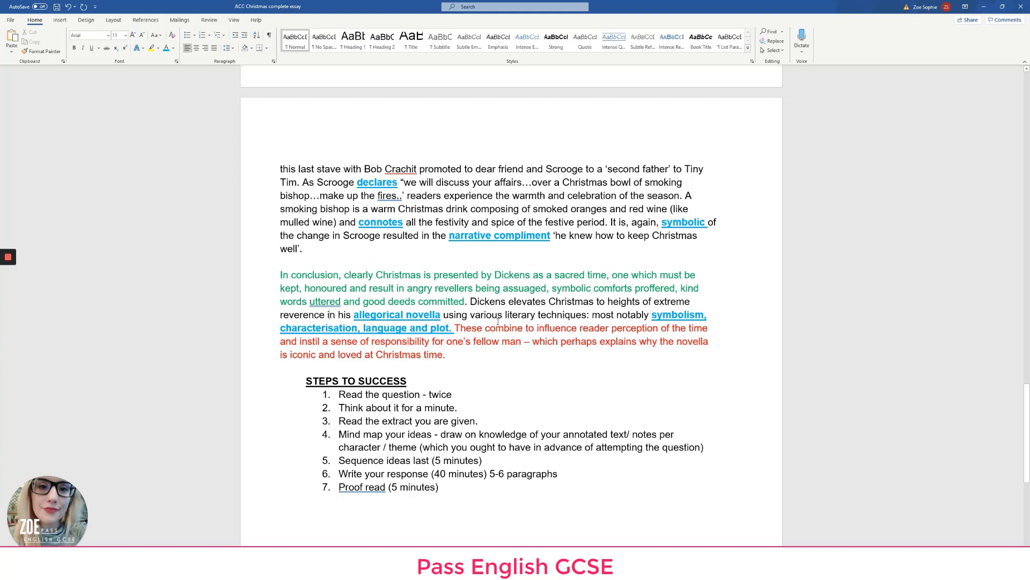
Proofread the rest of the conclusion, checking words such as 'perception'
left_click_drag(504, 315, 584, 315)
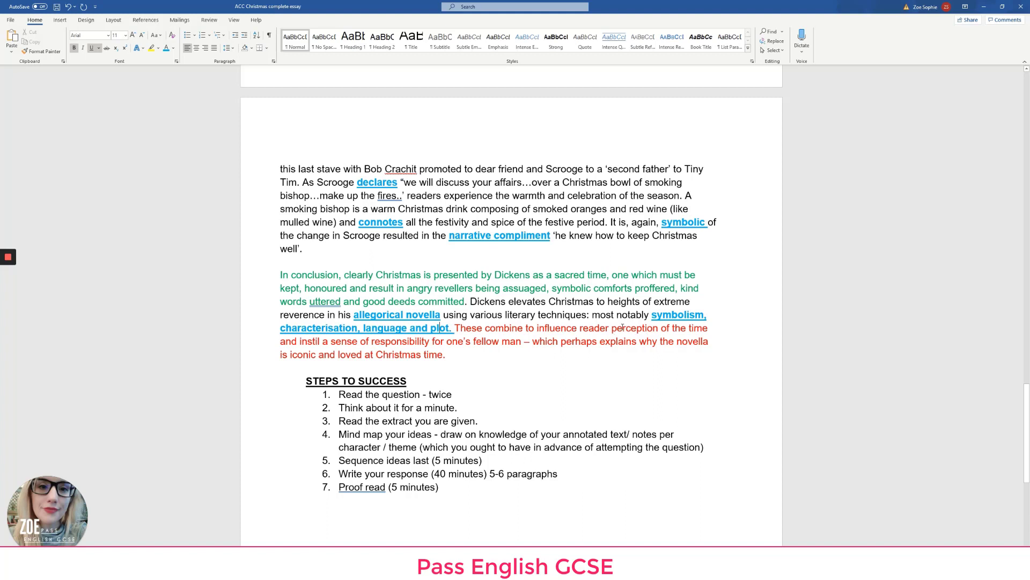
double_click(633, 328)
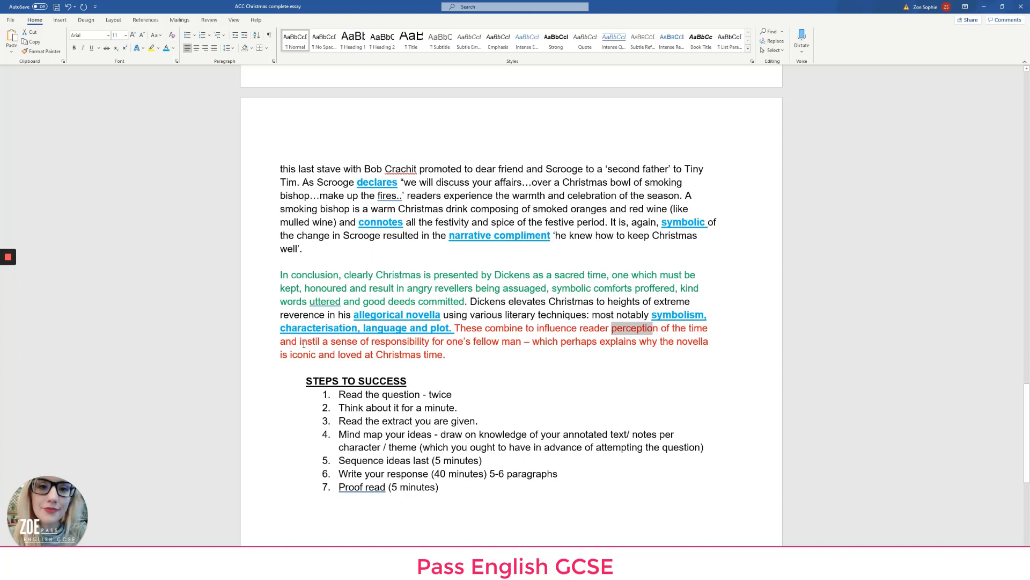
double_click(307, 342)
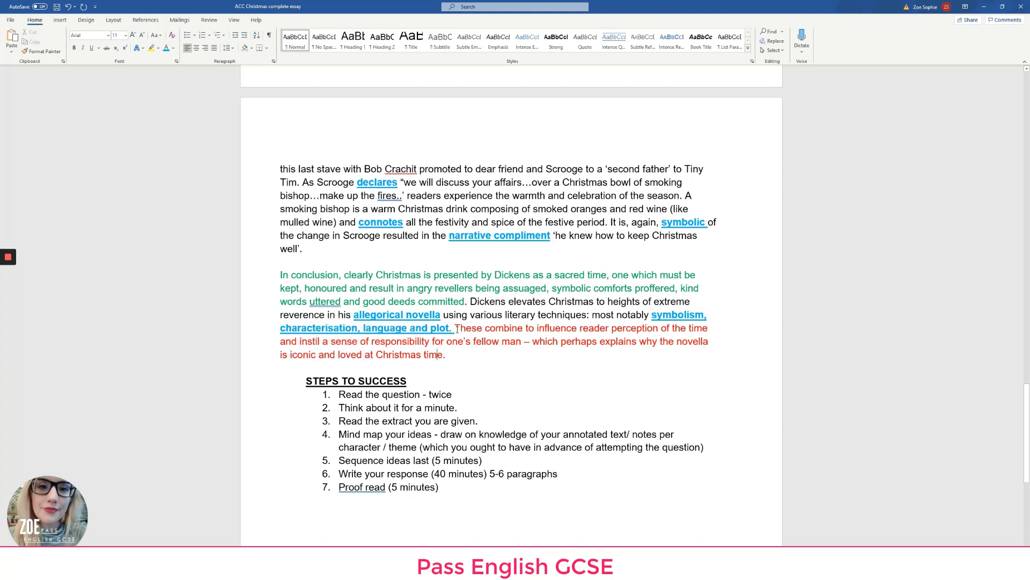
left_click_drag(454, 328, 445, 354)
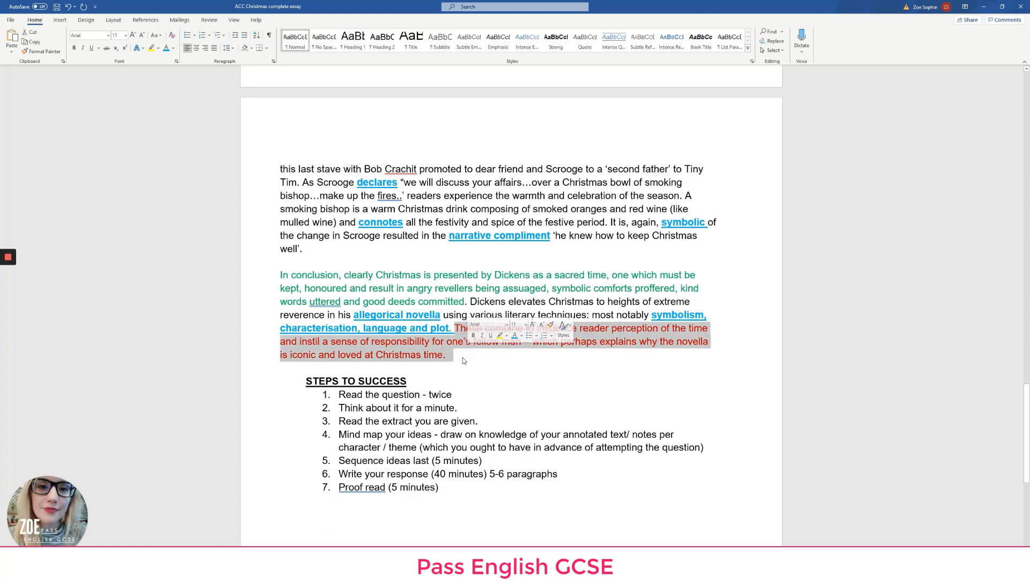
left_click(451, 354)
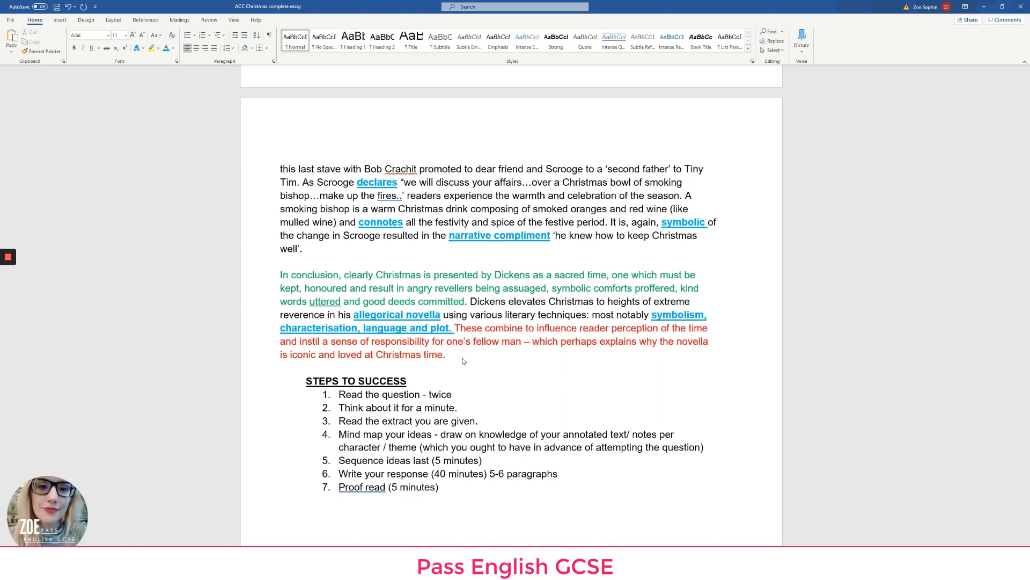
scroll("down", 3)
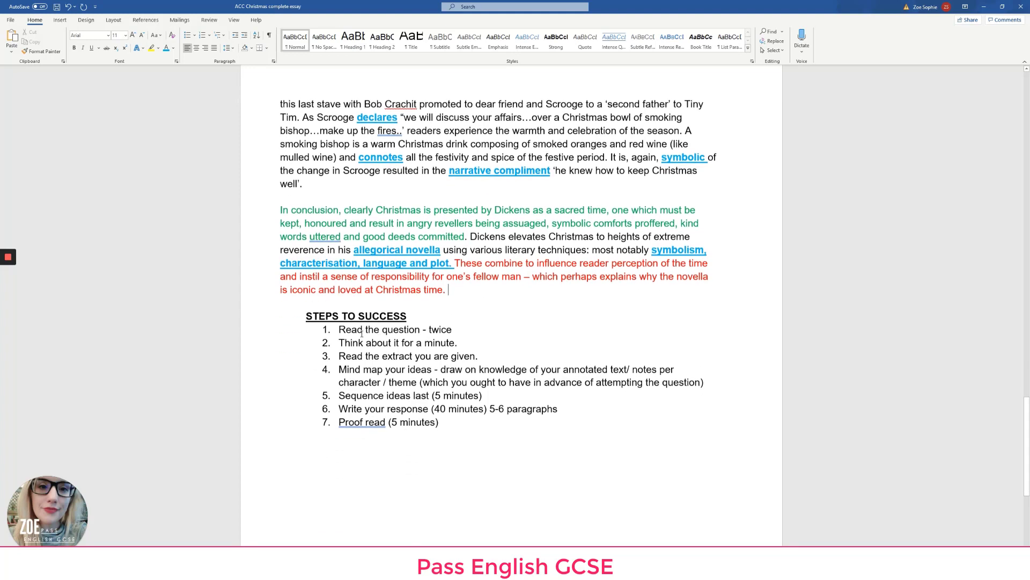
left_click_drag(306, 316, 442, 421)
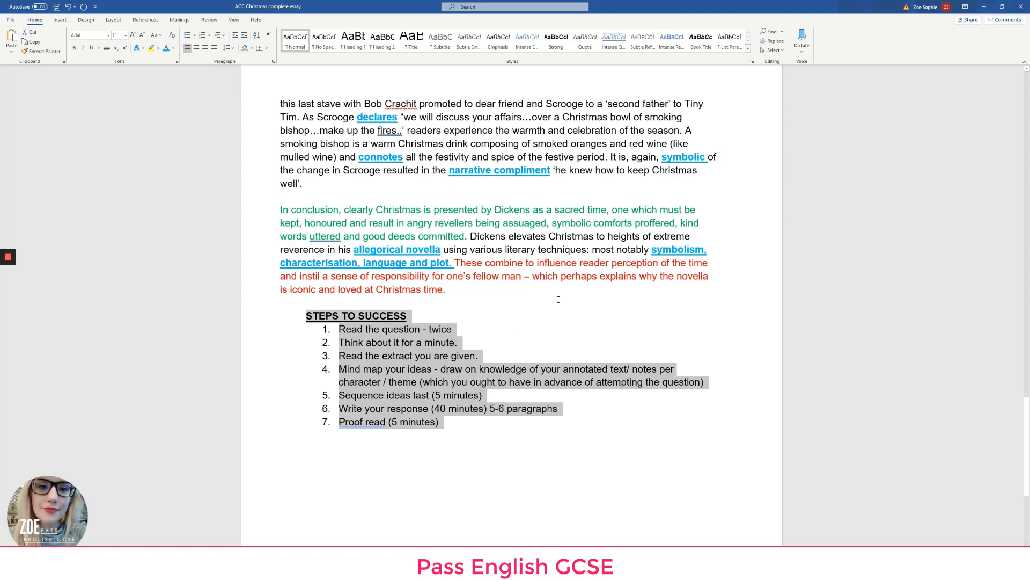